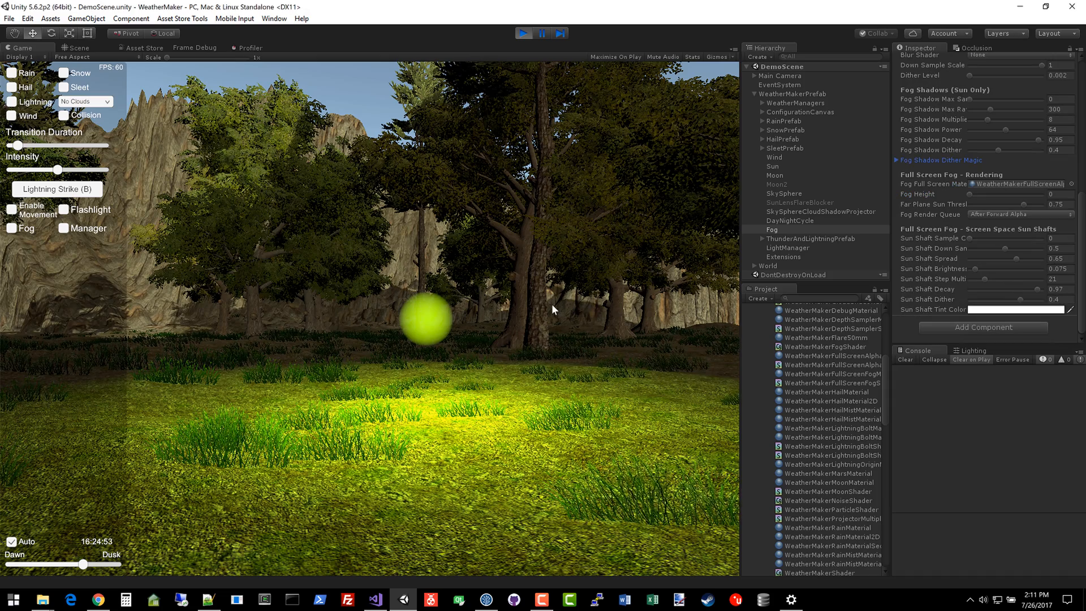
- Enable fog and set the time of day to 13:53:29
{"action": "left_click", "coordinate": [12, 228]}
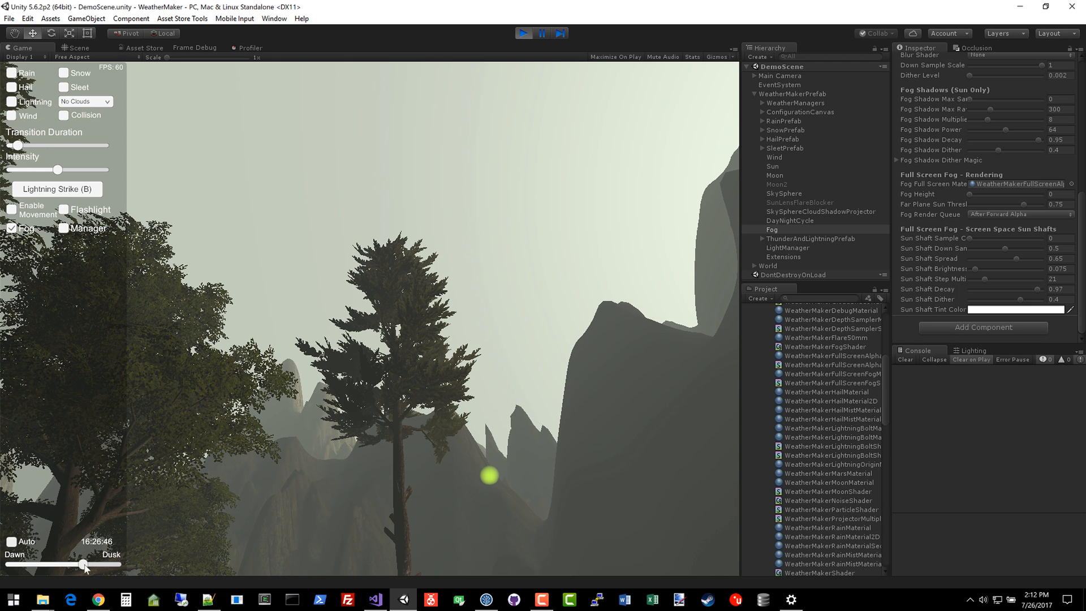
{"action": "left_click_drag", "start_coordinate": [86, 564], "coordinate": [74, 565]}
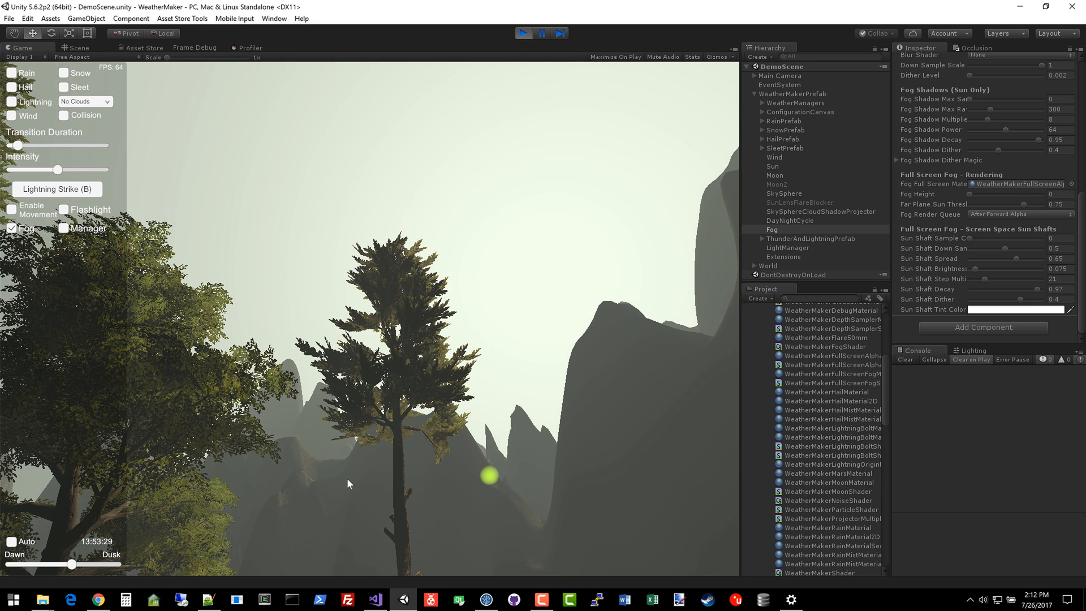
{"action": "mouse_move", "coordinate": [982, 228]}
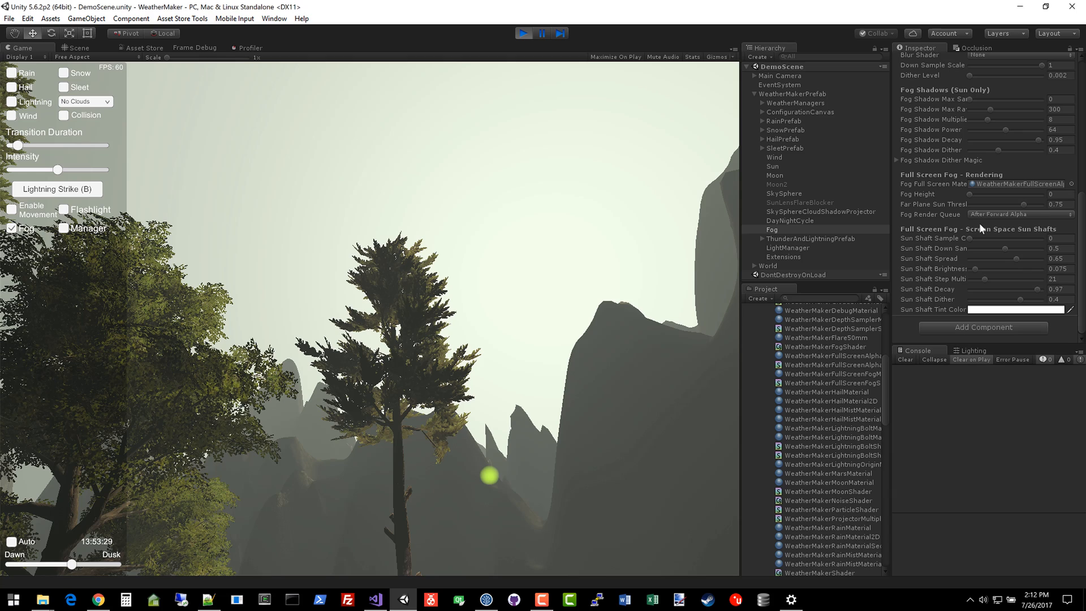
{"action": "mouse_move", "coordinate": [780, 96]}
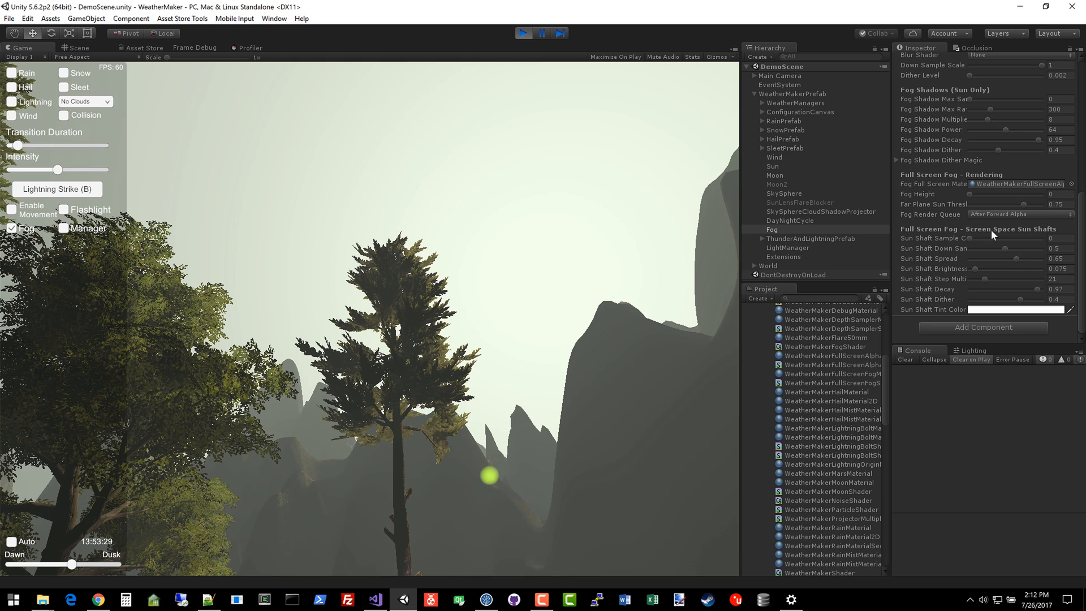
{"action": "mouse_move", "coordinate": [1016, 246]}
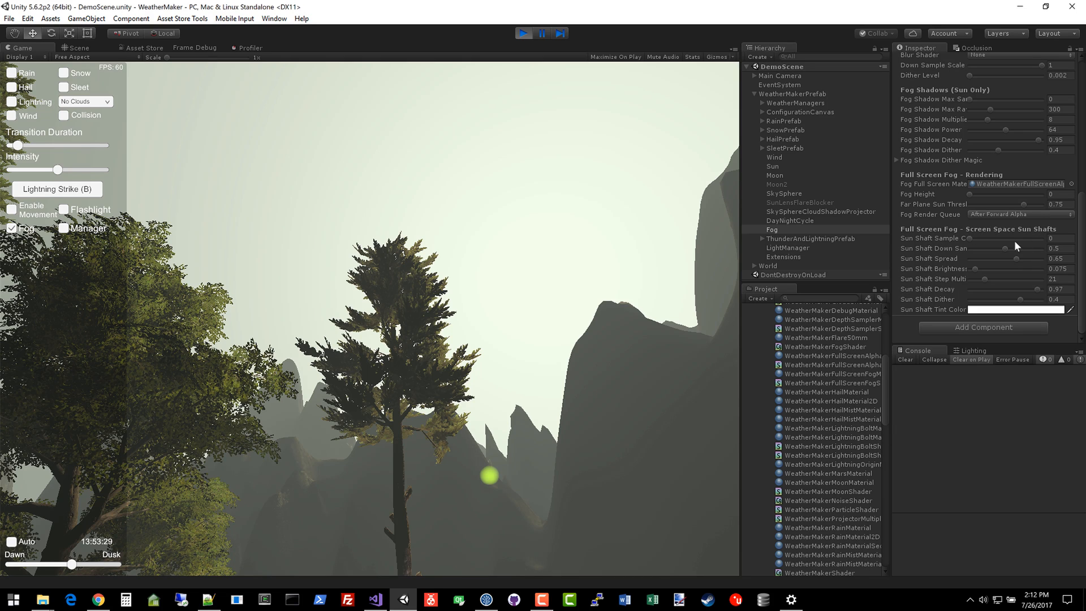
{"action": "mouse_move", "coordinate": [925, 92]}
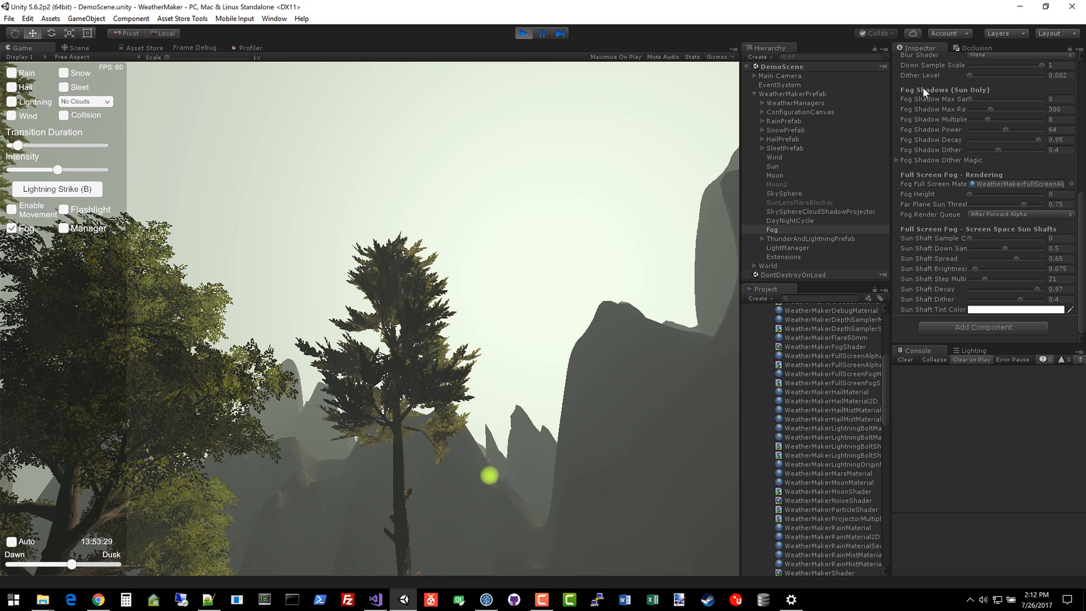
{"action": "mouse_move", "coordinate": [977, 247]}
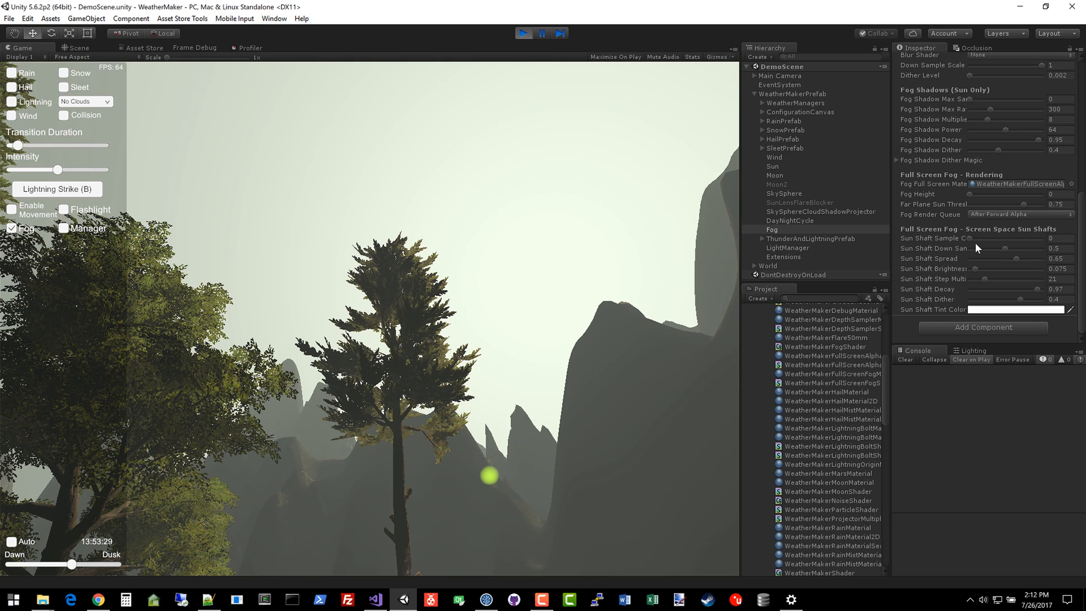
{"action": "mouse_move", "coordinate": [941, 242]}
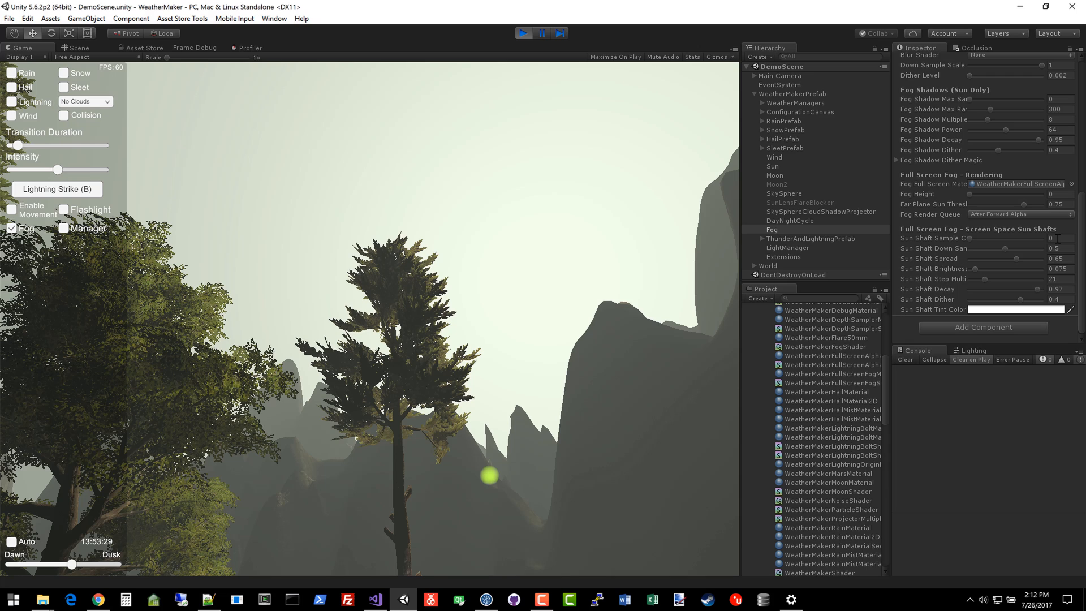
- Enter 16 for Sun Shaft Sample Count and shift the time to about 13:15
{"action": "left_click", "coordinate": [1062, 238]}
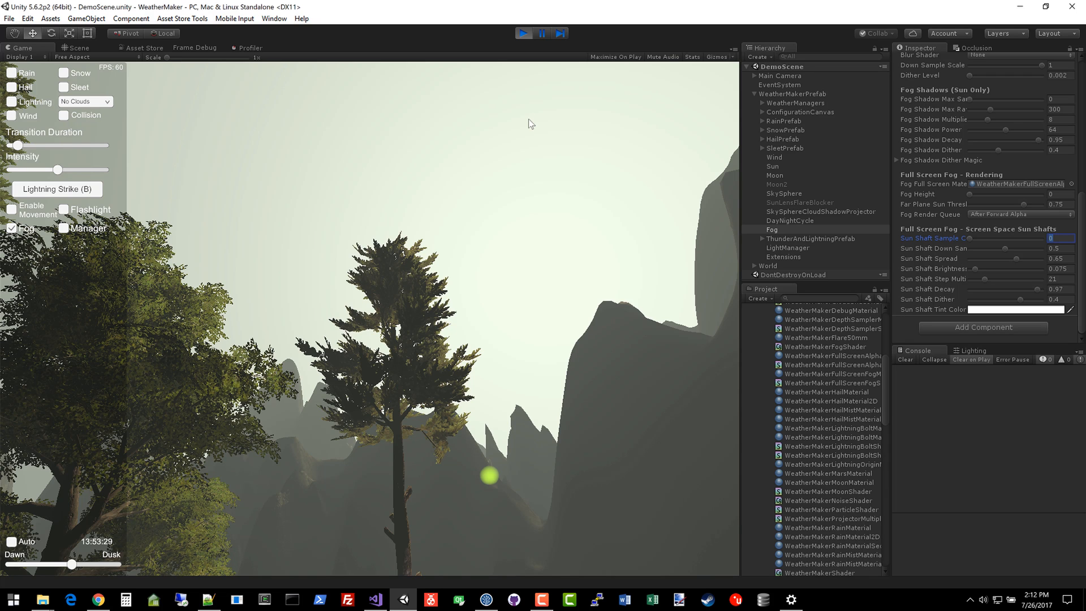
{"action": "type", "text": "16"}
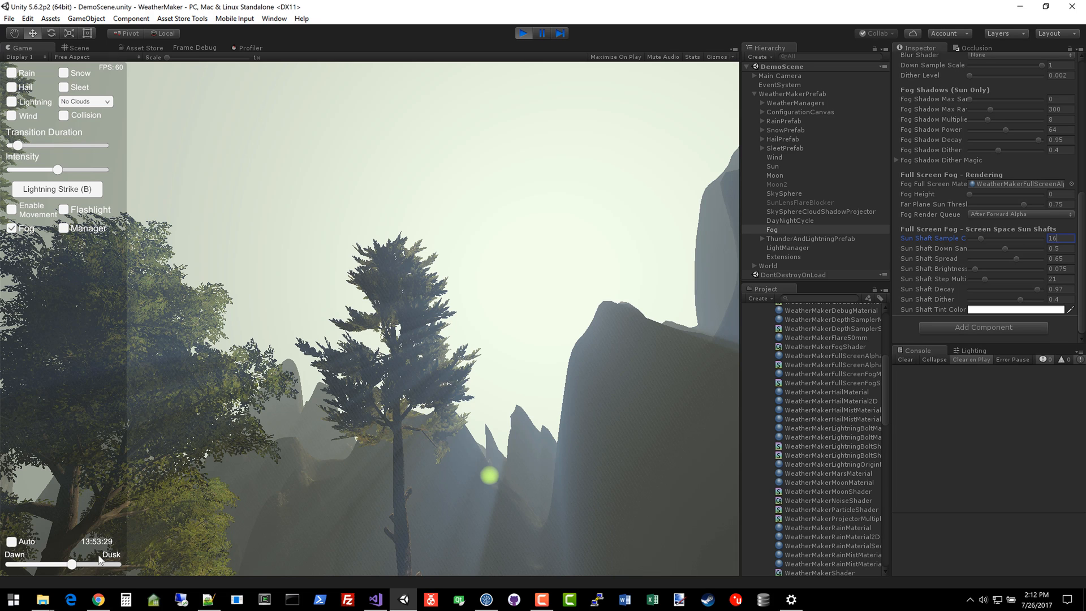
{"action": "left_click_drag", "start_coordinate": [73, 564], "coordinate": [64, 564]}
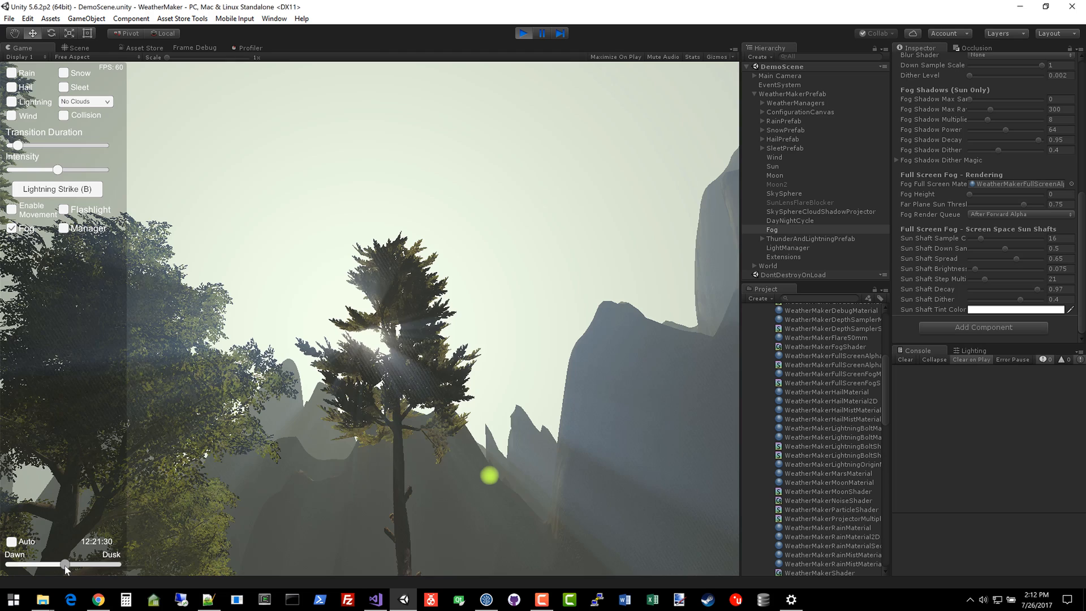
{"action": "left_click_drag", "start_coordinate": [64, 564], "coordinate": [69, 563]}
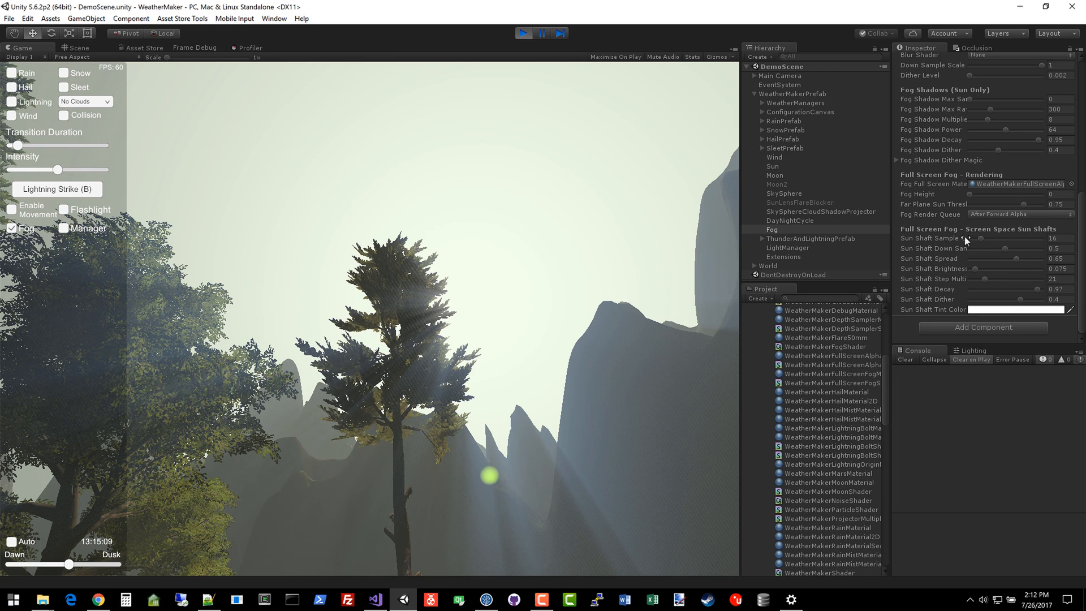
{"action": "mouse_move", "coordinate": [932, 303]}
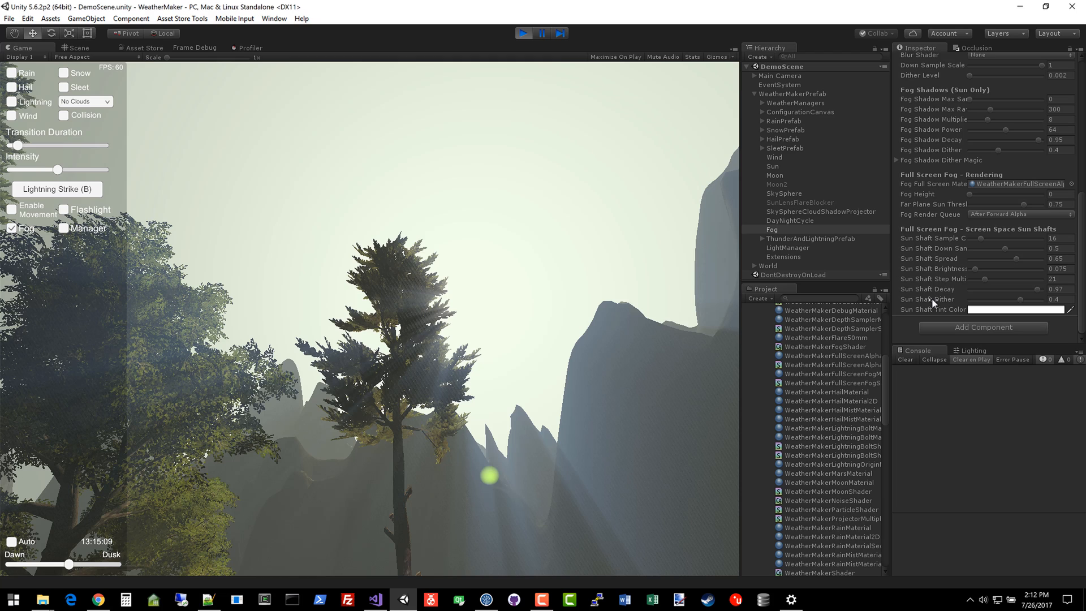
{"action": "mouse_move", "coordinate": [1024, 305]}
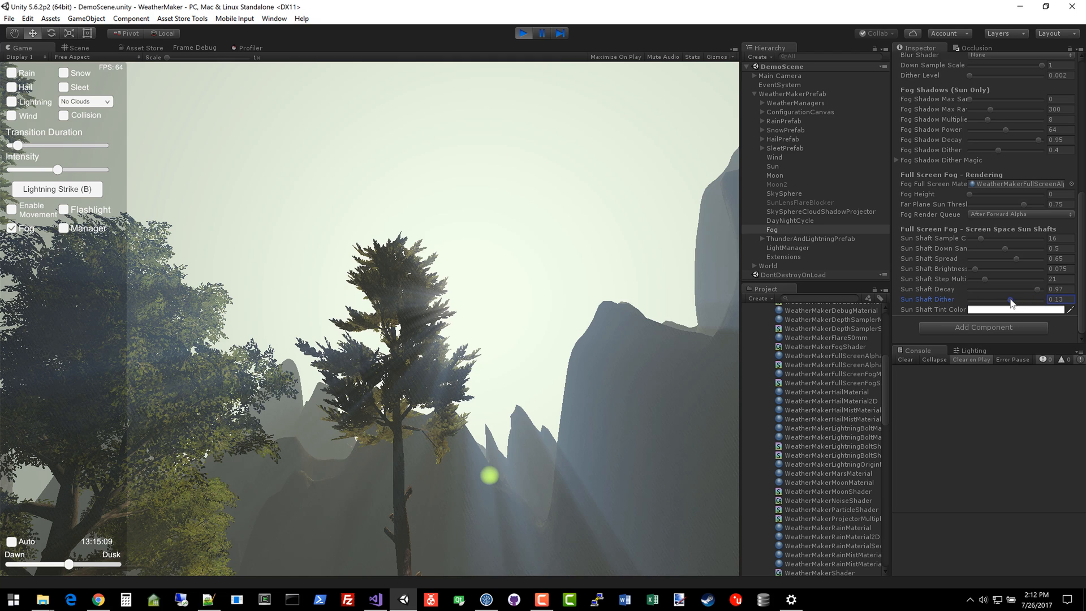
- Try sun shaft dither values 0.32 and 0.04, leaving it at 0.1
{"action": "left_click_drag", "start_coordinate": [1015, 301], "coordinate": [1009, 301]}
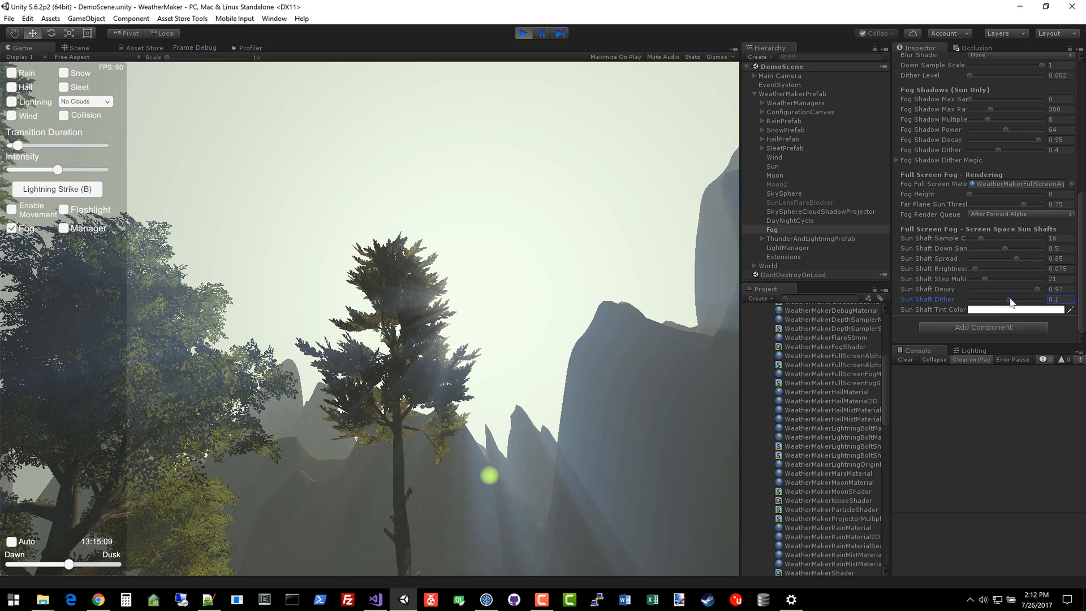
{"action": "left_click_drag", "start_coordinate": [1005, 299], "coordinate": [1010, 299]}
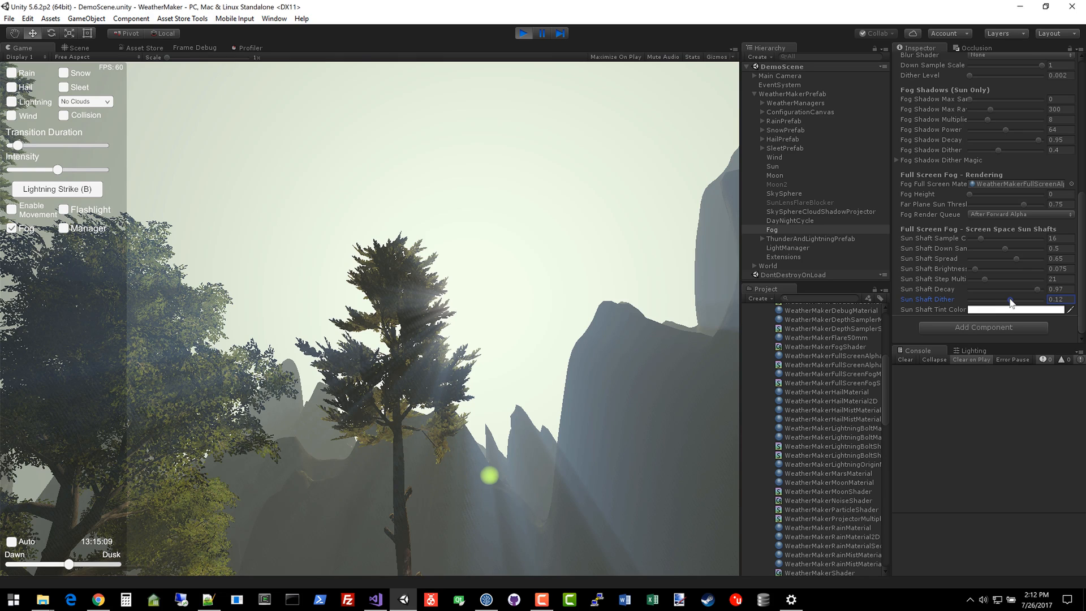
{"action": "left_click_drag", "start_coordinate": [1017, 299], "coordinate": [1005, 299]}
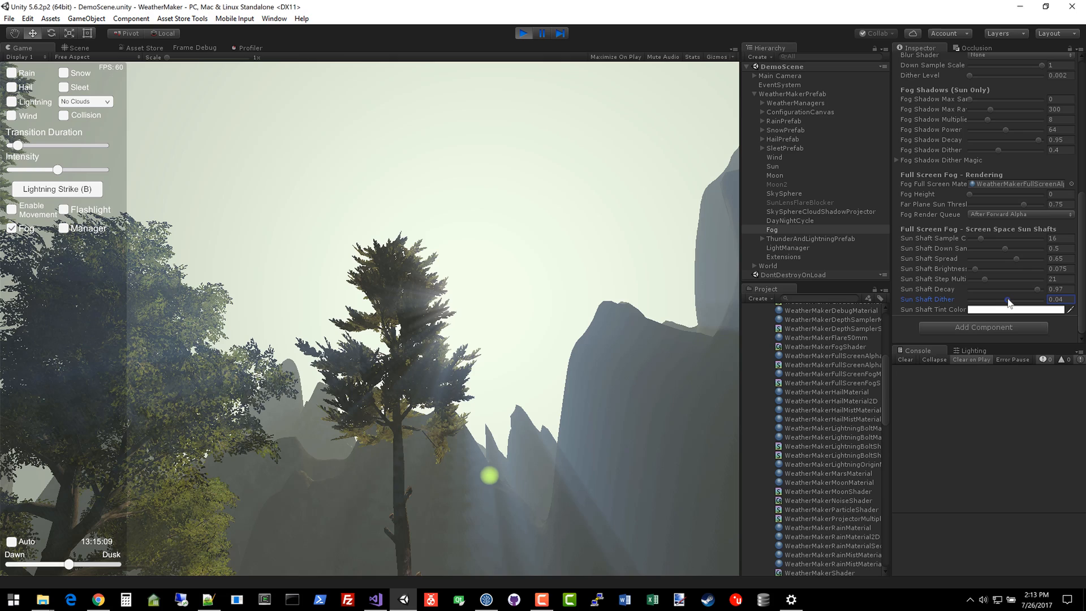
{"action": "left_click_drag", "start_coordinate": [1007, 299], "coordinate": [1011, 299]}
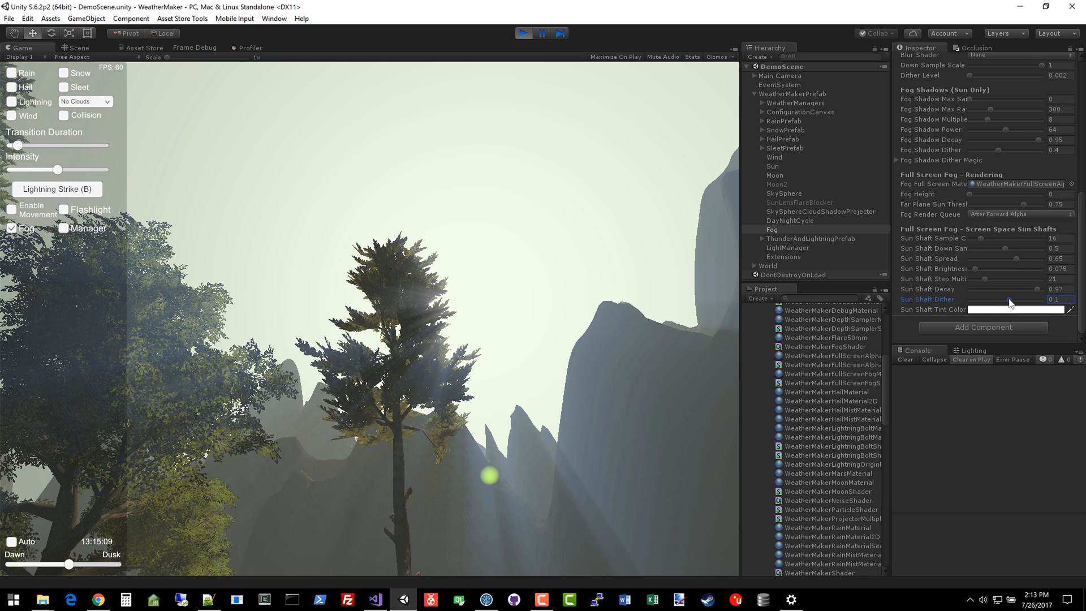
{"action": "mouse_move", "coordinate": [444, 492]}
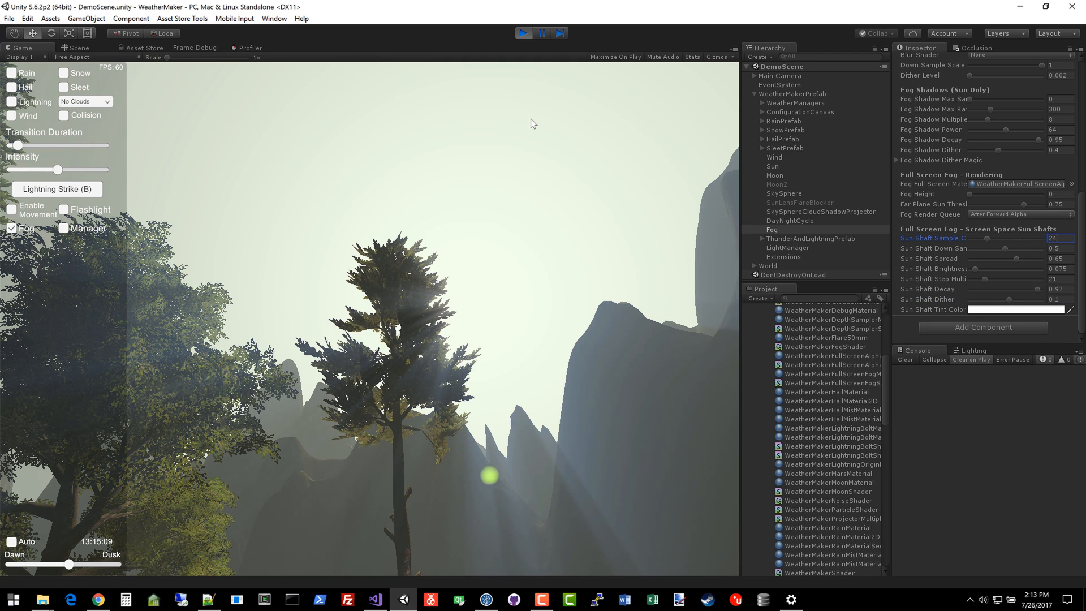
{"action": "mouse_move", "coordinate": [1011, 303]}
{"action": "type", "text": "0.02"}
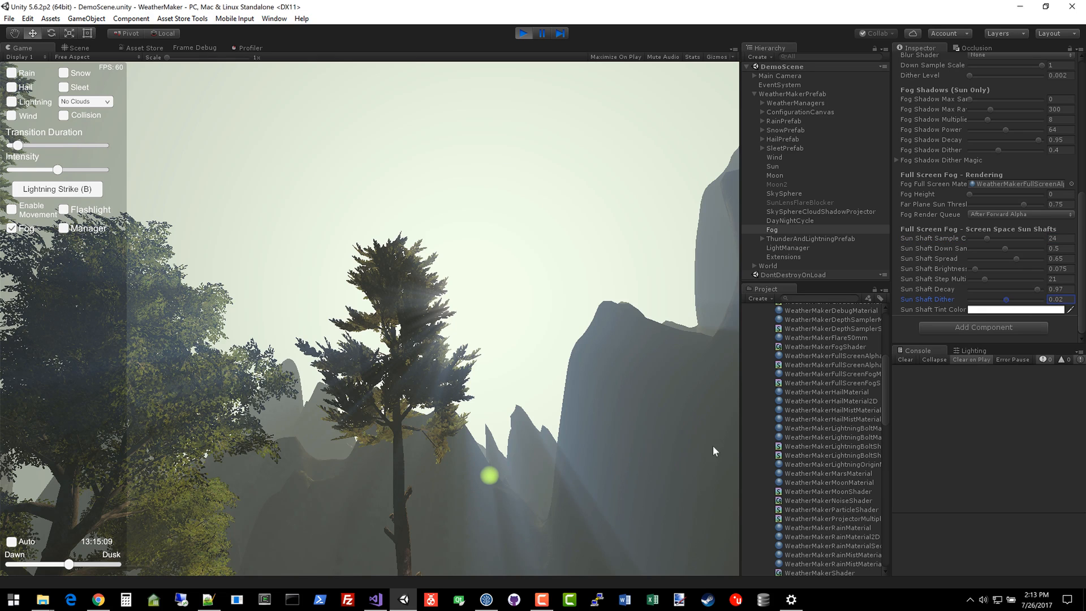
{"action": "mouse_move", "coordinate": [523, 352]}
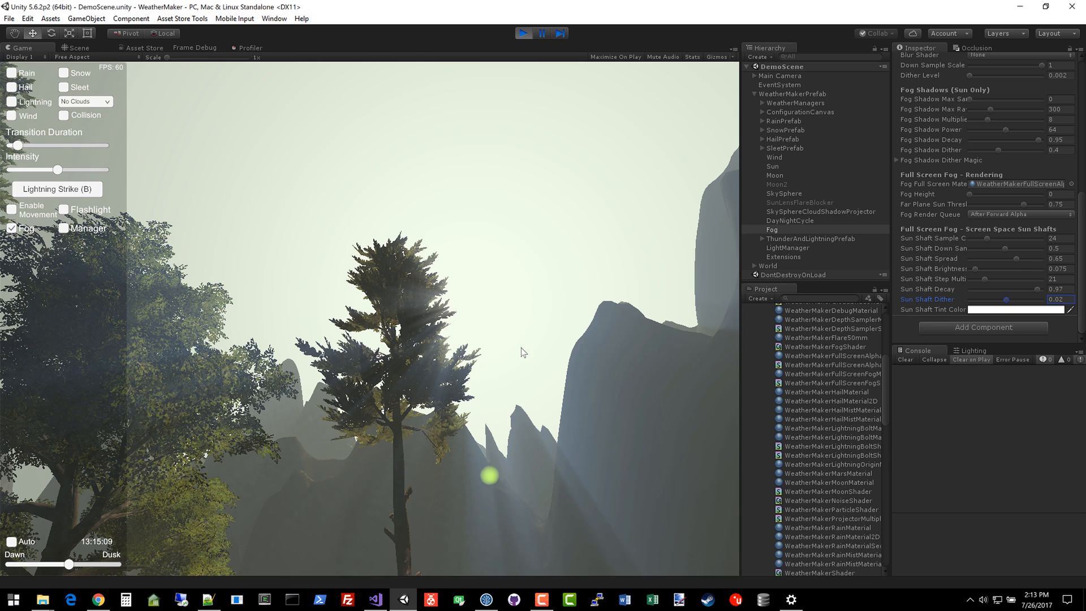
{"action": "mouse_move", "coordinate": [587, 436]}
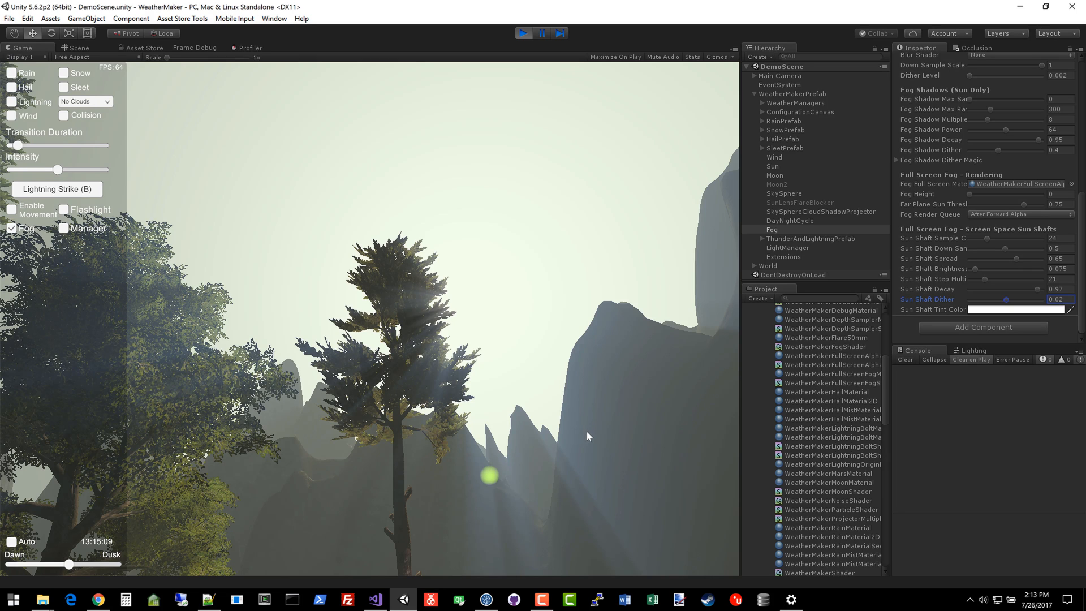
{"action": "mouse_move", "coordinate": [389, 527]}
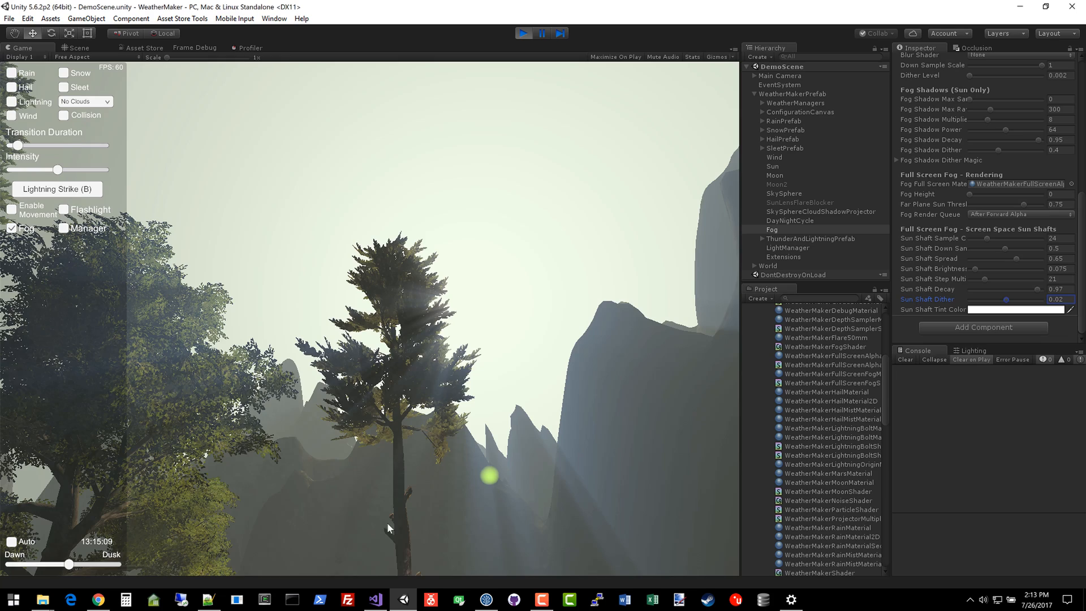
- Adjust the time of day between 13:07 and 13:38, settling near 13:30
{"action": "left_click_drag", "start_coordinate": [67, 564], "coordinate": [68, 564]}
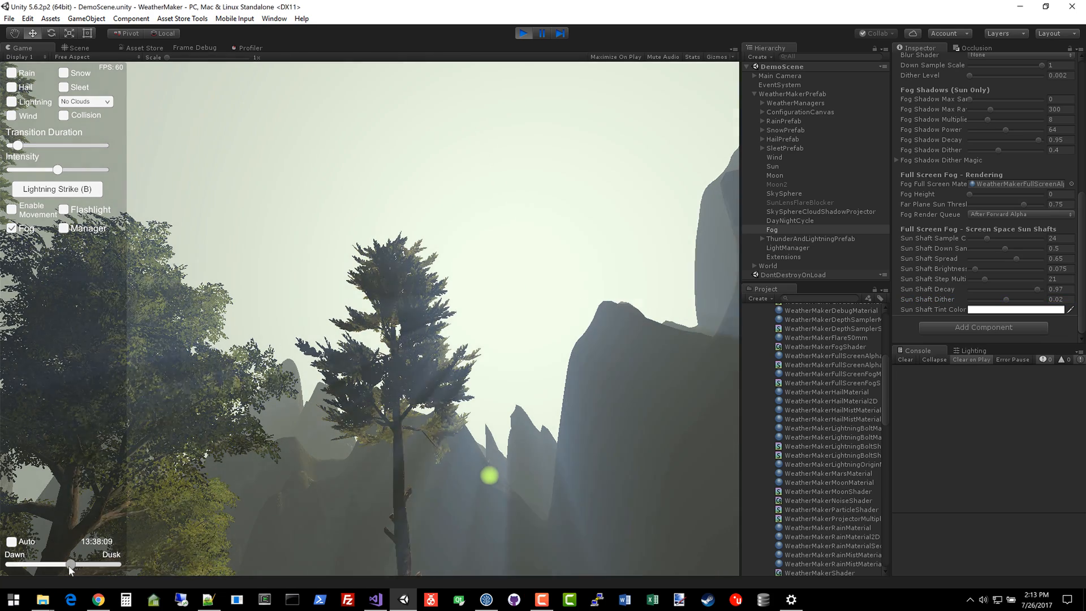
{"action": "left_click_drag", "start_coordinate": [76, 564], "coordinate": [69, 564]}
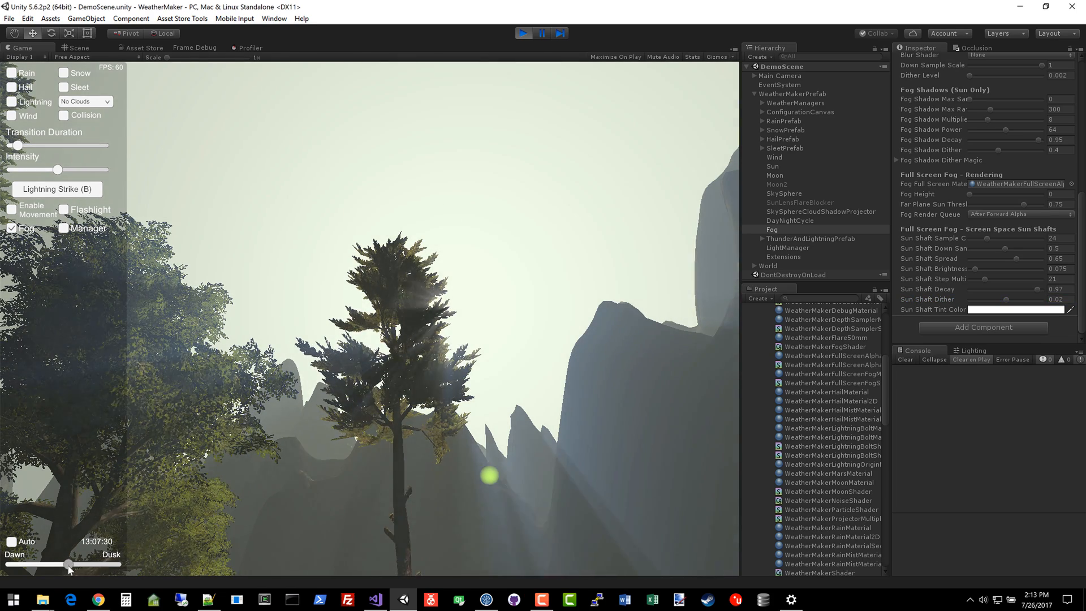
{"action": "left_click_drag", "start_coordinate": [68, 564], "coordinate": [65, 565]}
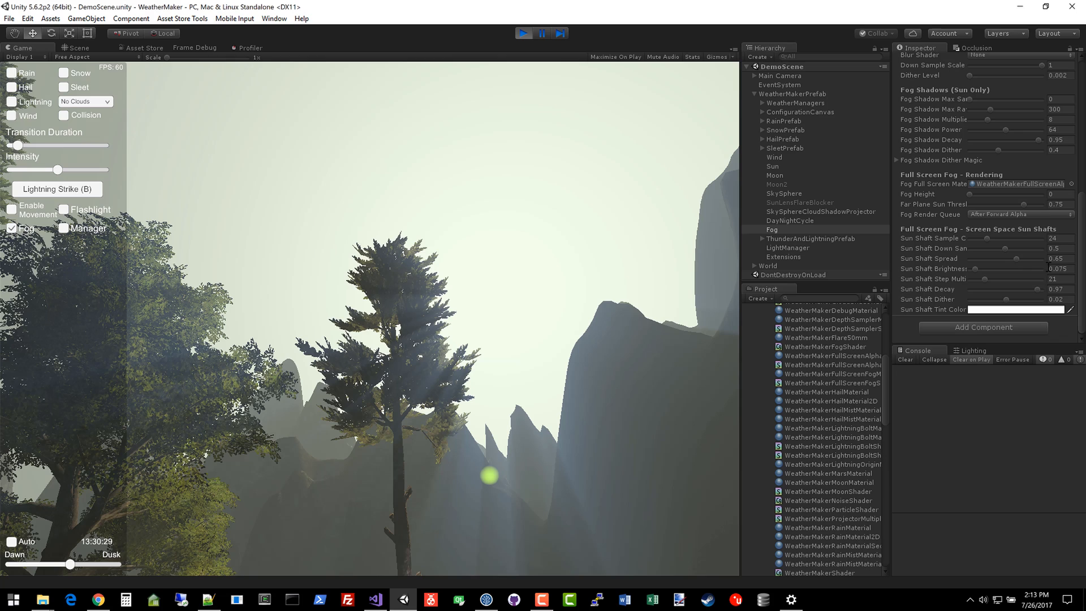
{"action": "mouse_move", "coordinate": [1006, 277]}
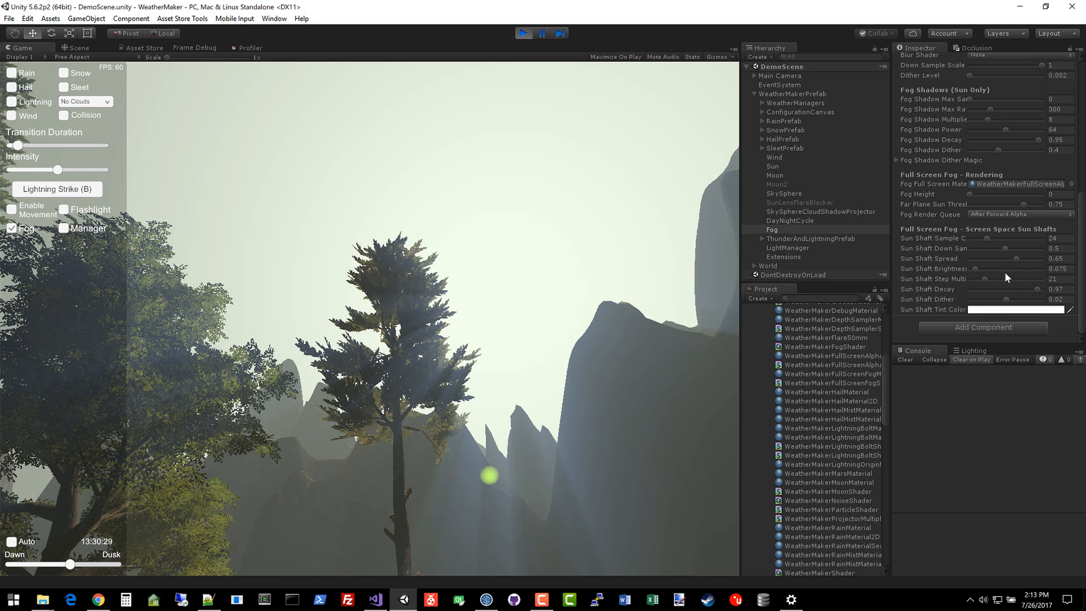
{"action": "mouse_move", "coordinate": [1005, 259]}
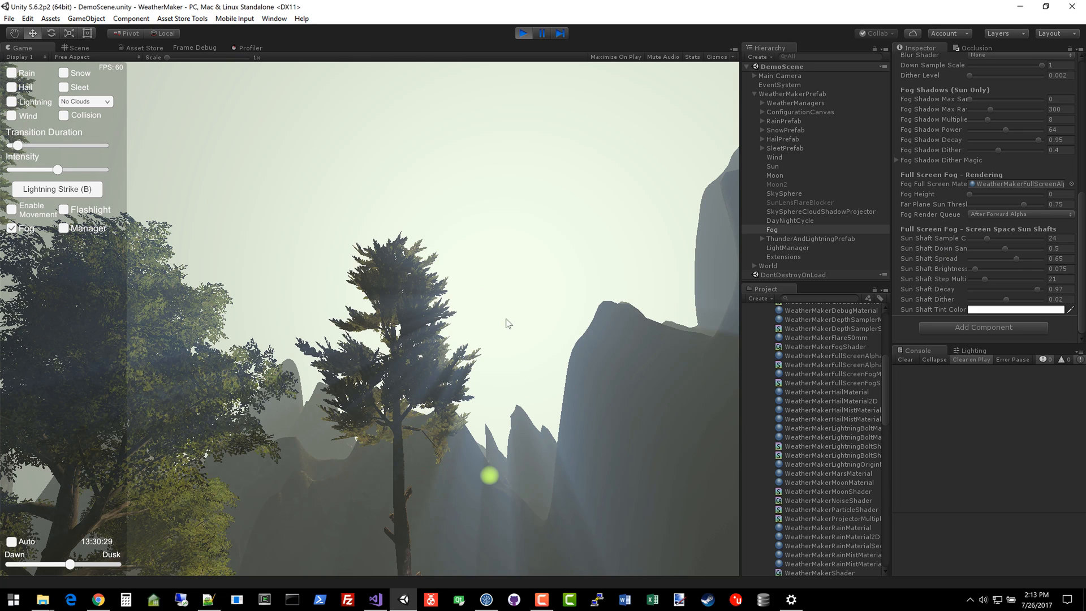
{"action": "mouse_move", "coordinate": [443, 237]}
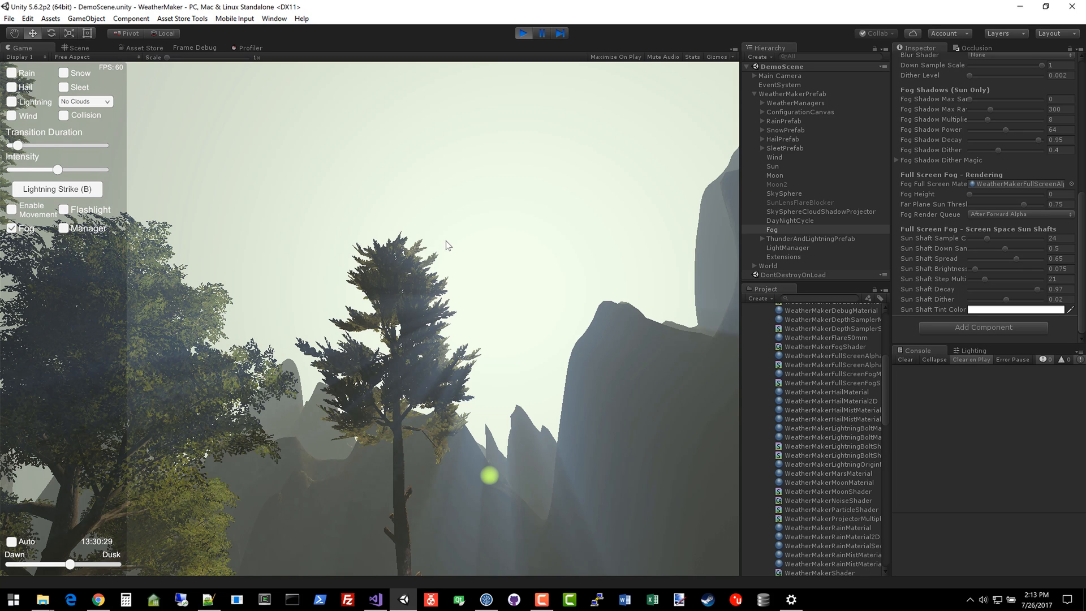
{"action": "mouse_move", "coordinate": [479, 327]}
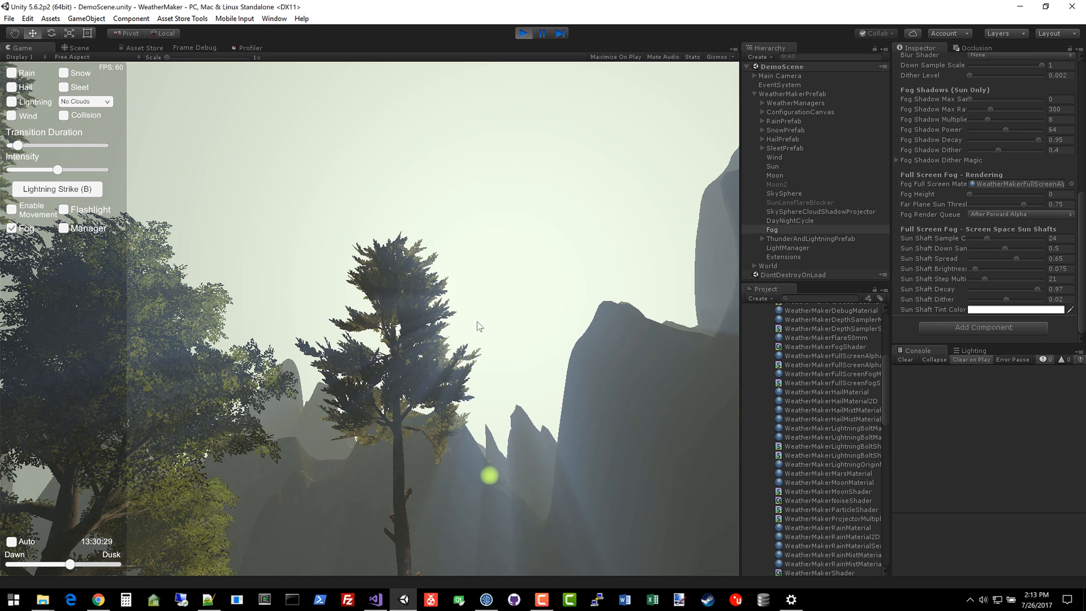
{"action": "mouse_move", "coordinate": [448, 373]}
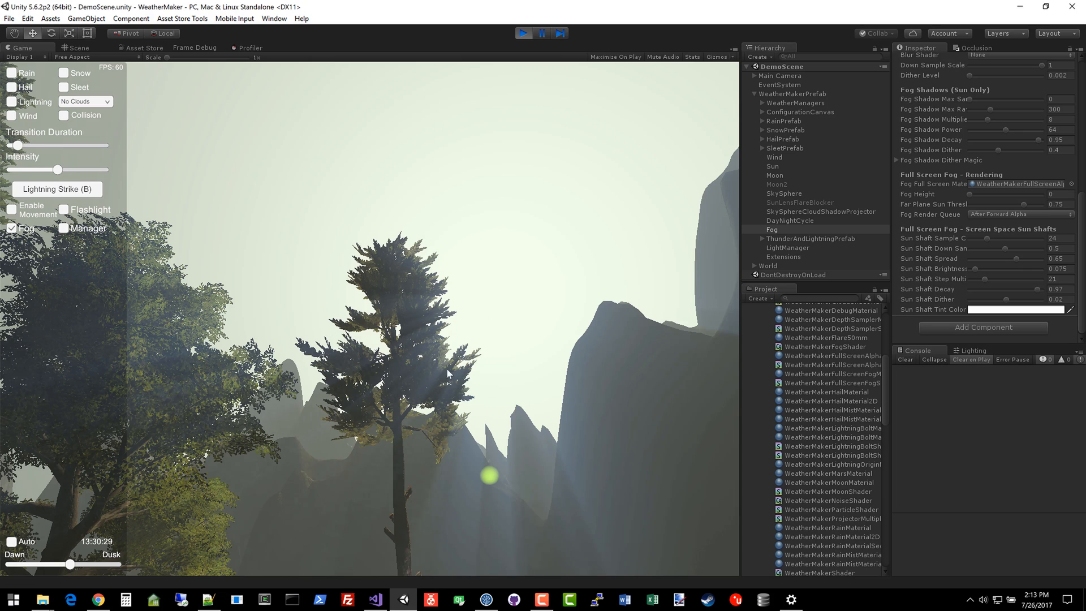
{"action": "mouse_move", "coordinate": [270, 519]}
{"action": "type", "text": "0.09"}
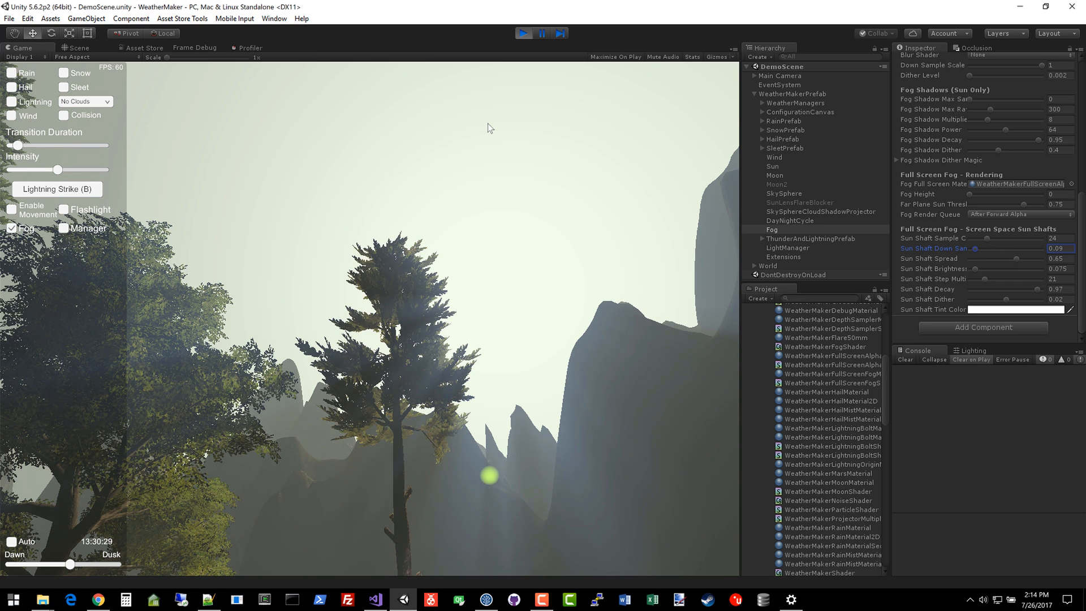
- Set Sun Shaft Down Sample to 0.5 and widen the spread to about 0.57
{"action": "left_click_drag", "start_coordinate": [976, 248], "coordinate": [1005, 247]}
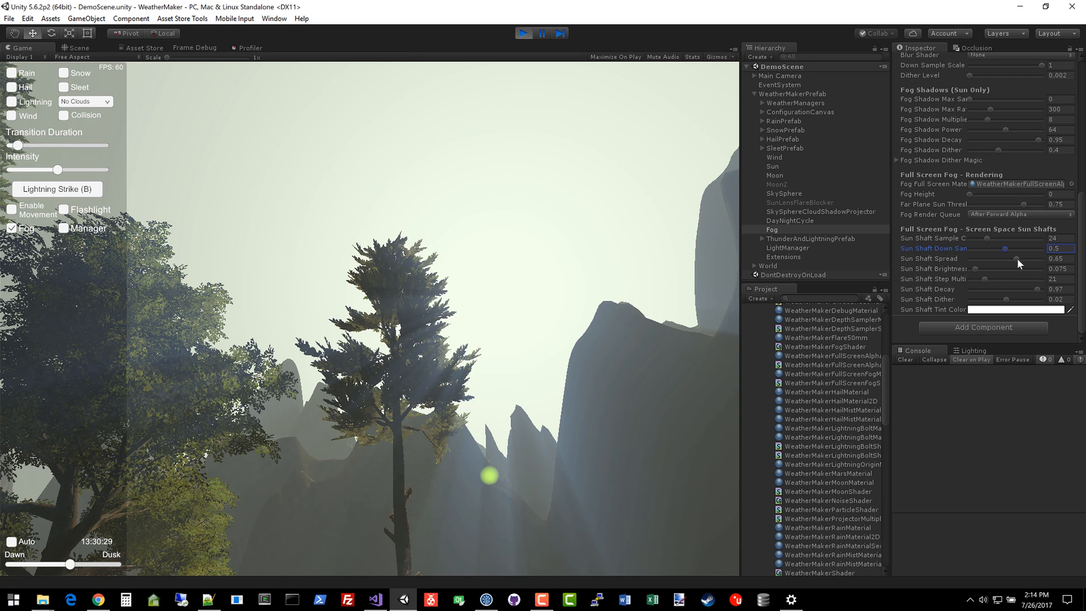
{"action": "left_click_drag", "start_coordinate": [1004, 259], "coordinate": [973, 258]}
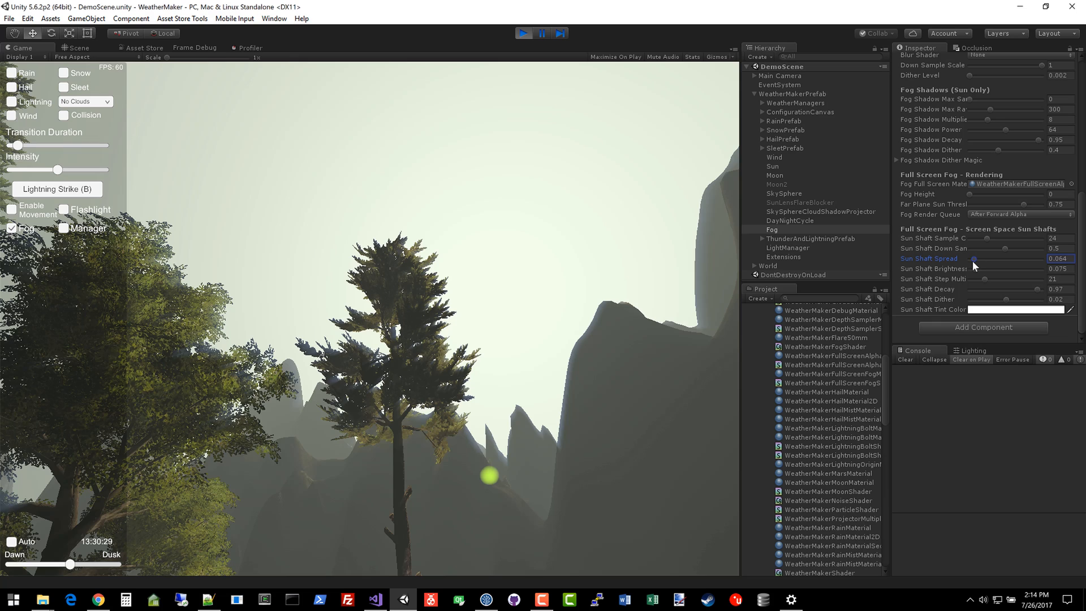
{"action": "left_click_drag", "start_coordinate": [972, 259], "coordinate": [990, 259]}
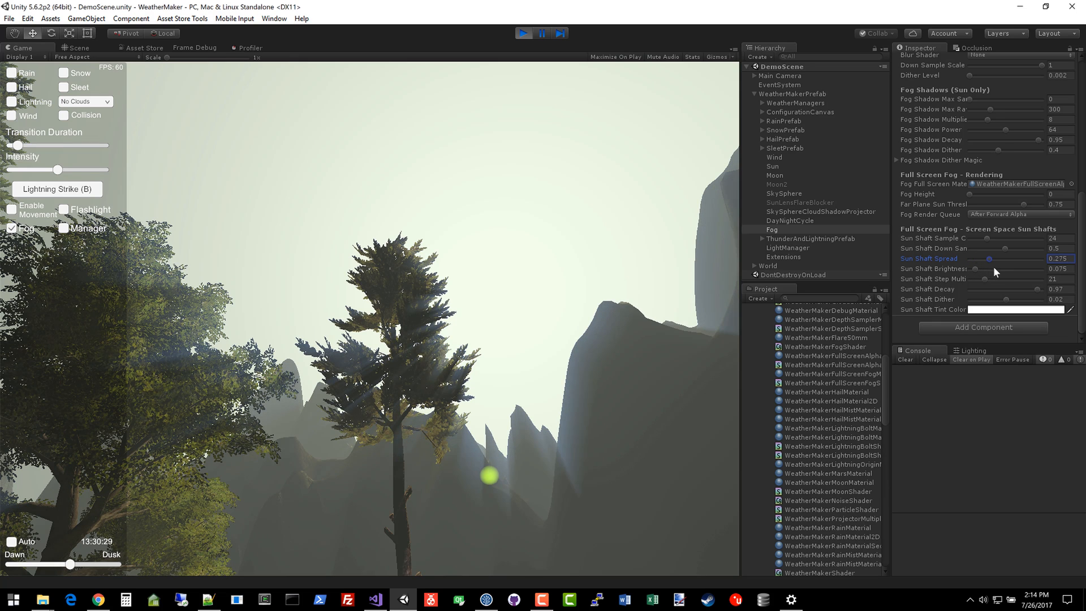
{"action": "left_click_drag", "start_coordinate": [988, 258], "coordinate": [1000, 258]}
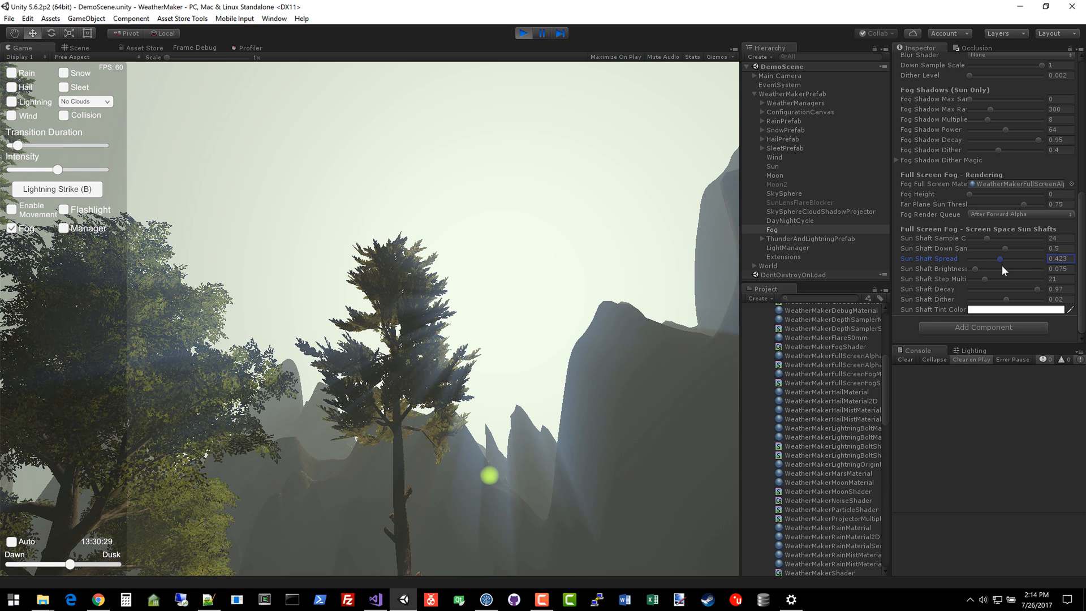
{"action": "left_click_drag", "start_coordinate": [1000, 259], "coordinate": [1011, 258]}
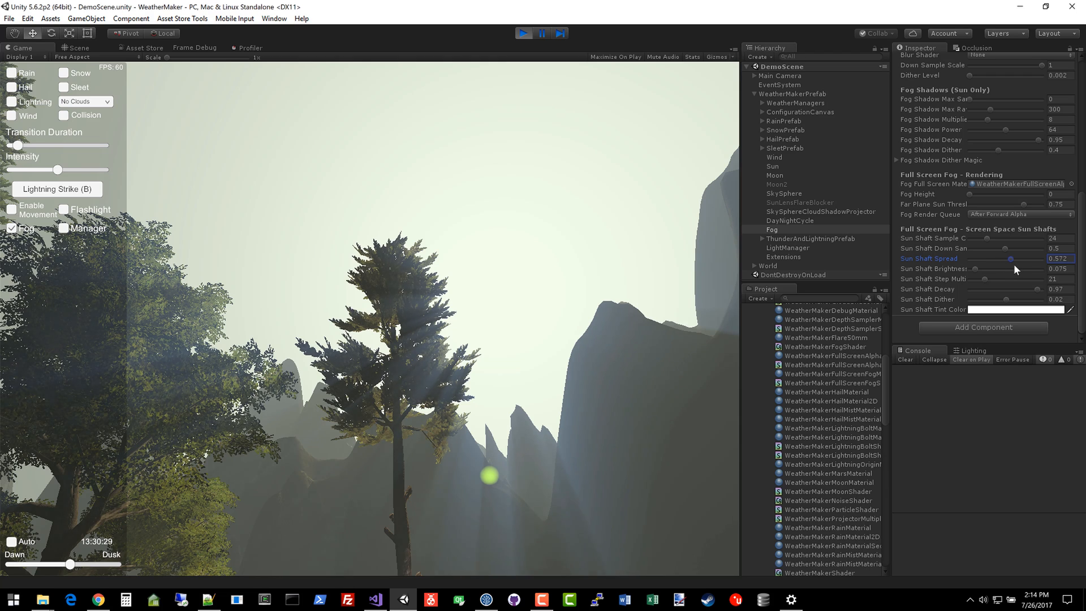
- Narrow the sun shaft spread toward 0.1, then brighten the sun shafts
{"action": "left_click_drag", "start_coordinate": [1009, 258], "coordinate": [997, 259]}
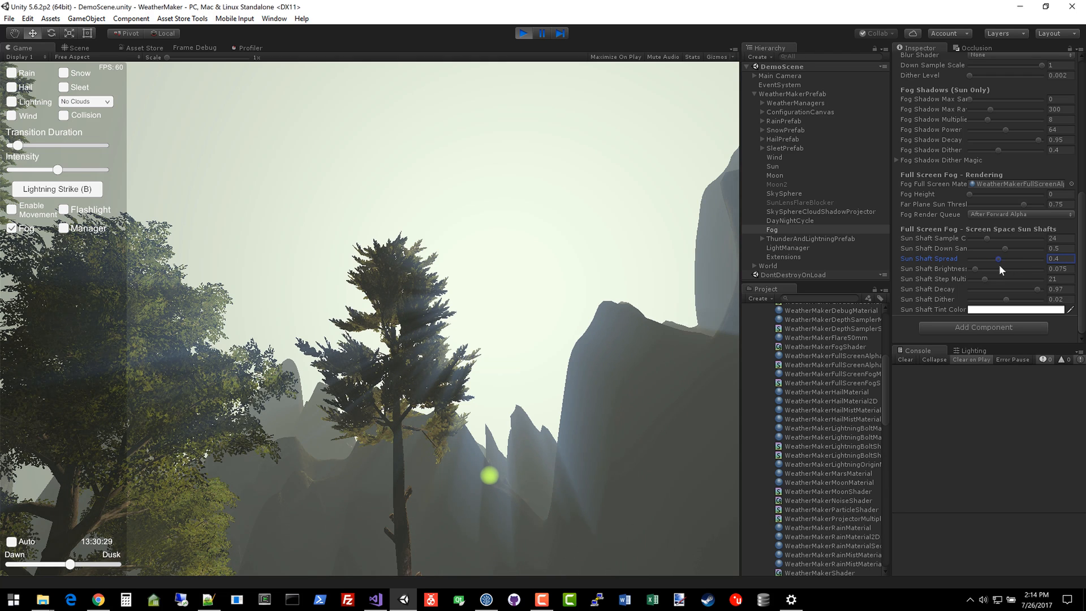
{"action": "left_click_drag", "start_coordinate": [999, 259], "coordinate": [991, 259]}
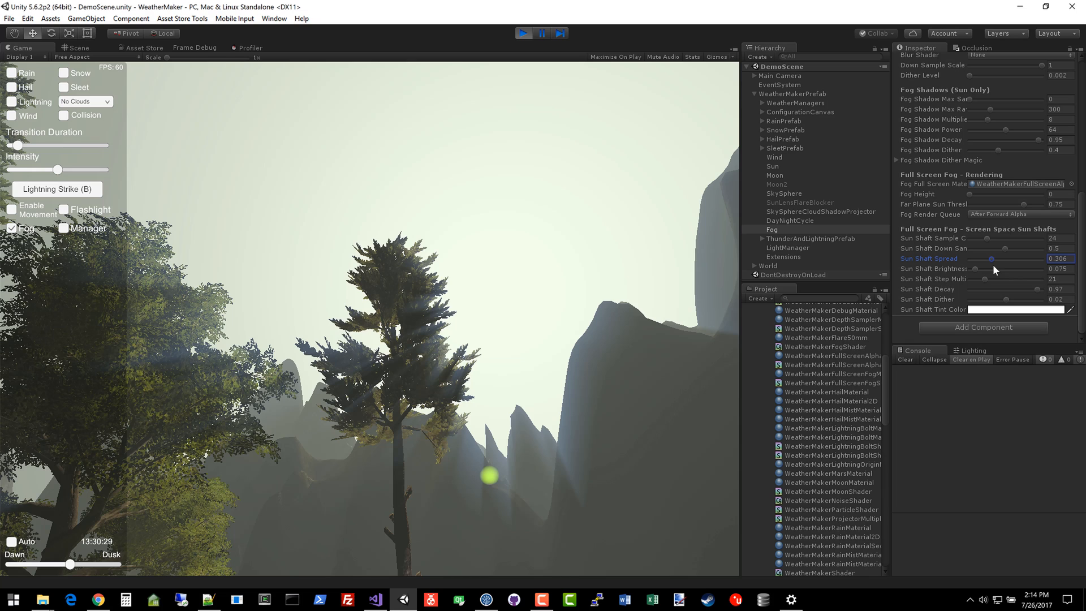
{"action": "left_click_drag", "start_coordinate": [990, 259], "coordinate": [999, 258]}
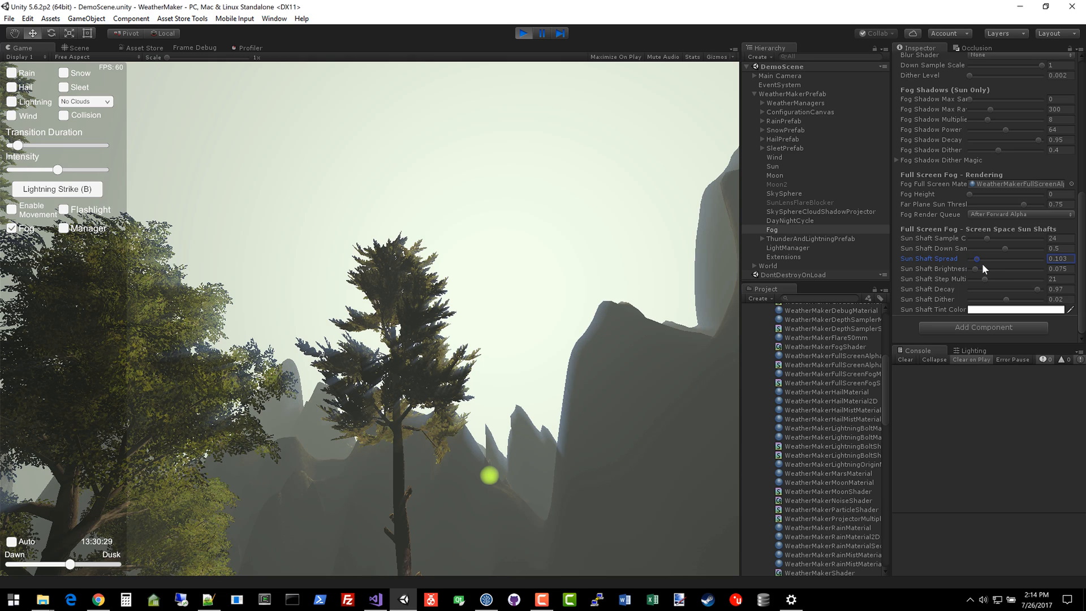
{"action": "left_click_drag", "start_coordinate": [977, 258], "coordinate": [1046, 259]}
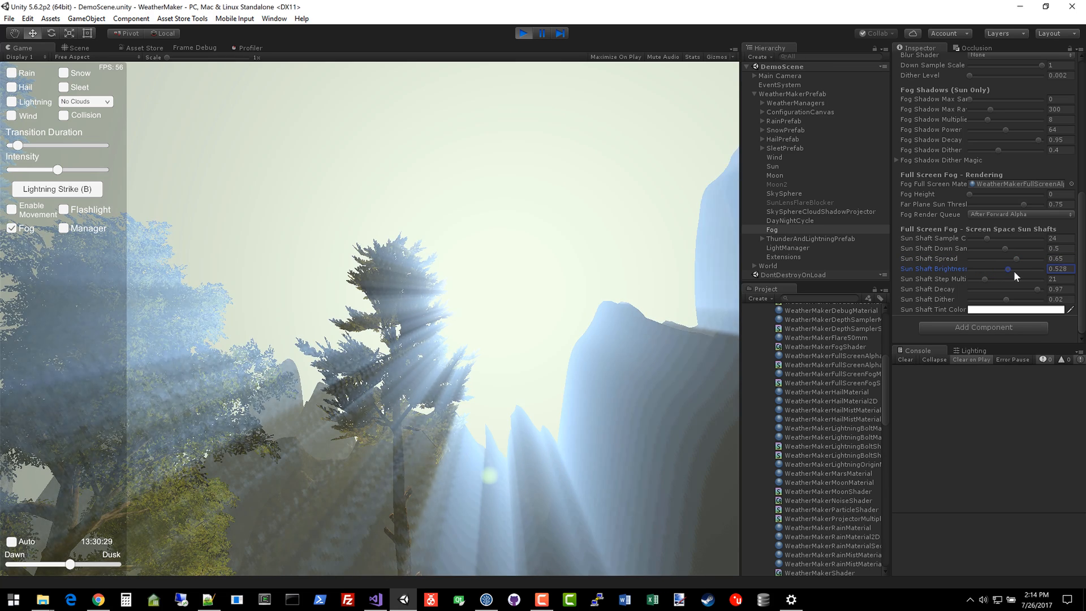
- Test step multiplier 100 and decay 0.5, restoring them to 21 and 0.97
{"action": "left_click_drag", "start_coordinate": [1007, 268], "coordinate": [1018, 269]}
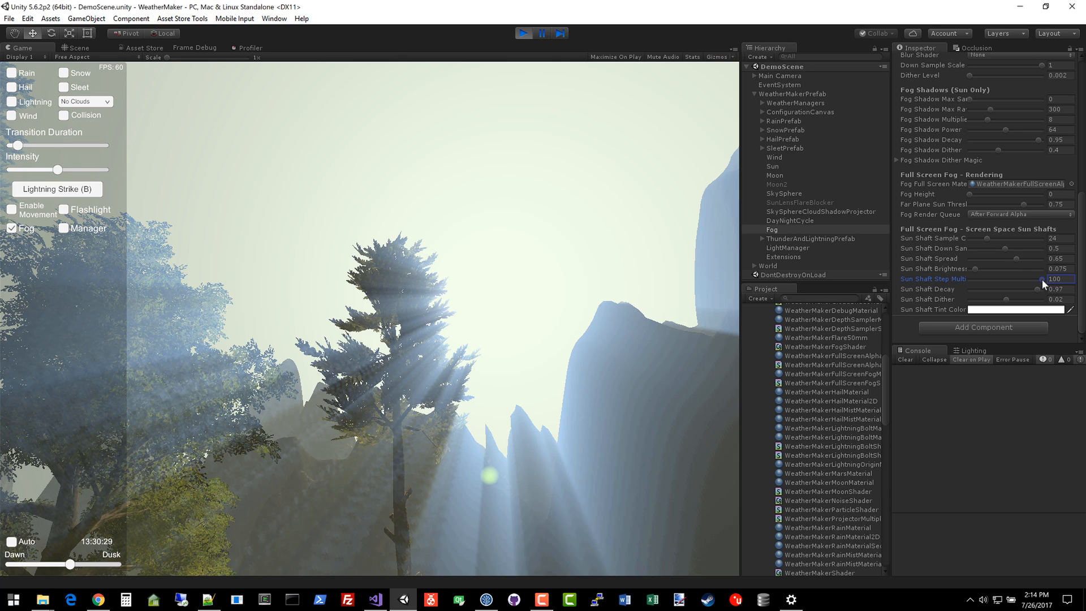
{"action": "mouse_move", "coordinate": [513, 384]}
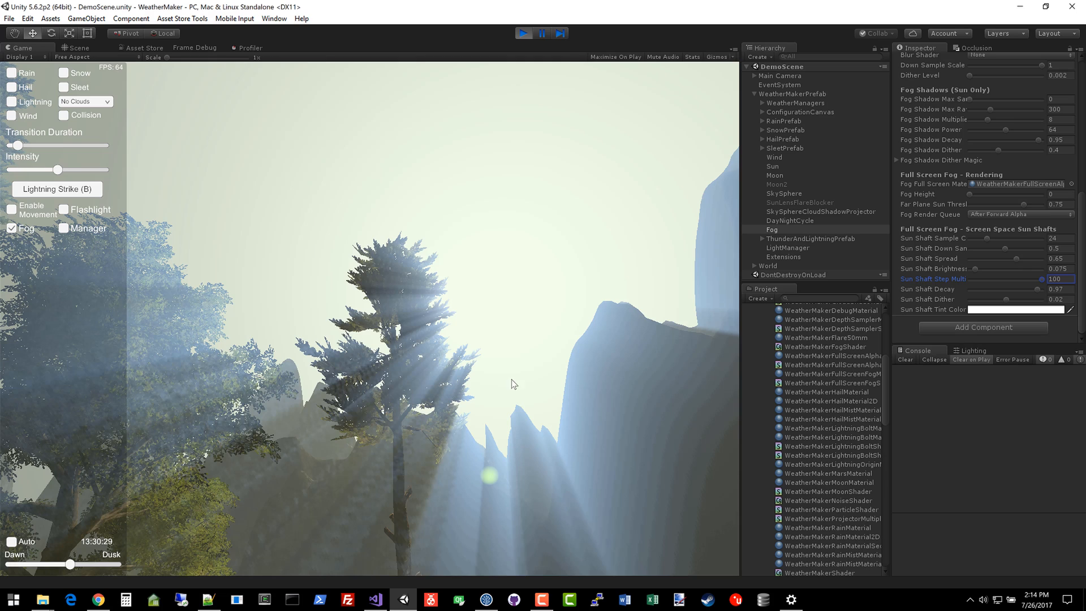
{"action": "mouse_move", "coordinate": [1017, 286]}
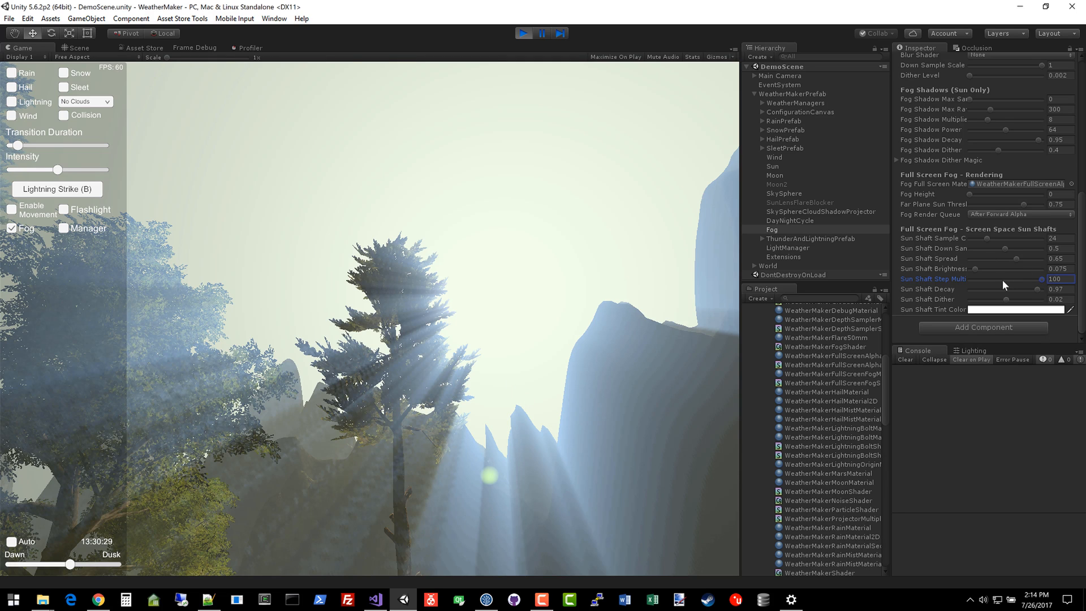
{"action": "left_click_drag", "start_coordinate": [1049, 278], "coordinate": [989, 279]}
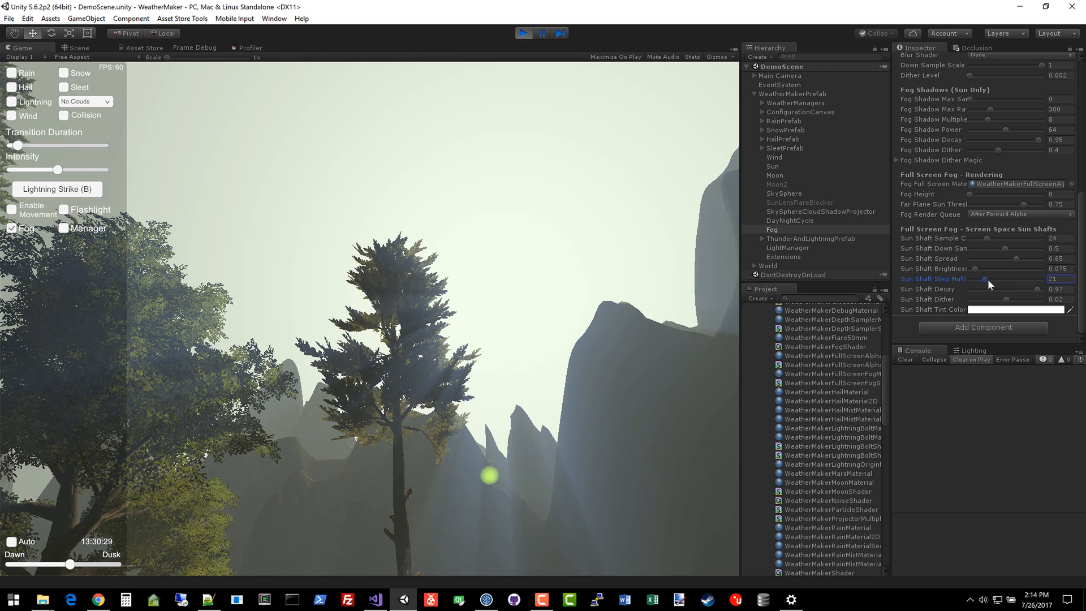
{"action": "left_click_drag", "start_coordinate": [987, 279], "coordinate": [1000, 279]}
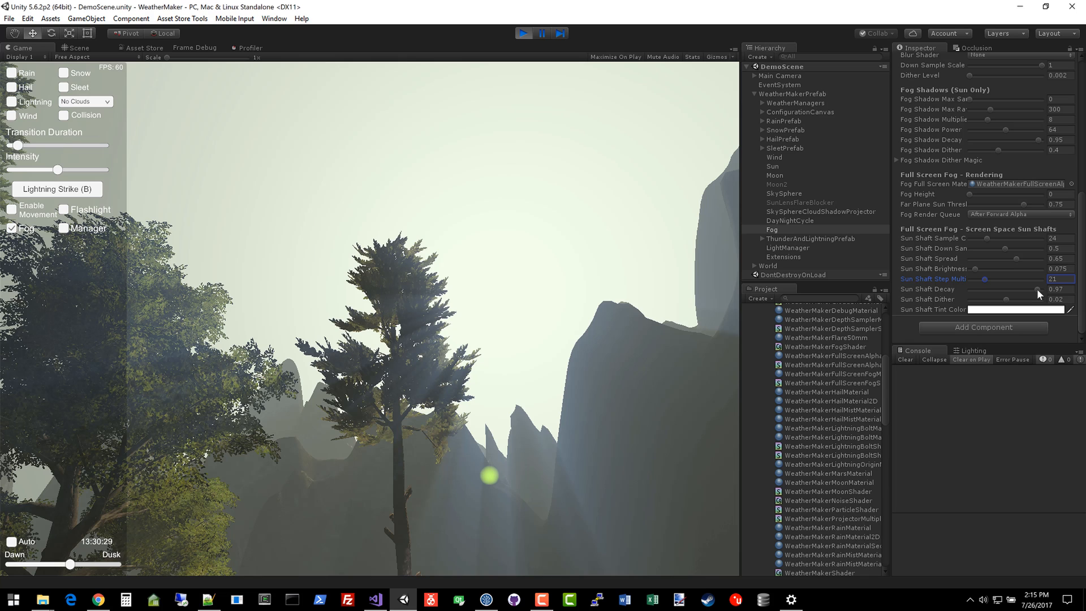
{"action": "left_click", "coordinate": [1052, 289]}
{"action": "type", "text": "0.5"}
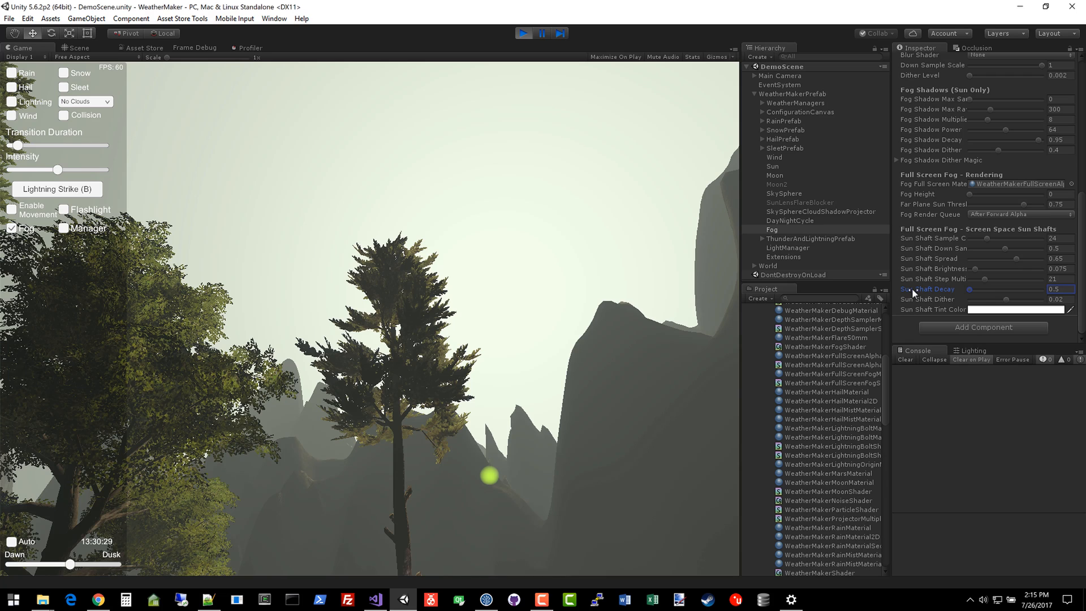
{"action": "mouse_move", "coordinate": [972, 294]}
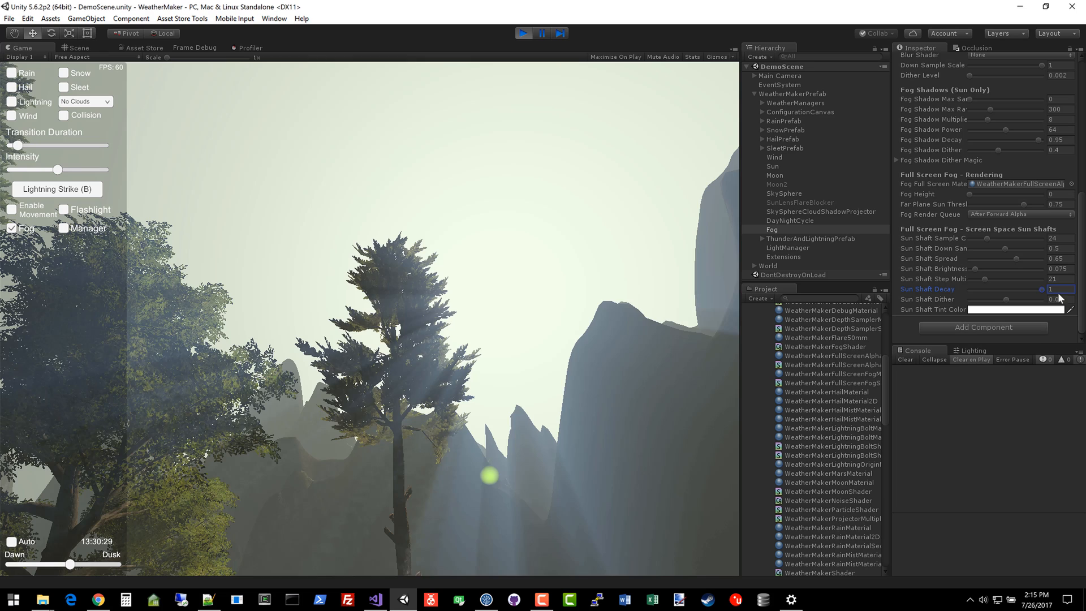
{"action": "left_click_drag", "start_coordinate": [1039, 289], "coordinate": [1037, 289]}
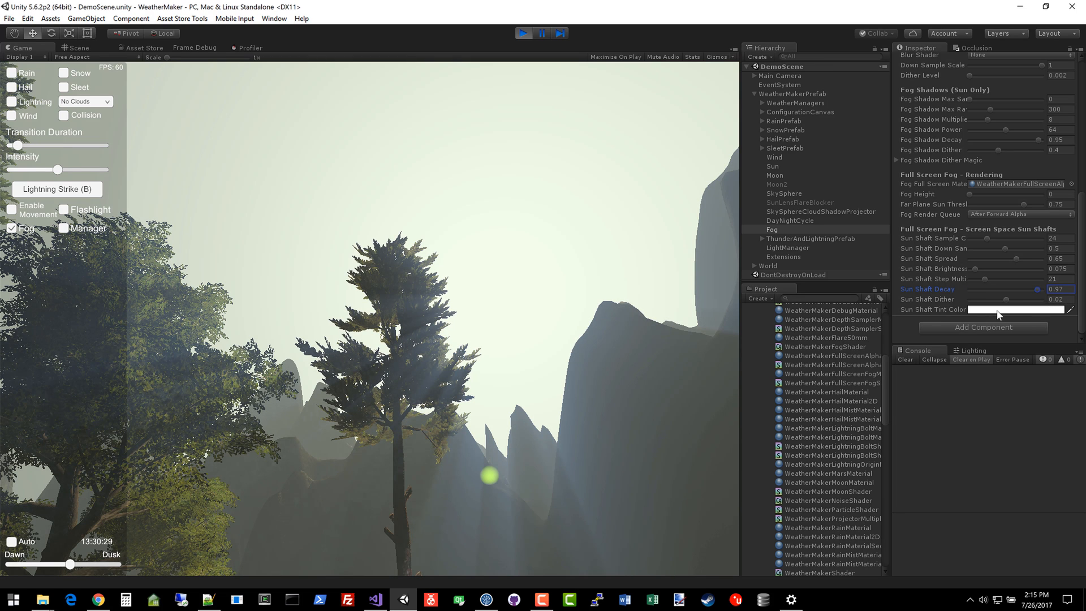
- Raise the sun shaft dither sharply, then settle it at 0.1
{"action": "left_click", "coordinate": [1056, 299]}
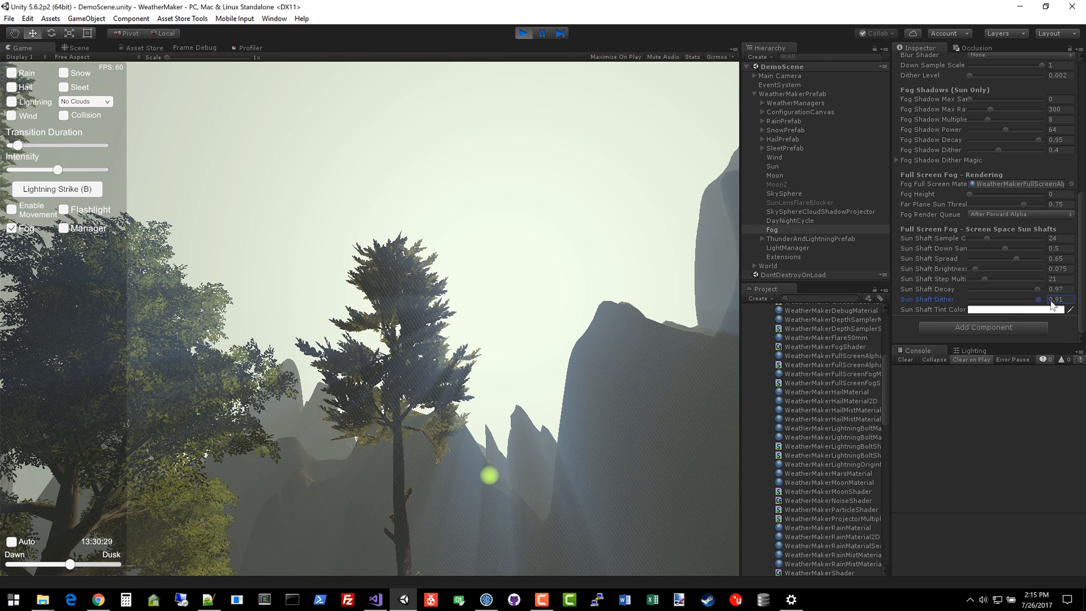
{"action": "left_click_drag", "start_coordinate": [1052, 304], "coordinate": [1031, 304]}
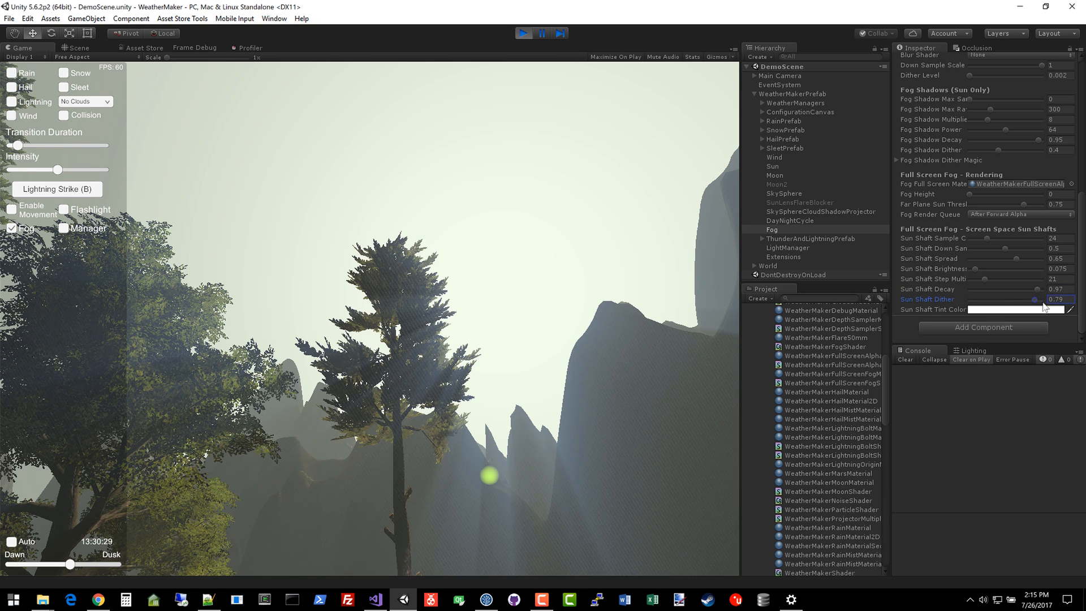
{"action": "left_click_drag", "start_coordinate": [1031, 299], "coordinate": [994, 299]}
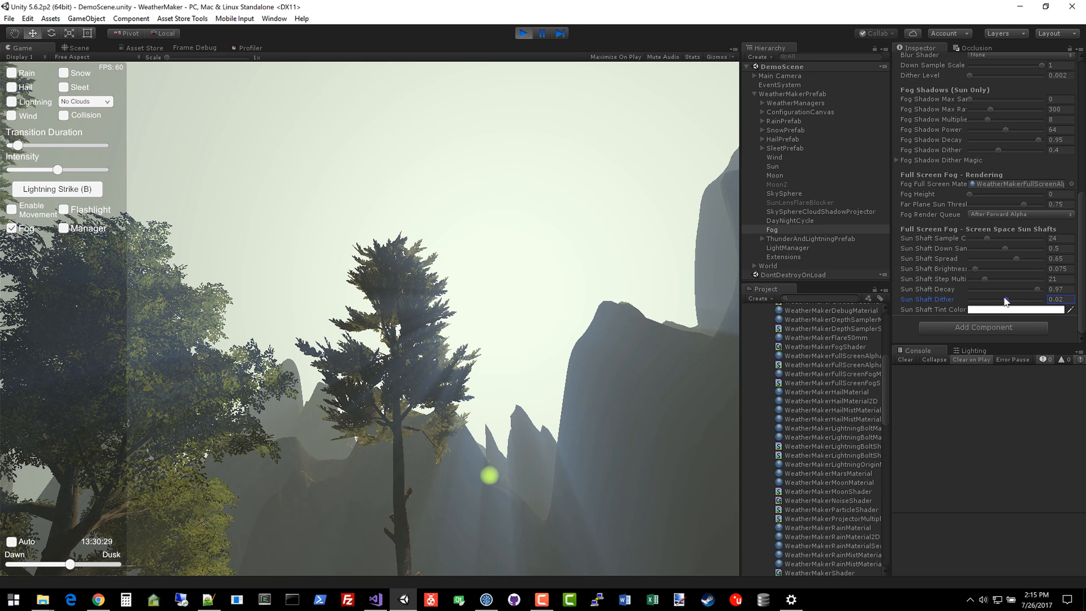
{"action": "left_click_drag", "start_coordinate": [984, 300], "coordinate": [1008, 299]}
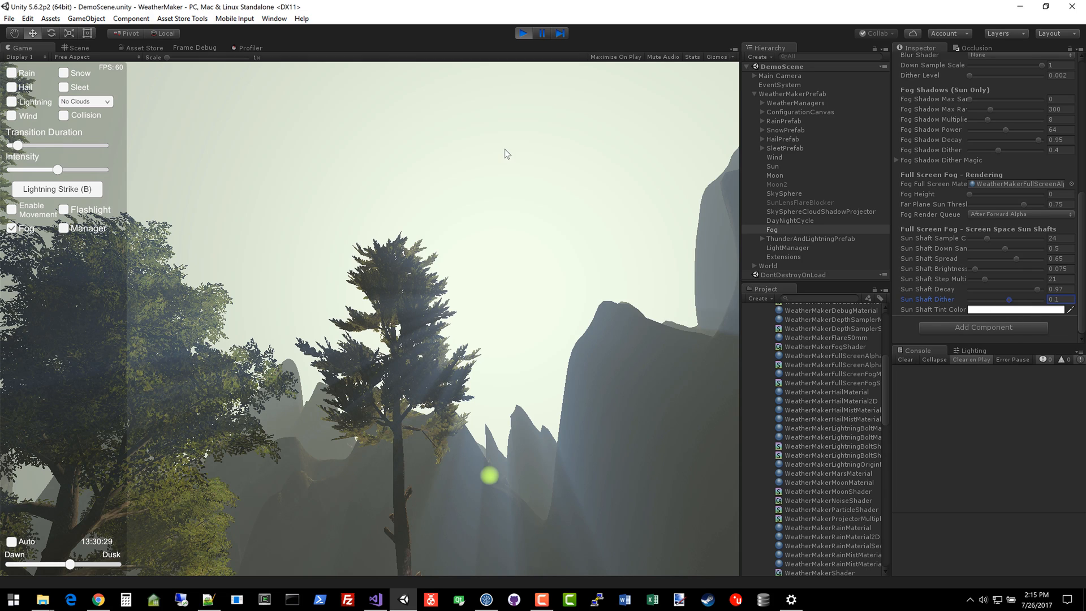
{"action": "mouse_move", "coordinate": [1010, 246]}
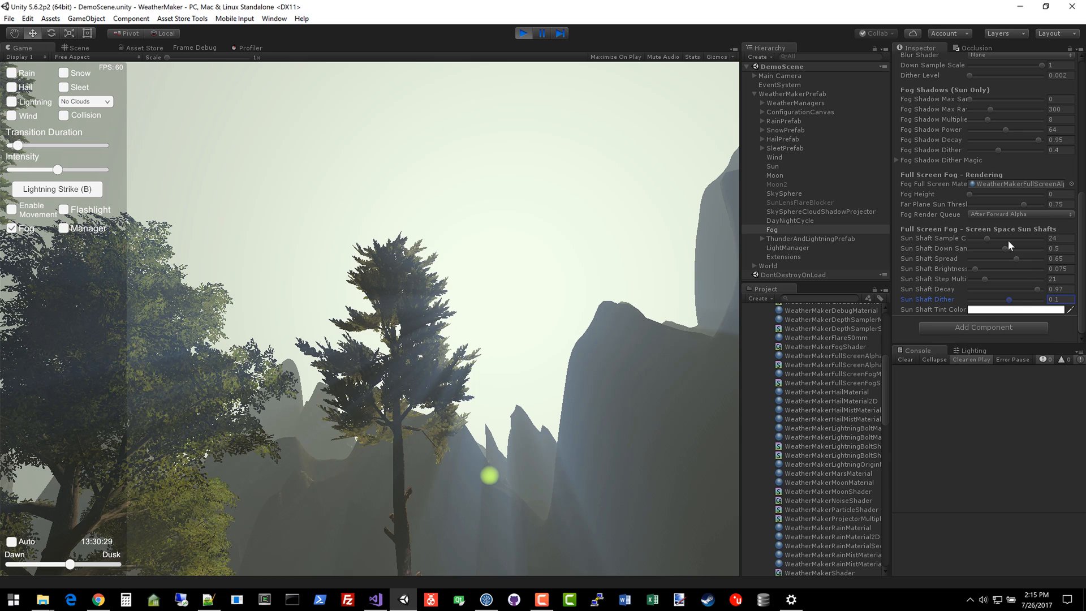
{"action": "mouse_move", "coordinate": [1046, 264]}
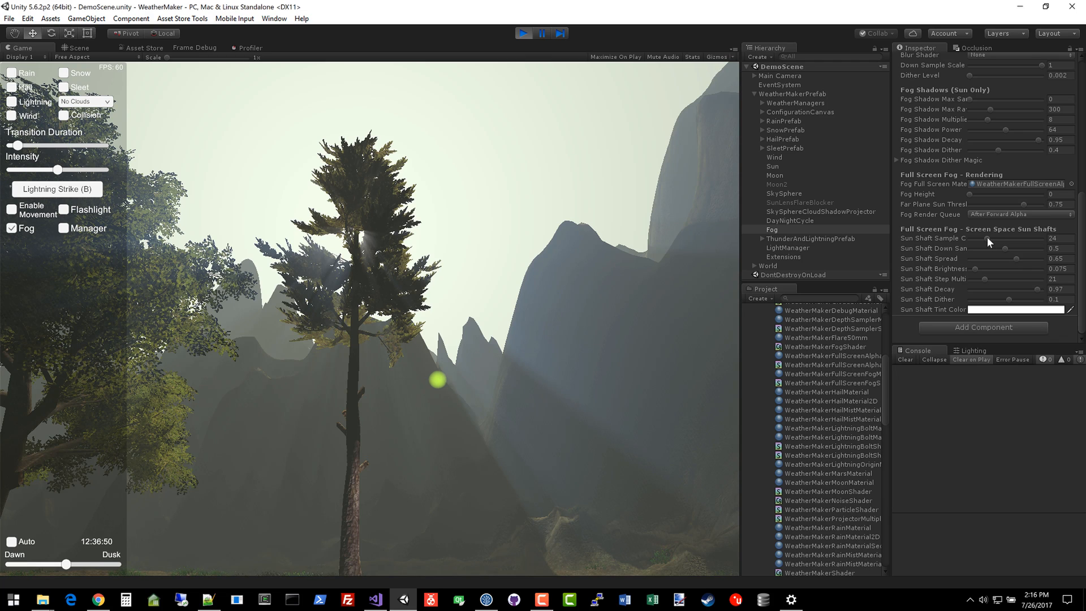
- Drop Sun Shaft Sample Count to 0, removing the screen-space light rays
{"action": "left_click", "coordinate": [1059, 237]}
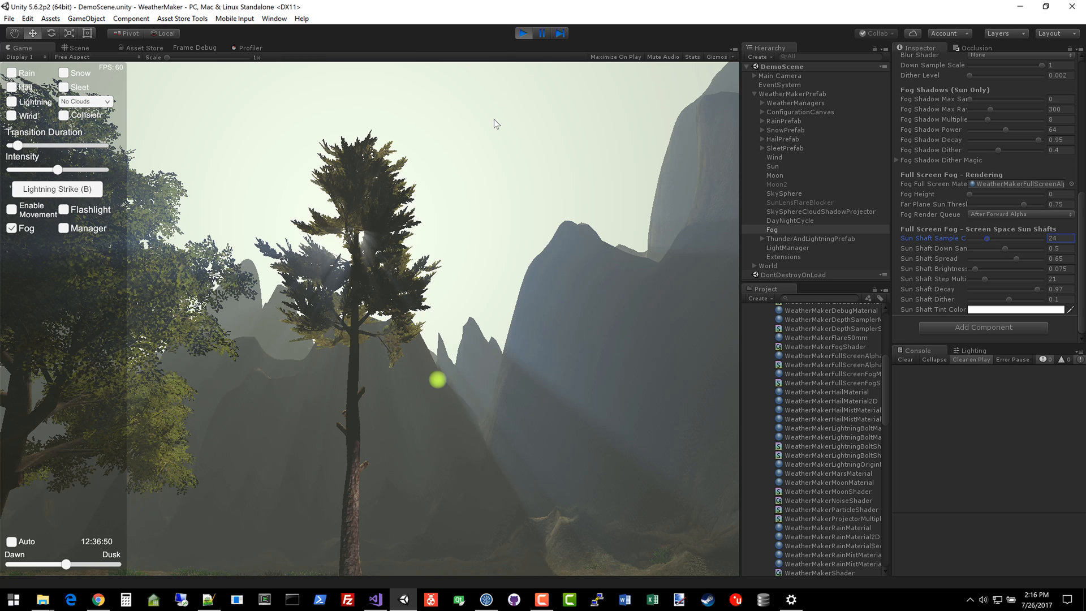
{"action": "left_click_drag", "start_coordinate": [989, 238], "coordinate": [987, 238]}
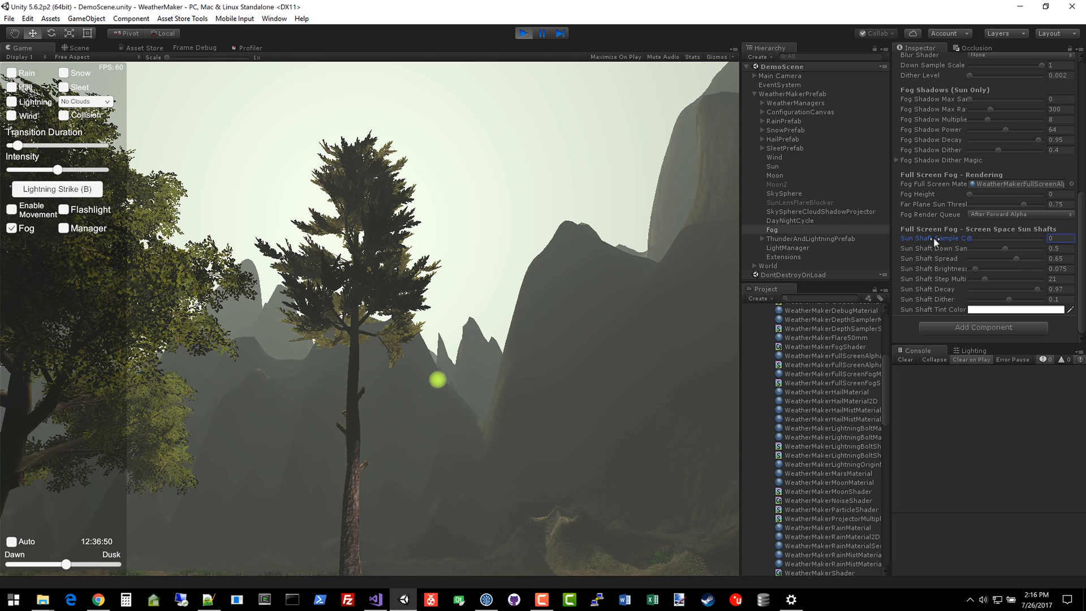
{"action": "mouse_move", "coordinate": [997, 244]}
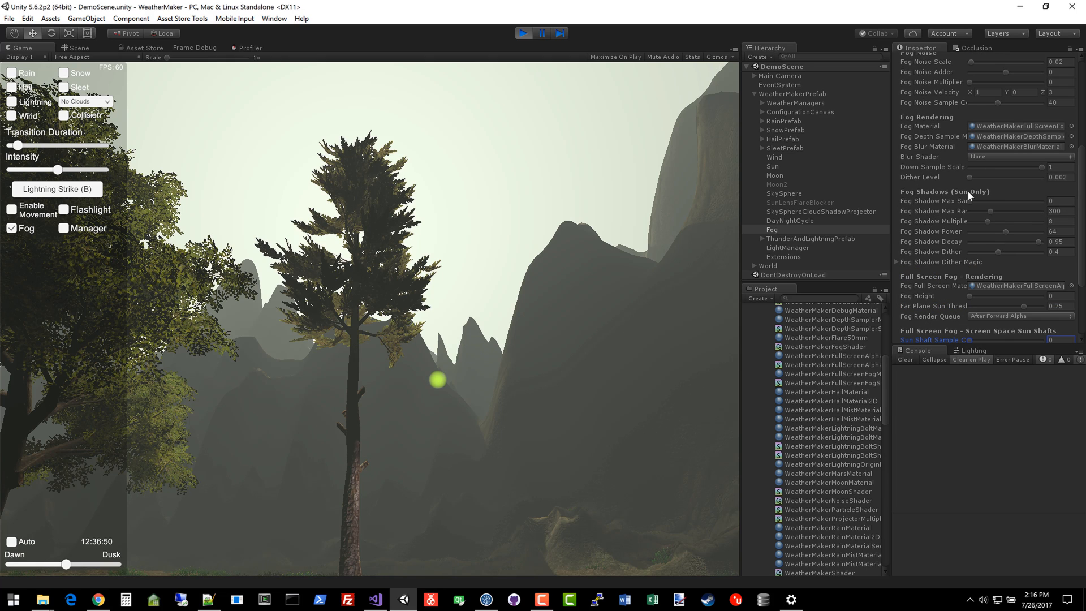
{"action": "mouse_move", "coordinate": [944, 206]}
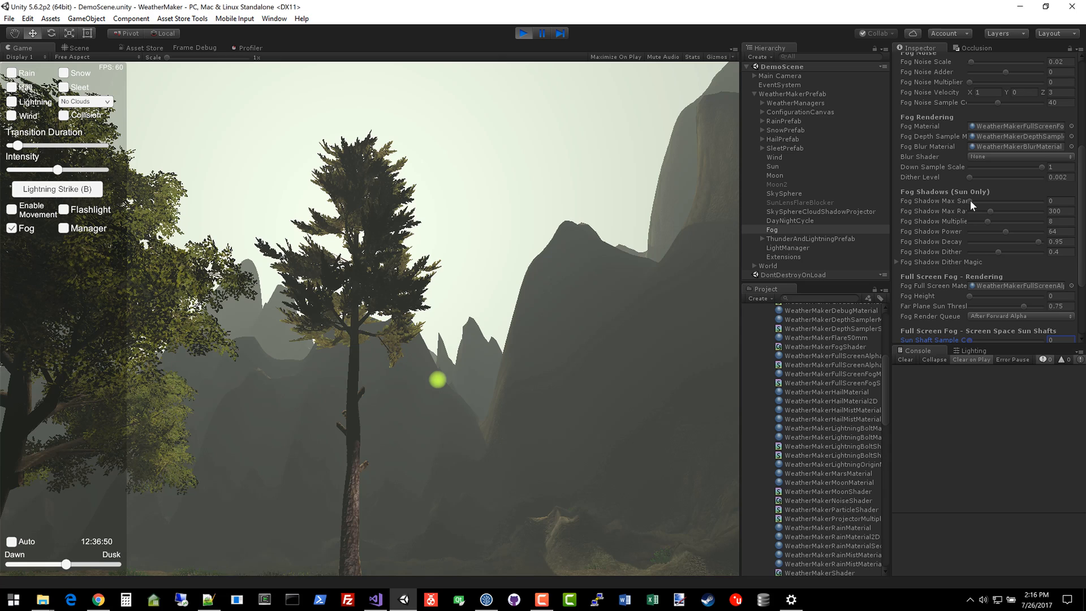
{"action": "mouse_move", "coordinate": [574, 366]}
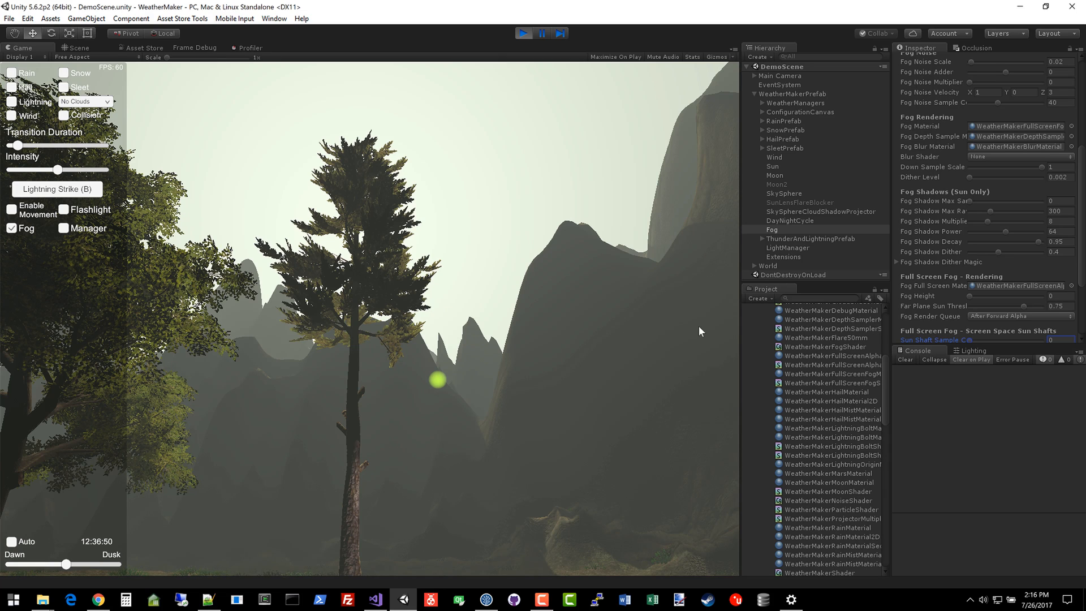
{"action": "mouse_move", "coordinate": [659, 297]}
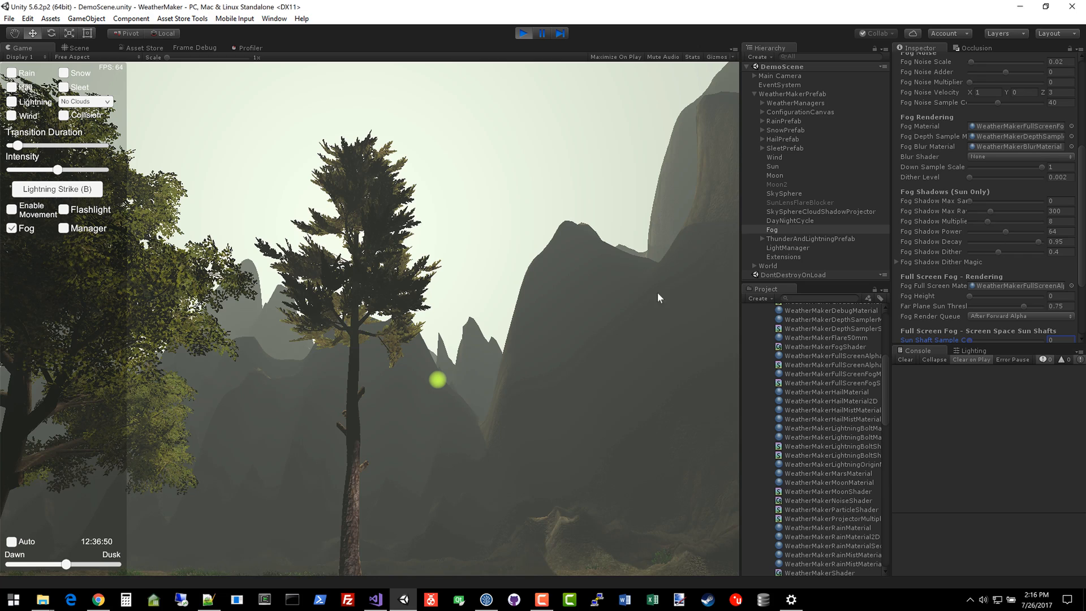
{"action": "mouse_move", "coordinate": [895, 251]}
{"action": "type", "text": "16"}
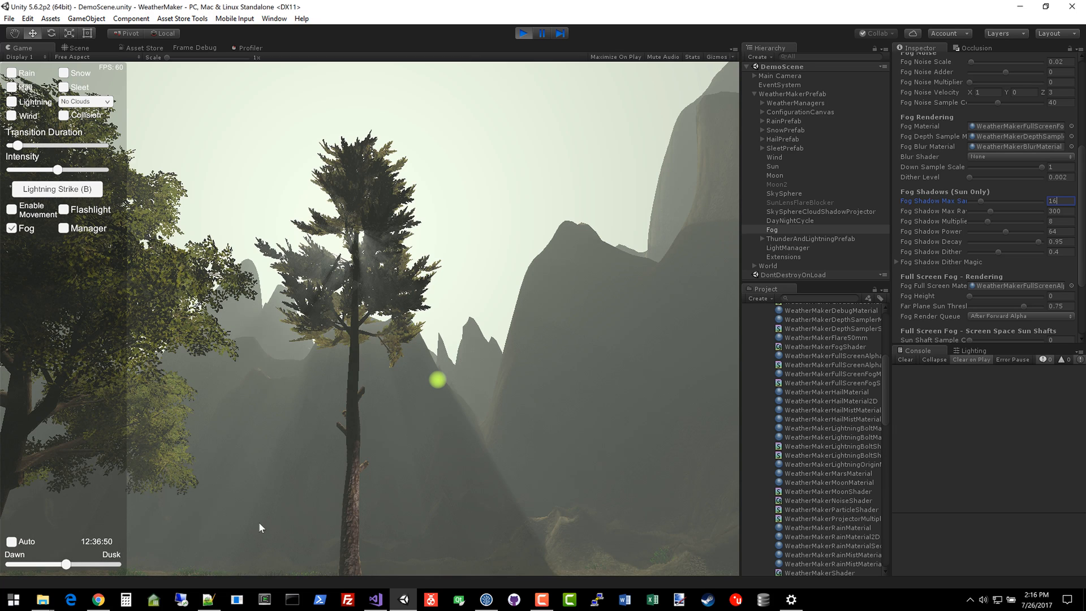
- Move the sun into the afternoon and back to around midday
{"action": "left_click_drag", "start_coordinate": [65, 564], "coordinate": [81, 568]}
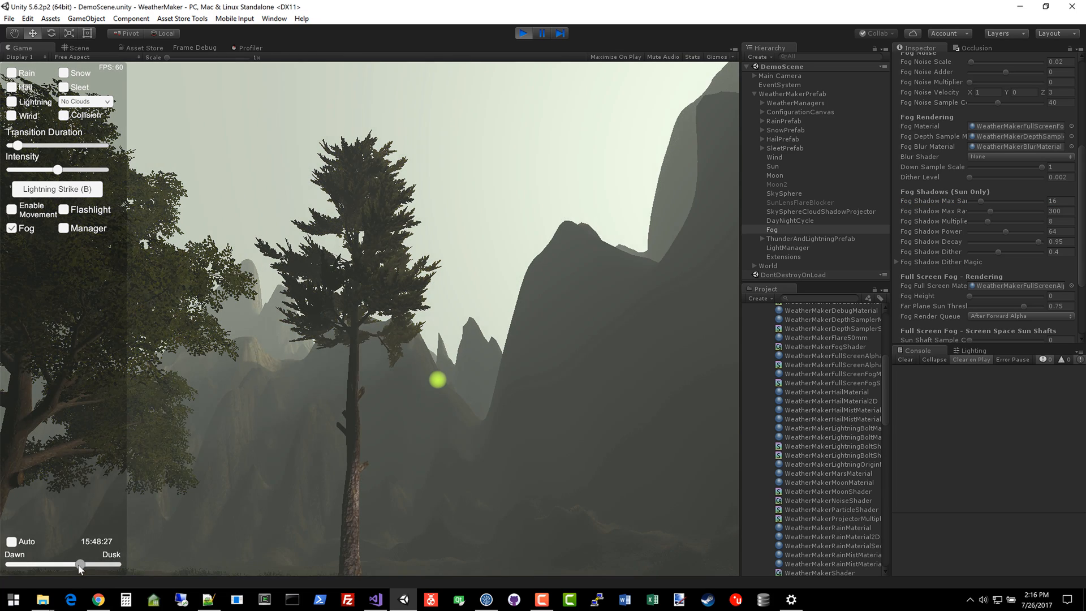
{"action": "left_click_drag", "start_coordinate": [80, 564], "coordinate": [66, 564]}
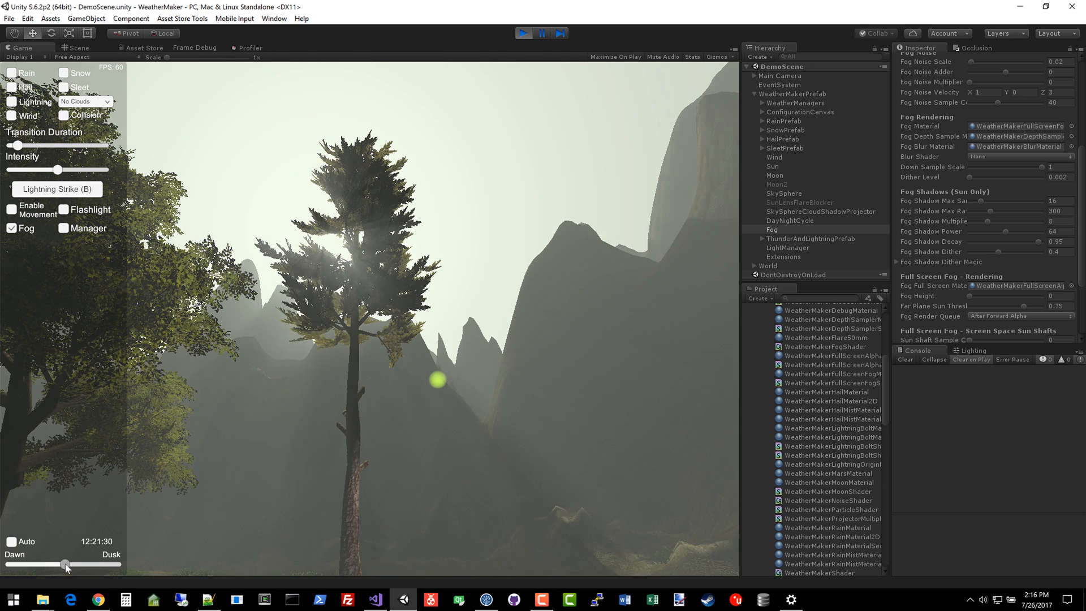
{"action": "left_click_drag", "start_coordinate": [66, 563], "coordinate": [69, 564]}
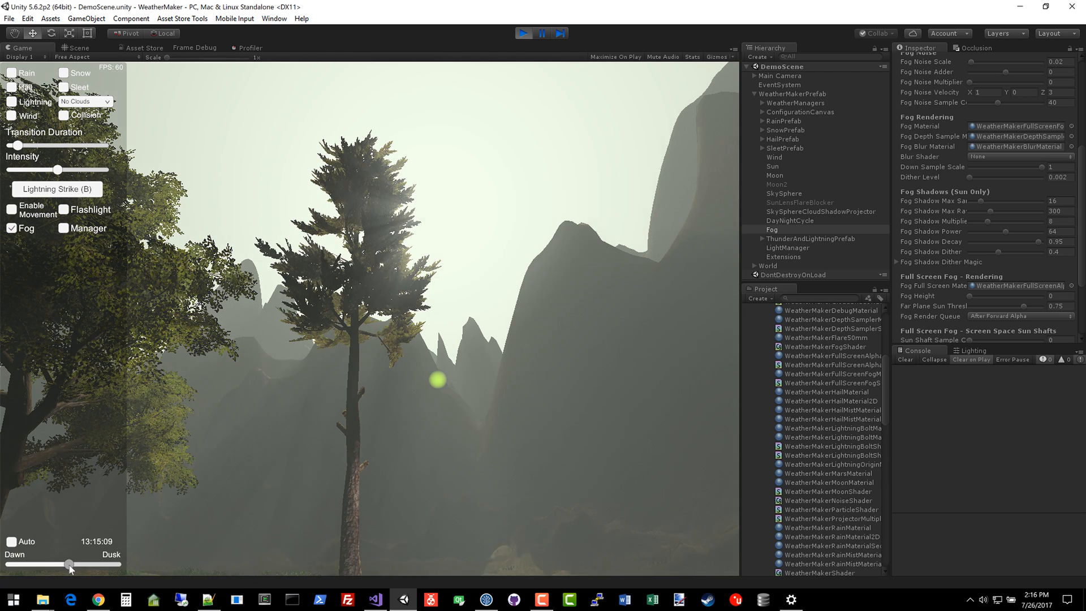
{"action": "left_click_drag", "start_coordinate": [69, 564], "coordinate": [65, 564]}
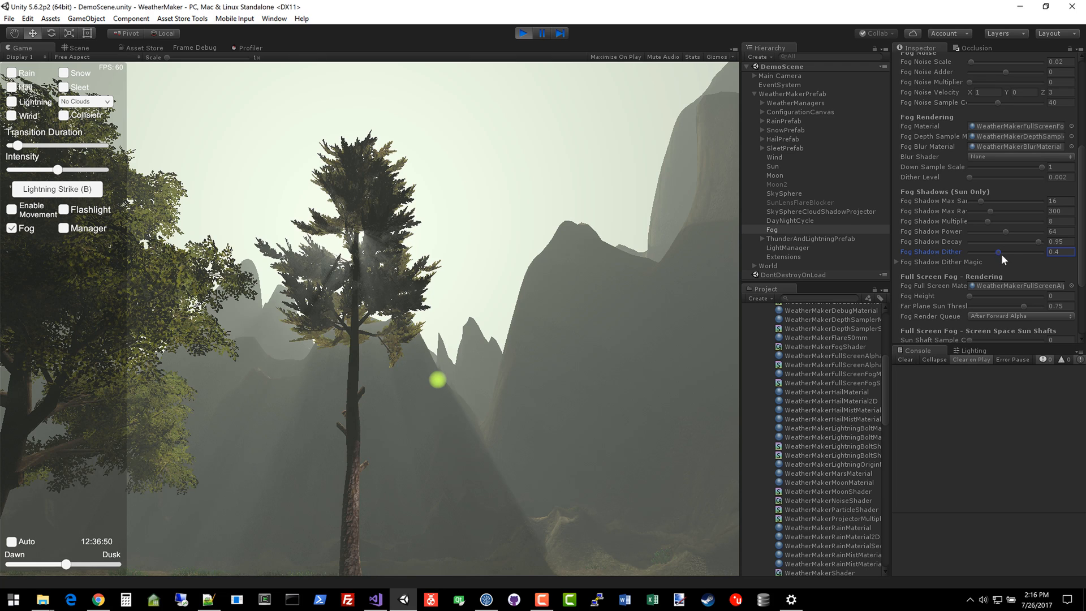
- Compare low and maximum fog shadow dither, then return it to 0.4
{"action": "left_click_drag", "start_coordinate": [998, 252], "coordinate": [981, 253]}
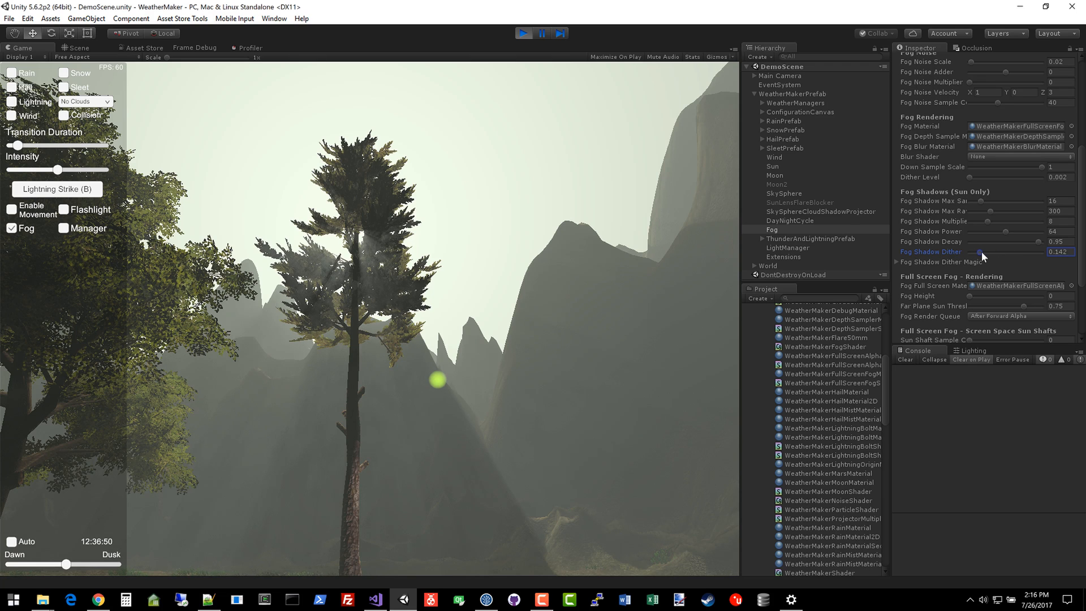
{"action": "left_click_drag", "start_coordinate": [980, 251], "coordinate": [1066, 251]}
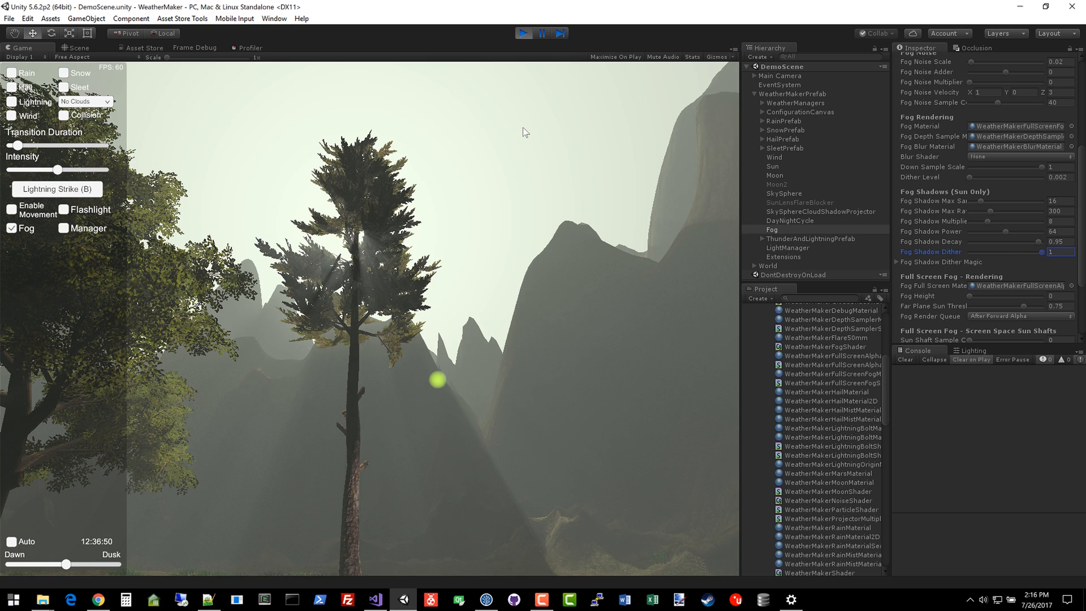
{"action": "left_click_drag", "start_coordinate": [1041, 251], "coordinate": [998, 251]}
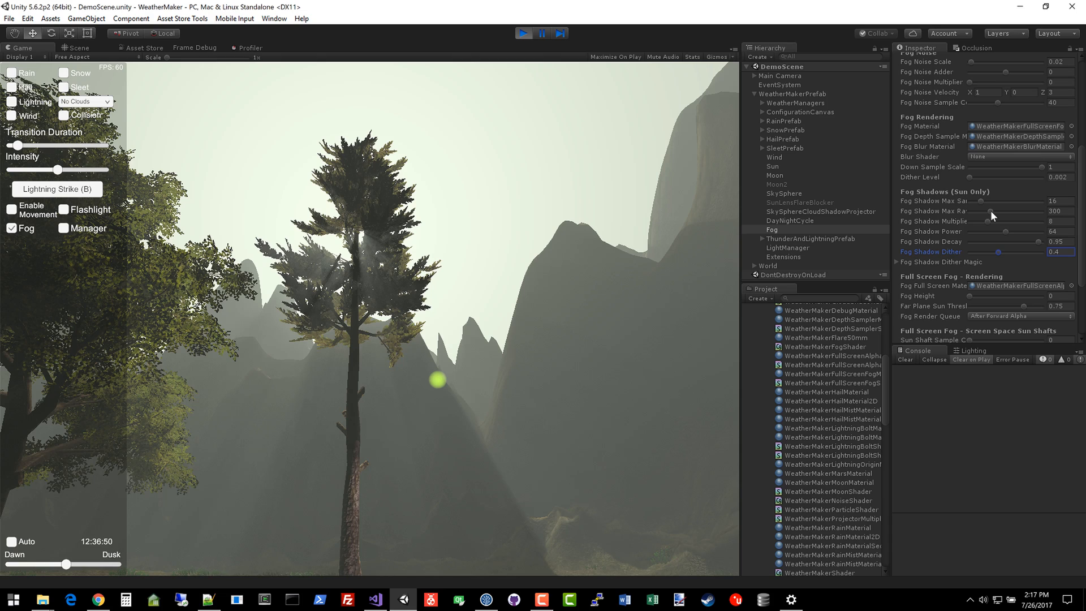
{"action": "mouse_move", "coordinate": [490, 274]}
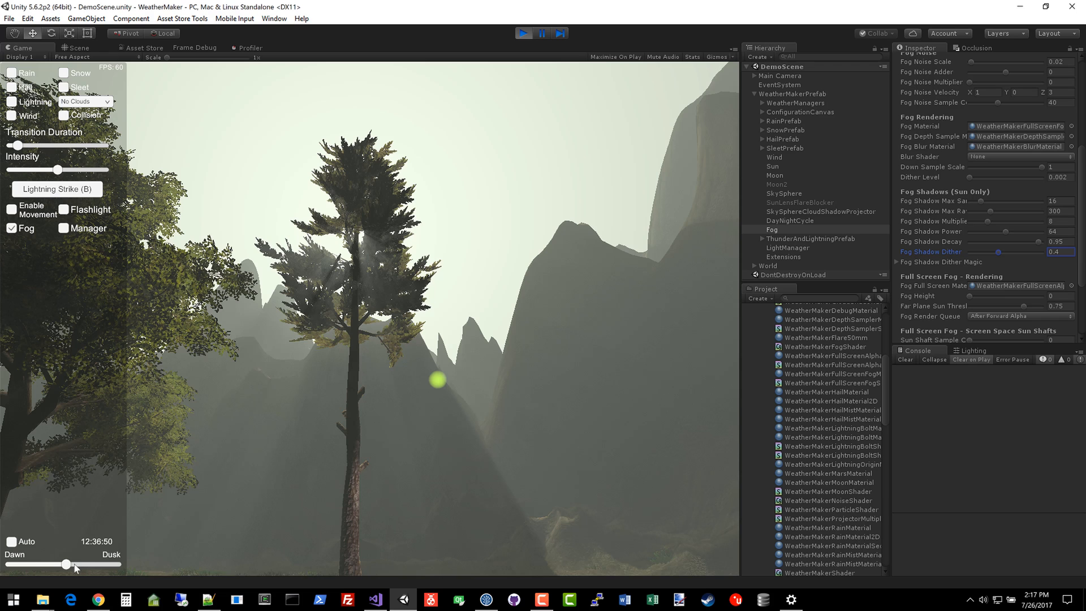
{"action": "mouse_move", "coordinate": [382, 377]}
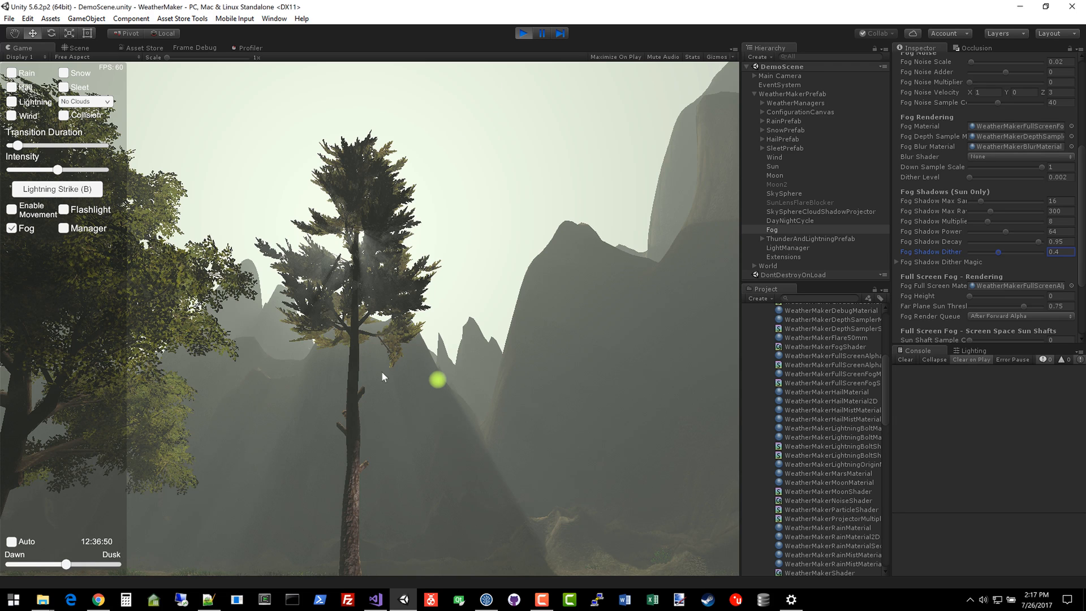
{"action": "mouse_move", "coordinate": [33, 287]}
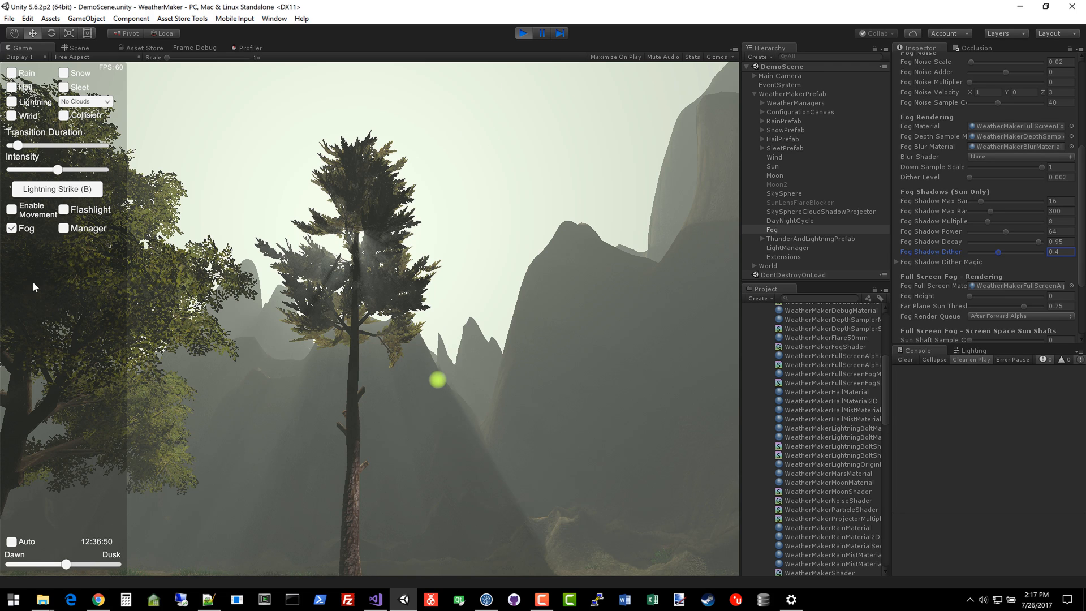
- Set the time near midday, fog shadow max ray length 300 and multiplier 8
{"action": "left_click_drag", "start_coordinate": [50, 564], "coordinate": [69, 564]}
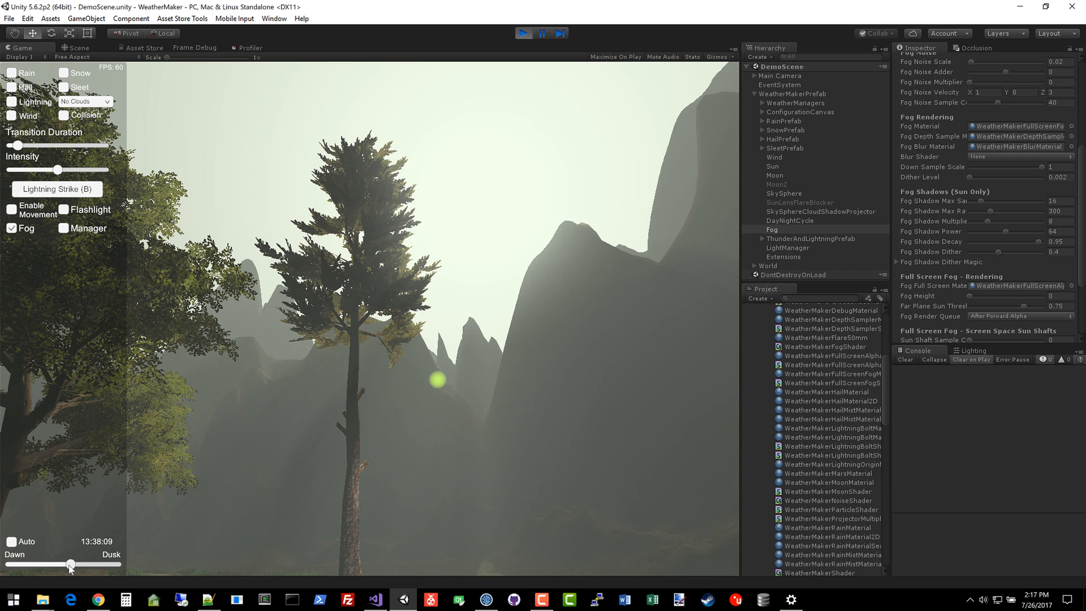
{"action": "left_click_drag", "start_coordinate": [72, 563], "coordinate": [67, 563]}
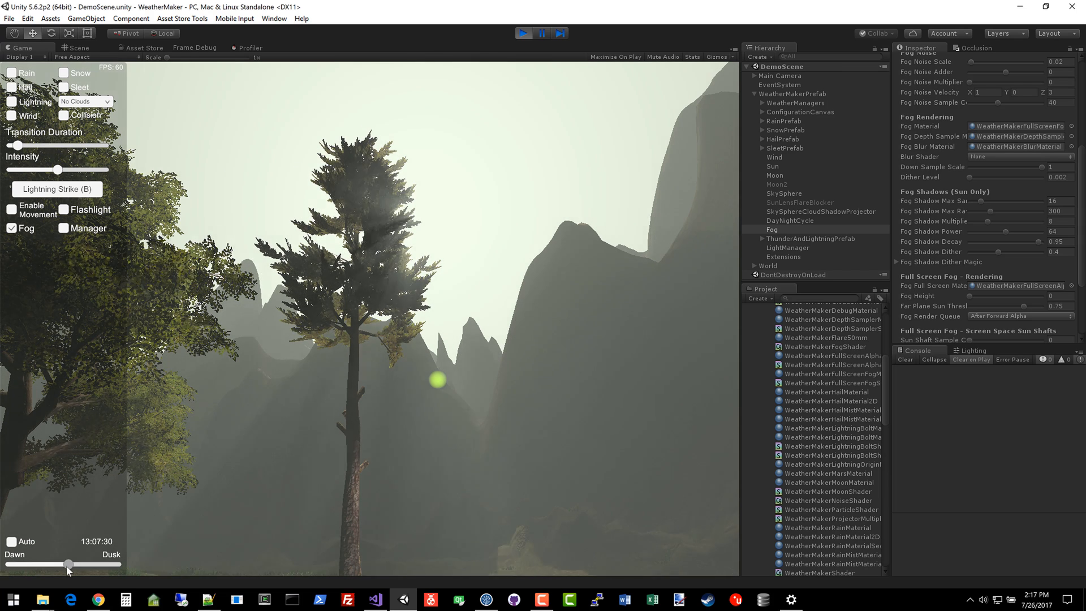
{"action": "left_click_drag", "start_coordinate": [69, 564], "coordinate": [66, 564]}
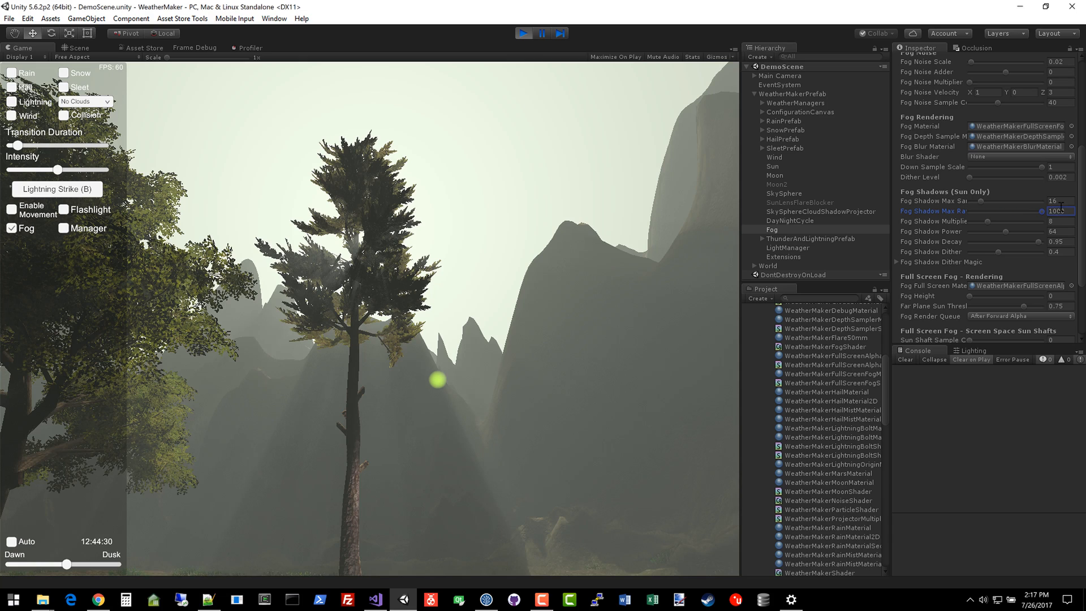
{"action": "left_click_drag", "start_coordinate": [1045, 210], "coordinate": [989, 211]}
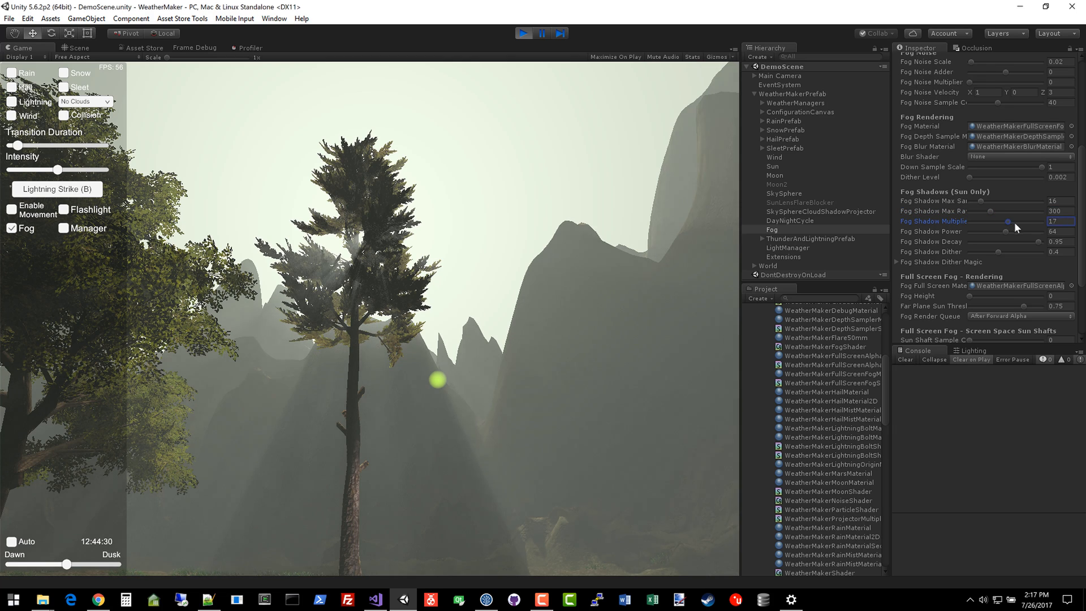
{"action": "left_click_drag", "start_coordinate": [1008, 221], "coordinate": [1032, 221]}
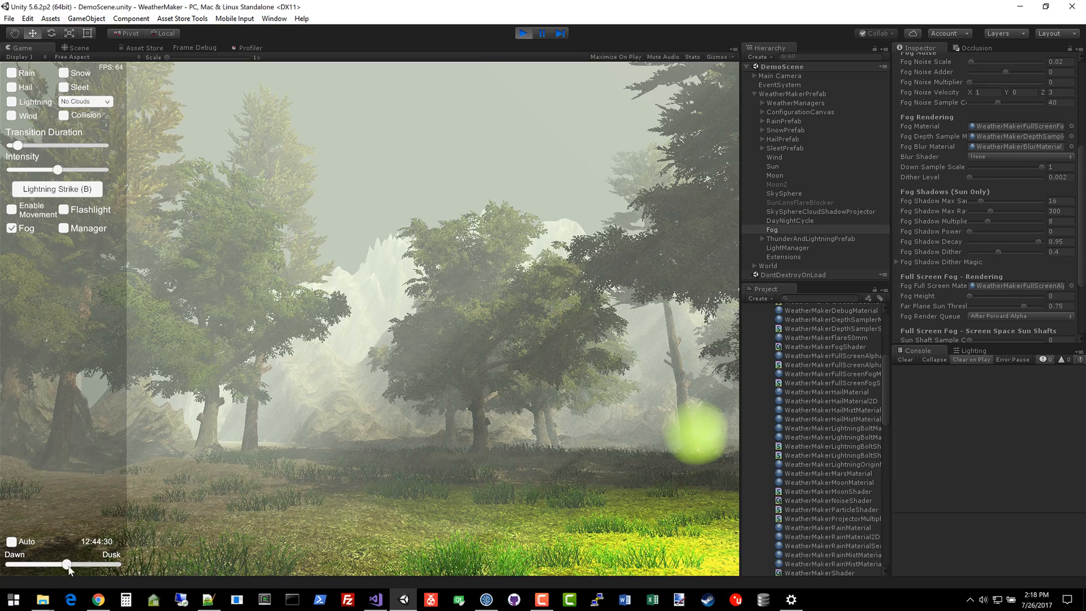
- Shift the sun later, then back to the midday view at 12:36:50
{"action": "left_click_drag", "start_coordinate": [65, 564], "coordinate": [69, 573]}
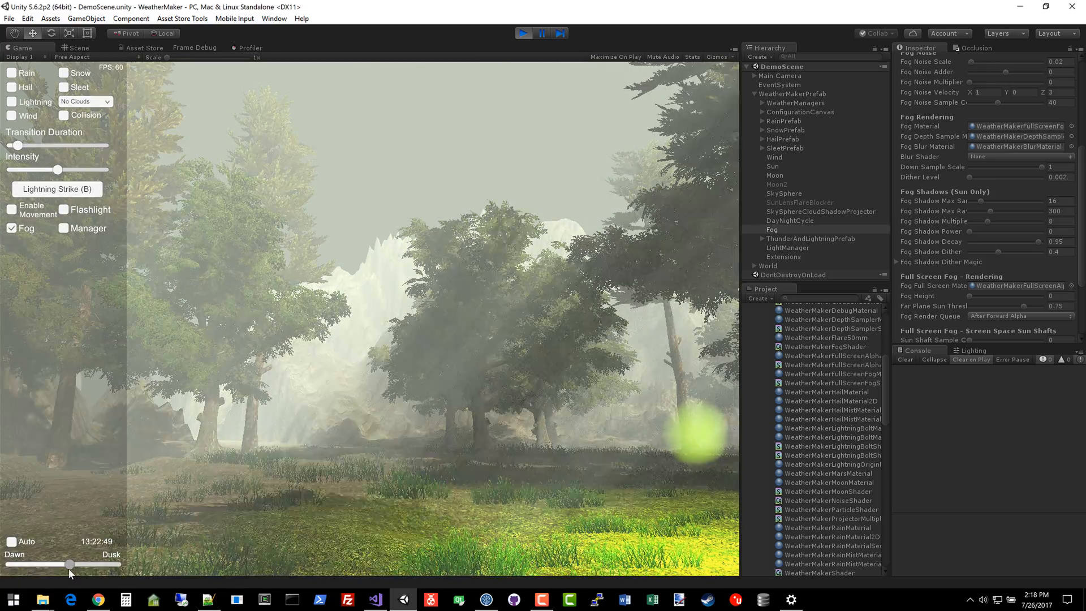
{"action": "left_click_drag", "start_coordinate": [69, 564], "coordinate": [87, 564]}
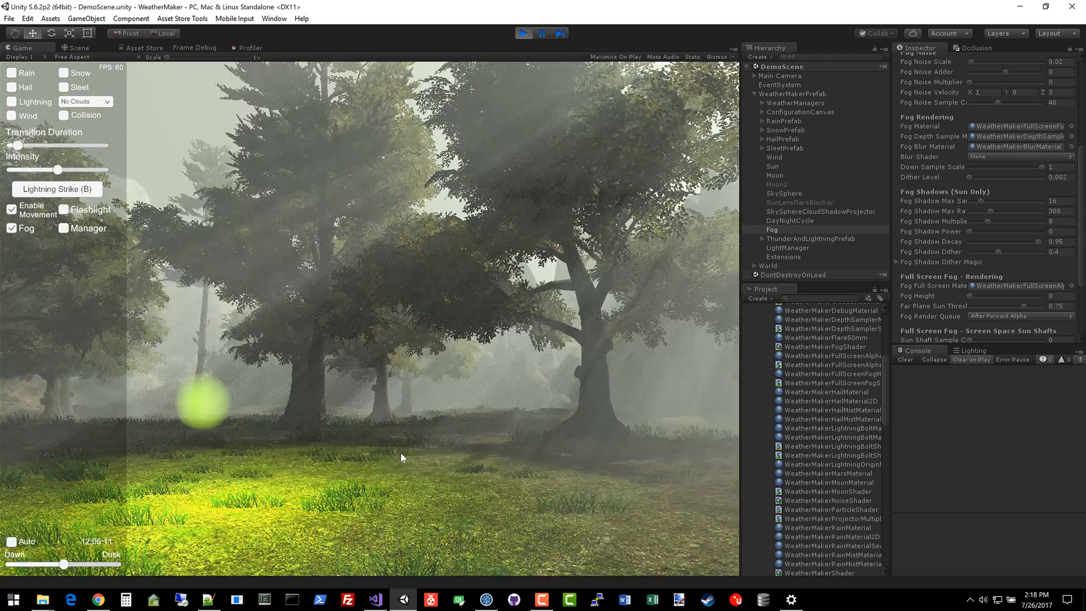
{"action": "left_click_drag", "start_coordinate": [58, 564], "coordinate": [64, 564]}
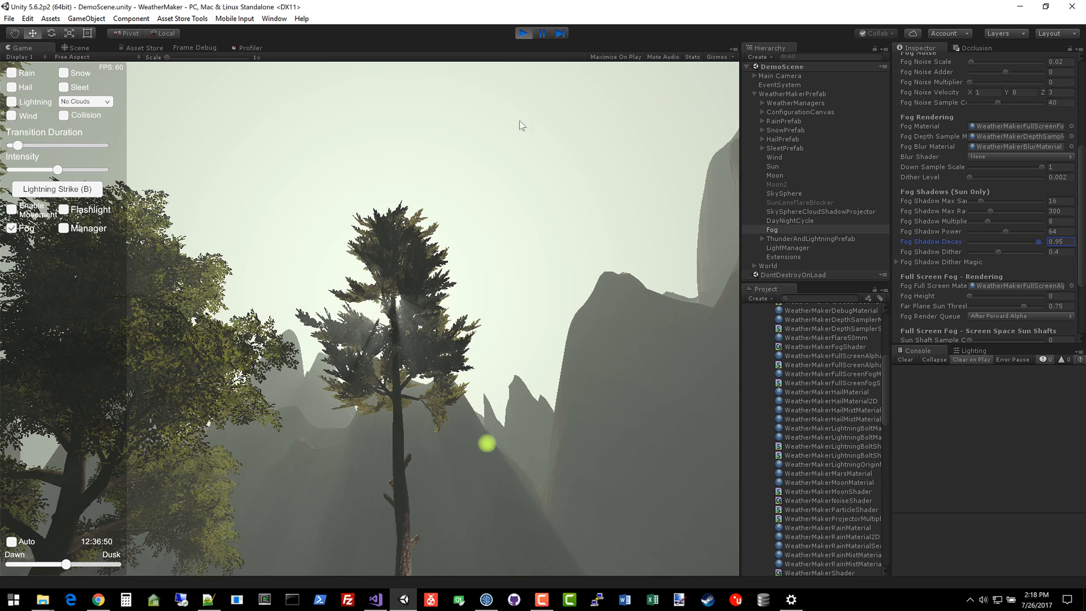
- Set fog shadow power to 16 and tune fog shadow decay to about 0.8
{"action": "left_click_drag", "start_coordinate": [1053, 241], "coordinate": [1036, 241]}
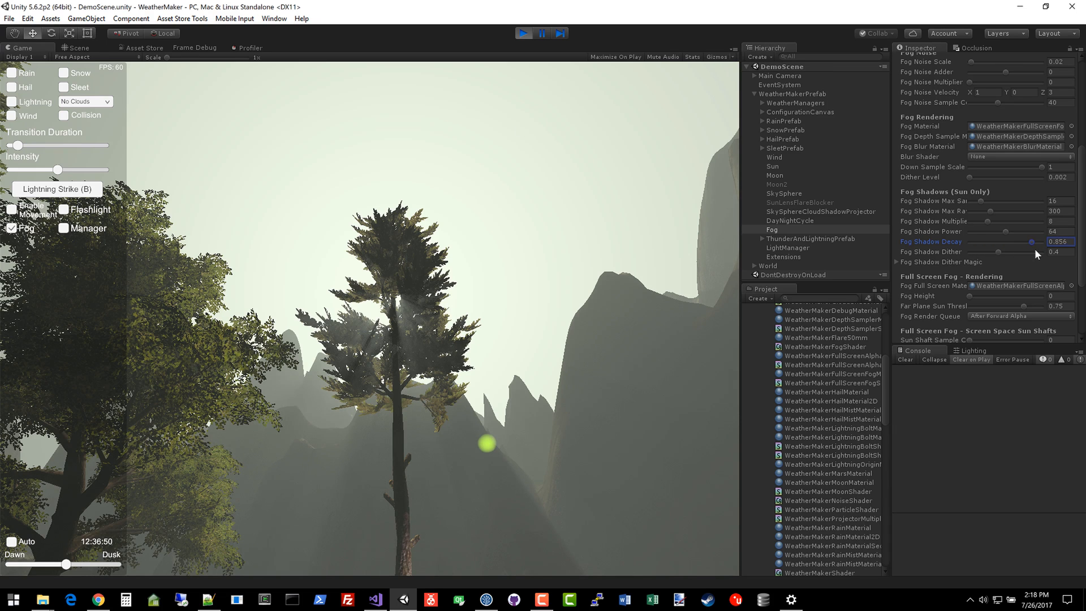
{"action": "left_click_drag", "start_coordinate": [1015, 240], "coordinate": [1032, 240]}
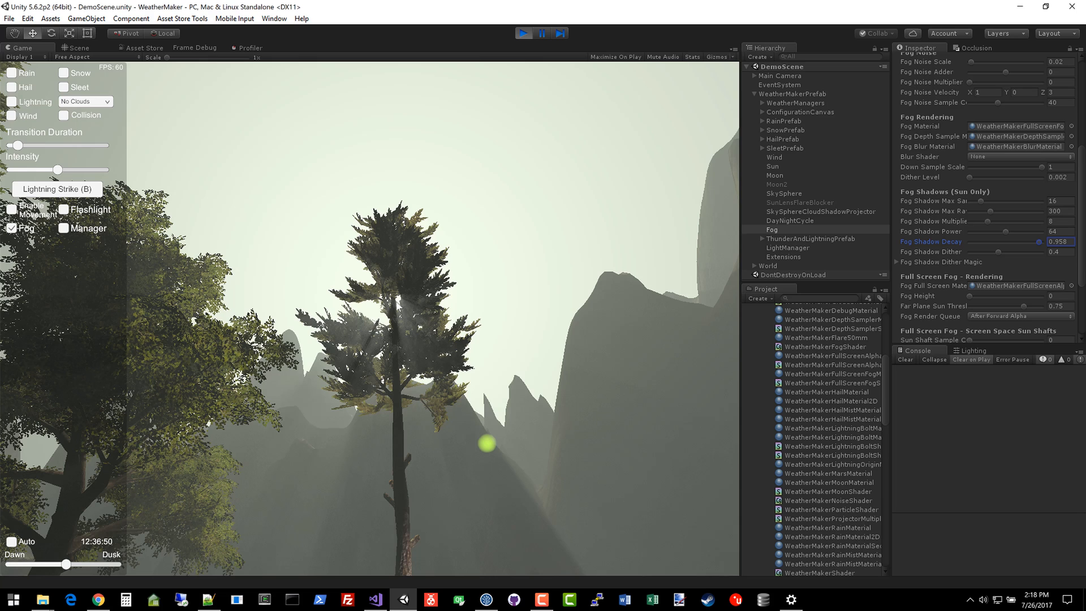
{"action": "mouse_move", "coordinate": [1031, 241]}
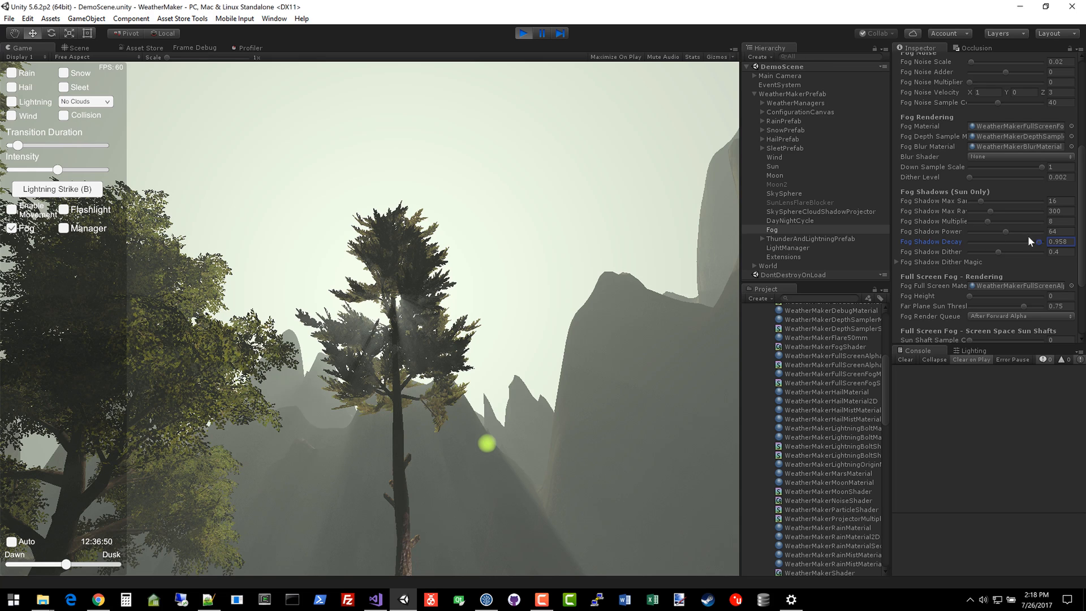
{"action": "left_click", "coordinate": [1053, 231]}
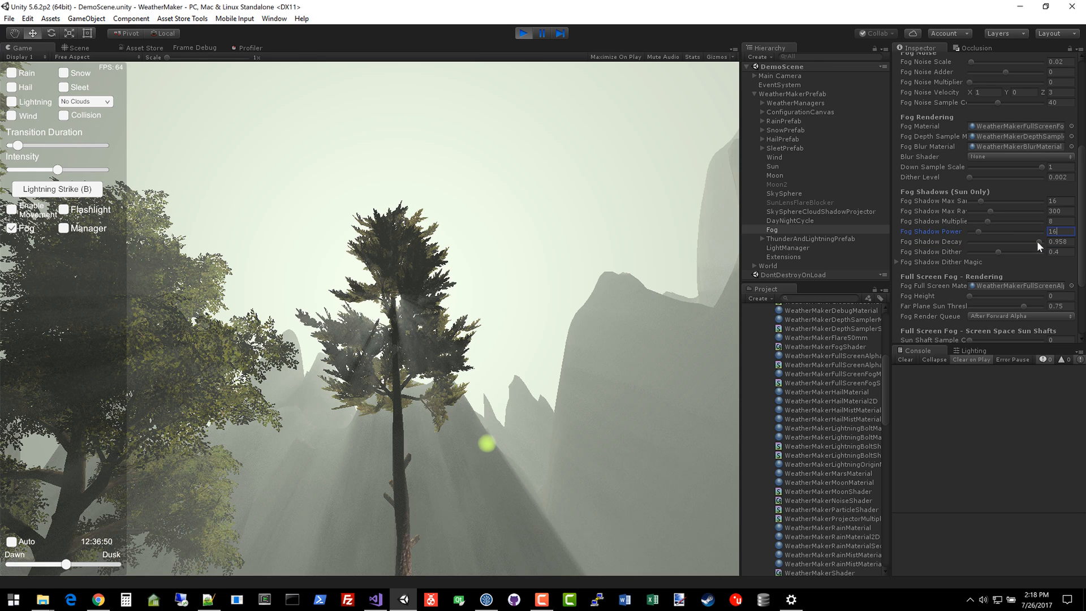
{"action": "left_click", "coordinate": [1056, 241]}
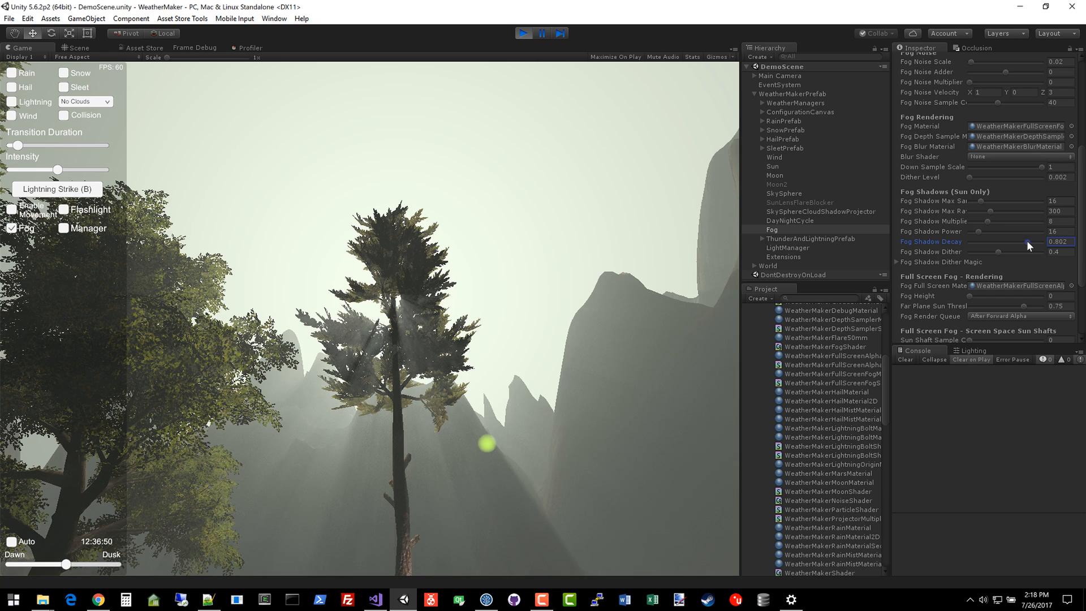
{"action": "left_click_drag", "start_coordinate": [1039, 241], "coordinate": [1055, 241]}
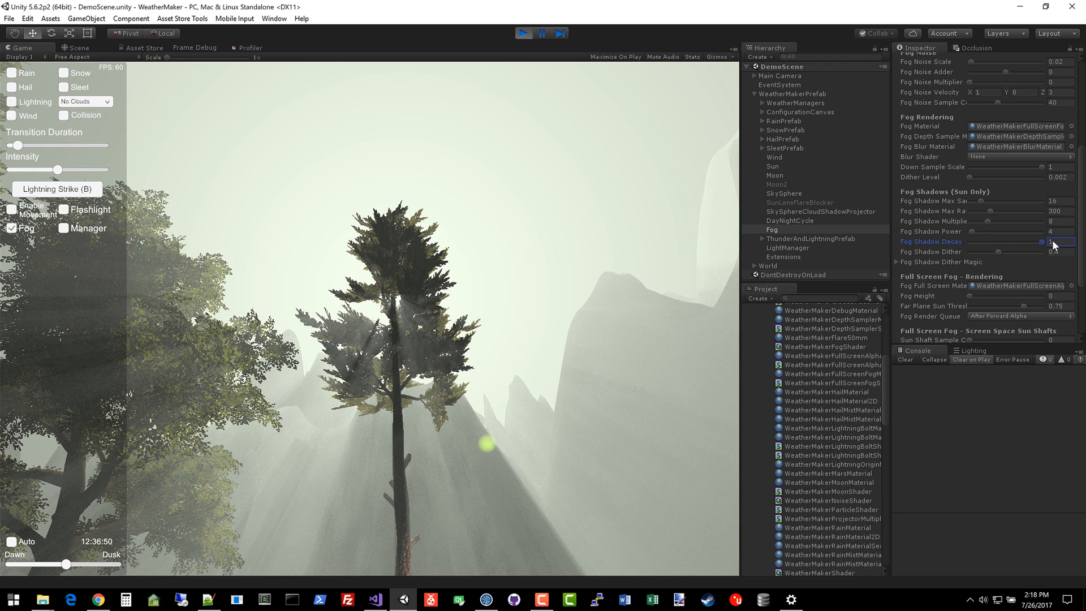
- Set fog shadow decay to 0.794, try dither strengths, and lower max samples to 8
{"action": "left_click_drag", "start_coordinate": [1049, 241], "coordinate": [1034, 241]}
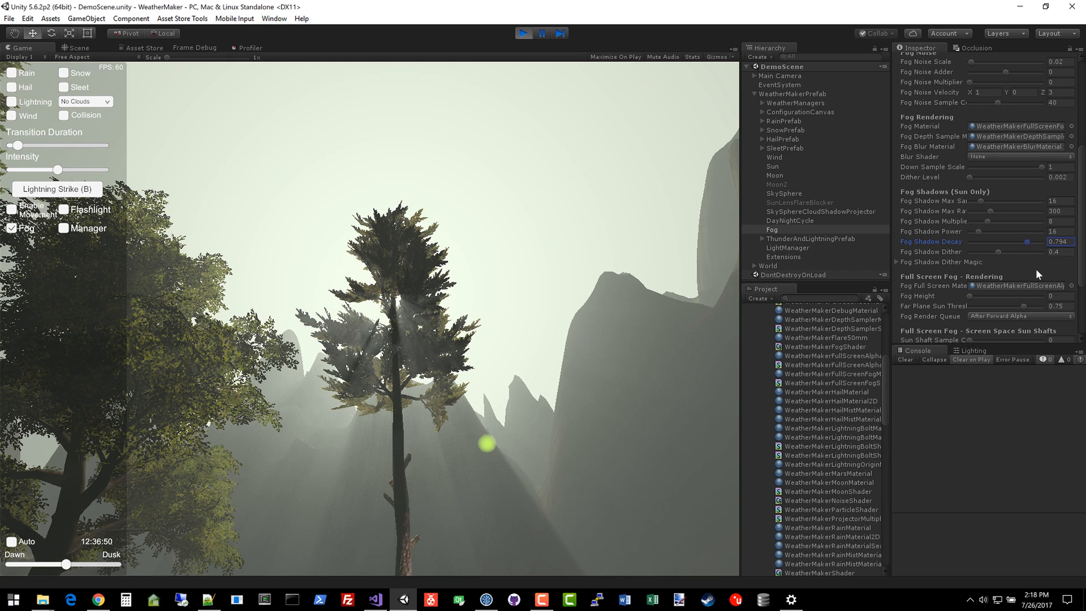
{"action": "left_click_drag", "start_coordinate": [977, 251], "coordinate": [1018, 251]}
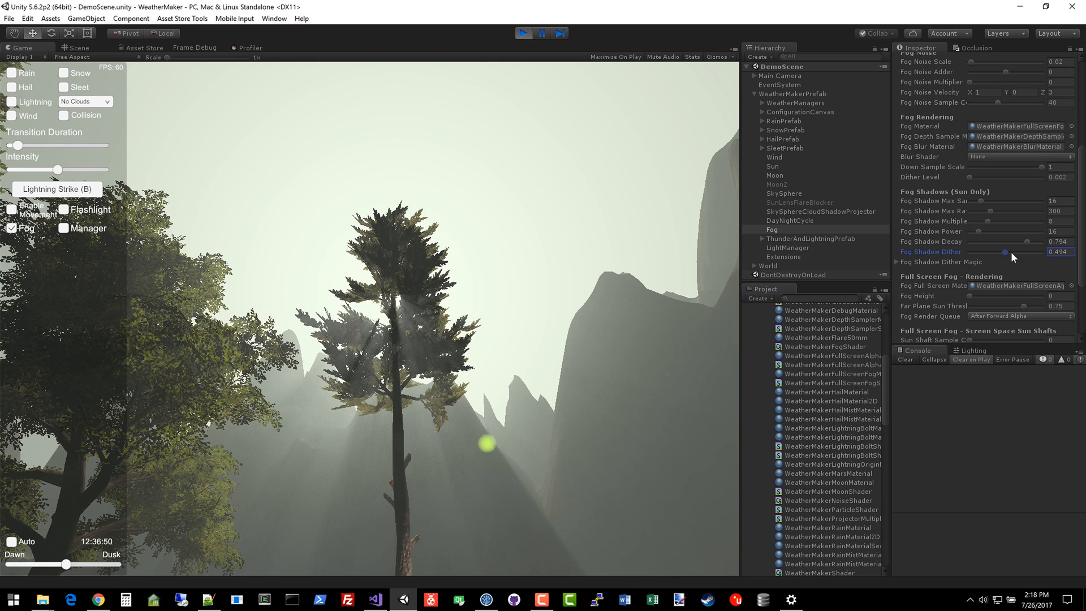
{"action": "left_click_drag", "start_coordinate": [1008, 251], "coordinate": [1059, 251]}
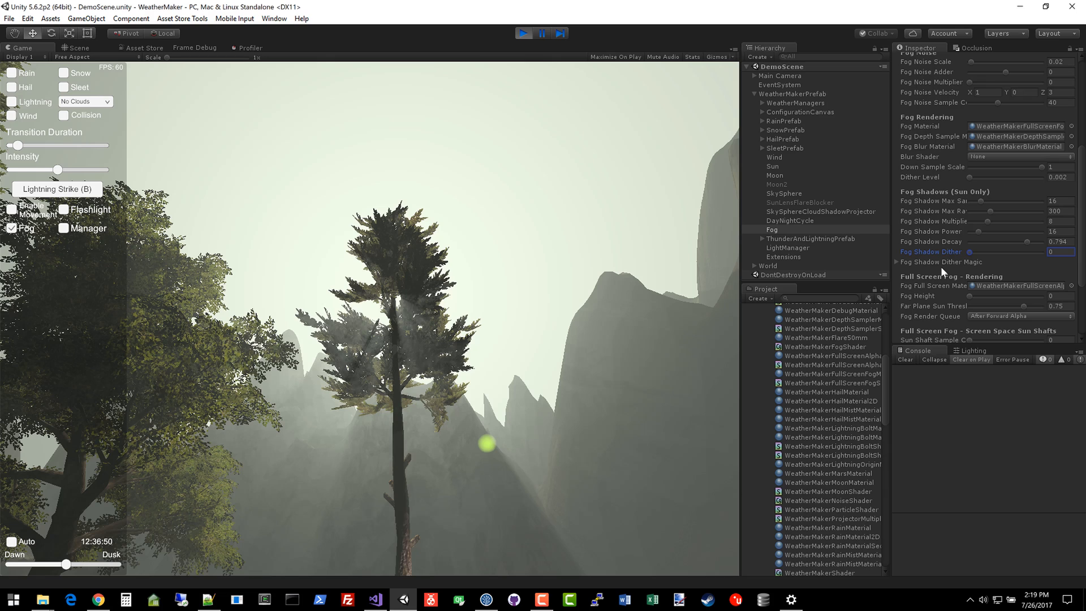
{"action": "mouse_move", "coordinate": [965, 270]}
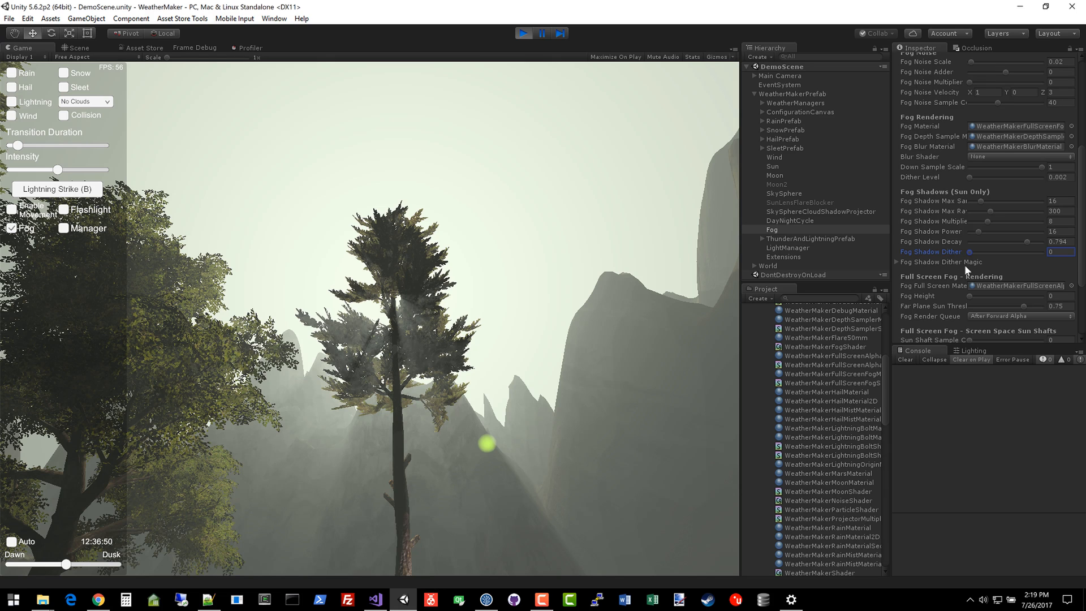
{"action": "left_click_drag", "start_coordinate": [976, 251], "coordinate": [997, 251]}
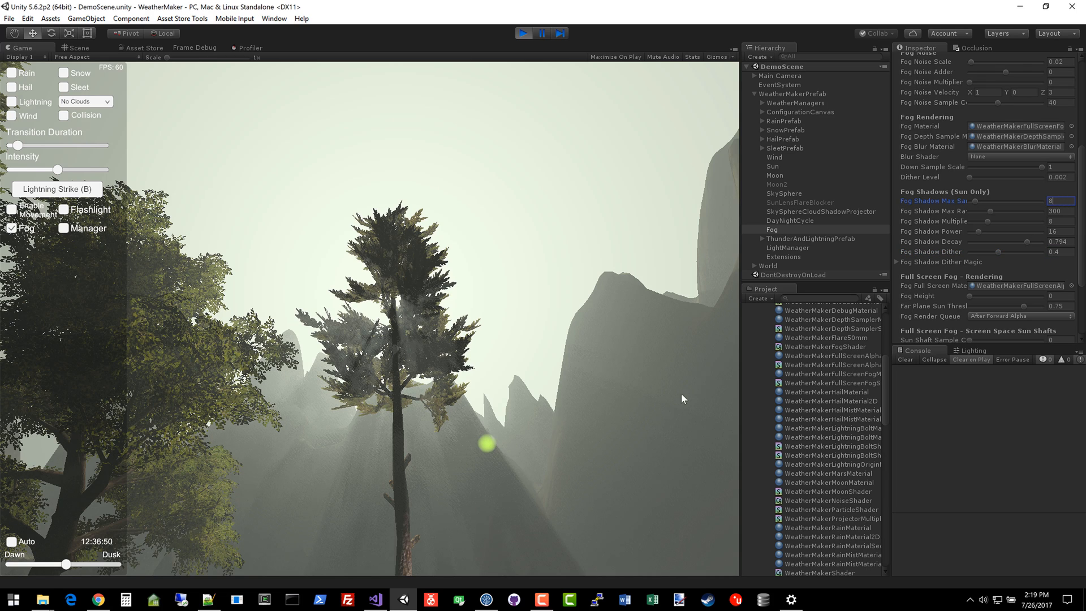
- Move the sun into the afternoon and back, settling the time near midday
{"action": "left_click_drag", "start_coordinate": [64, 563], "coordinate": [75, 564]}
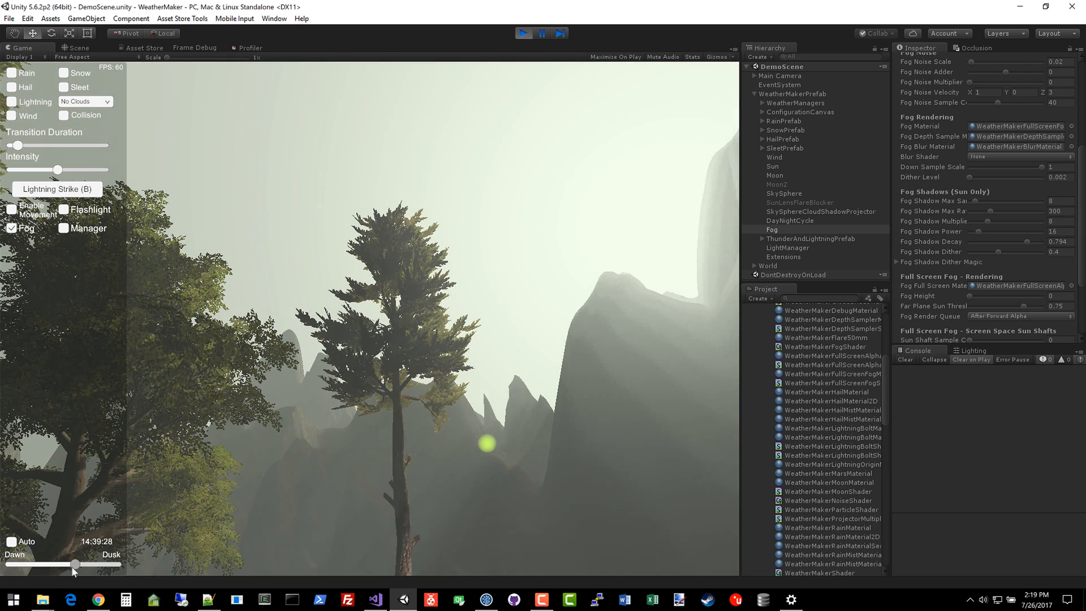
{"action": "left_click_drag", "start_coordinate": [74, 564], "coordinate": [64, 564]}
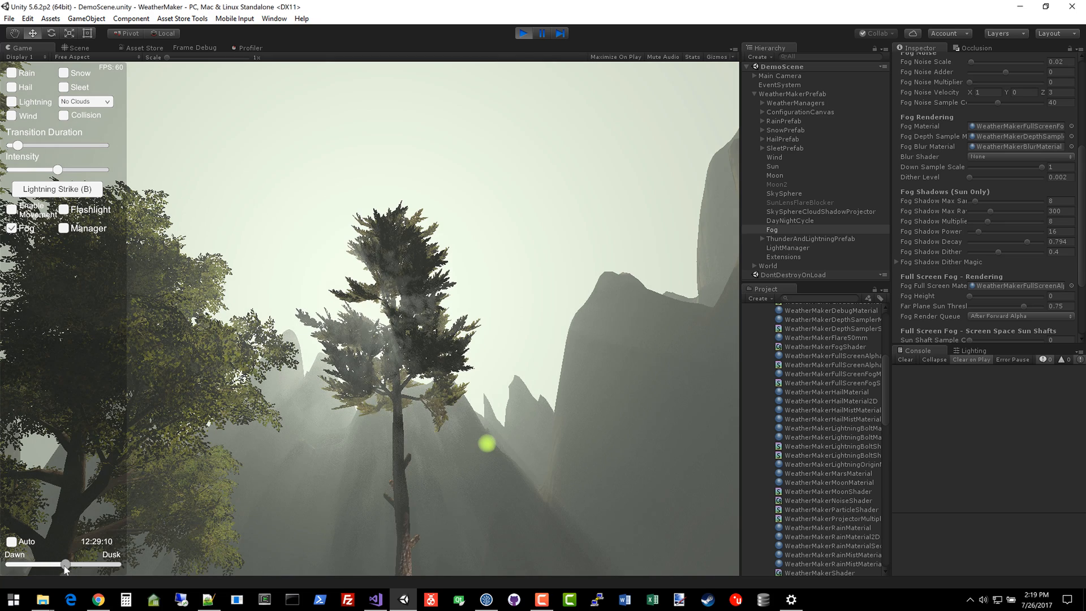
{"action": "left_click_drag", "start_coordinate": [64, 564], "coordinate": [67, 564]}
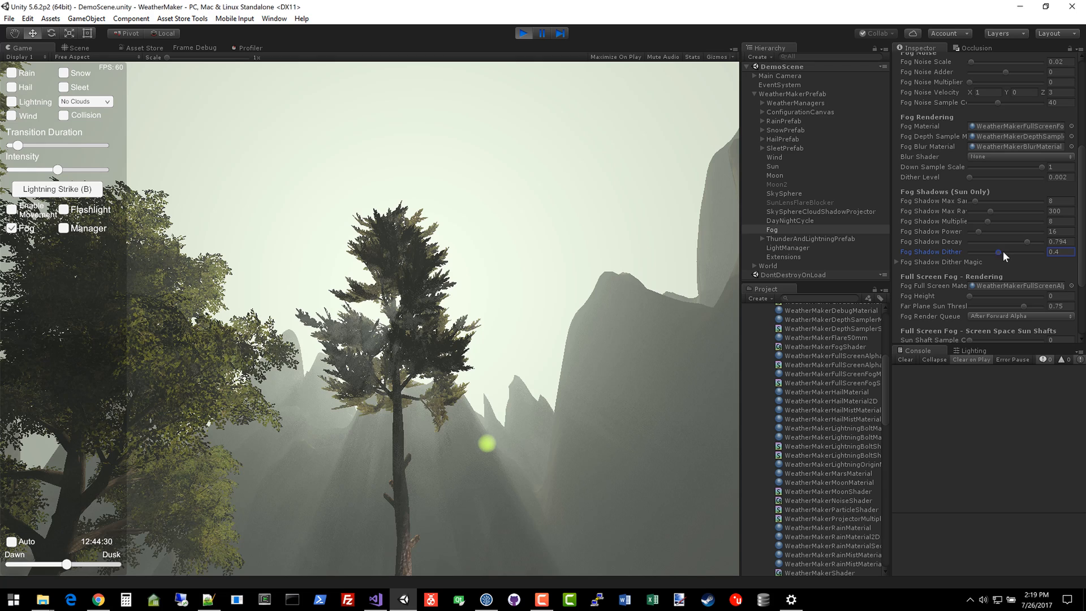
- Set fog shadow dither to 0.4 and show the four dither magic values
{"action": "left_click_drag", "start_coordinate": [997, 251], "coordinate": [1013, 251]}
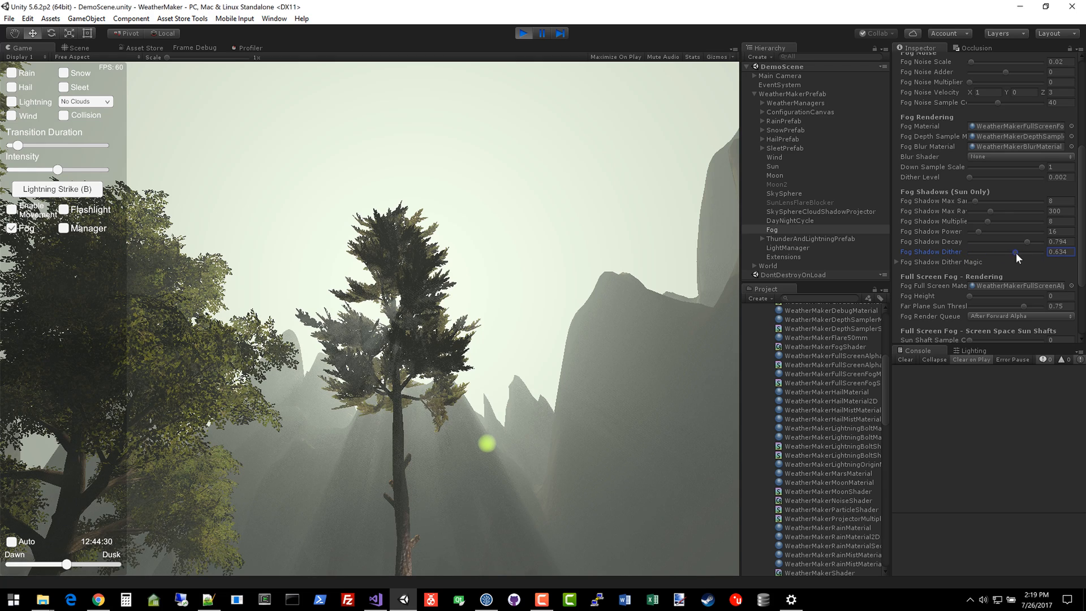
{"action": "left_click_drag", "start_coordinate": [1032, 251], "coordinate": [1015, 251]}
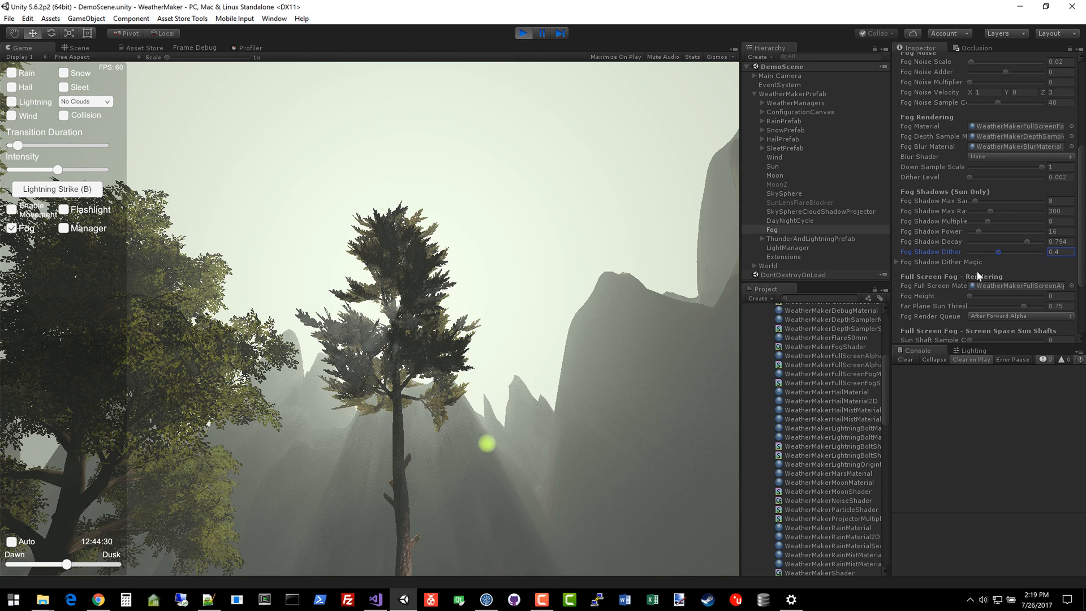
{"action": "left_click", "coordinate": [897, 262]}
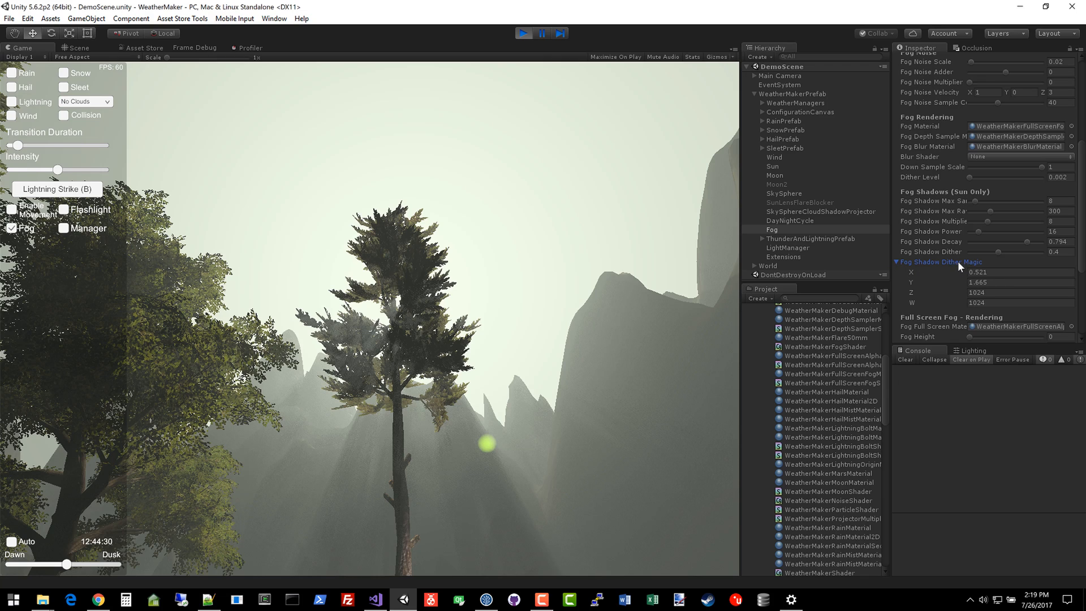
{"action": "mouse_move", "coordinate": [962, 280]}
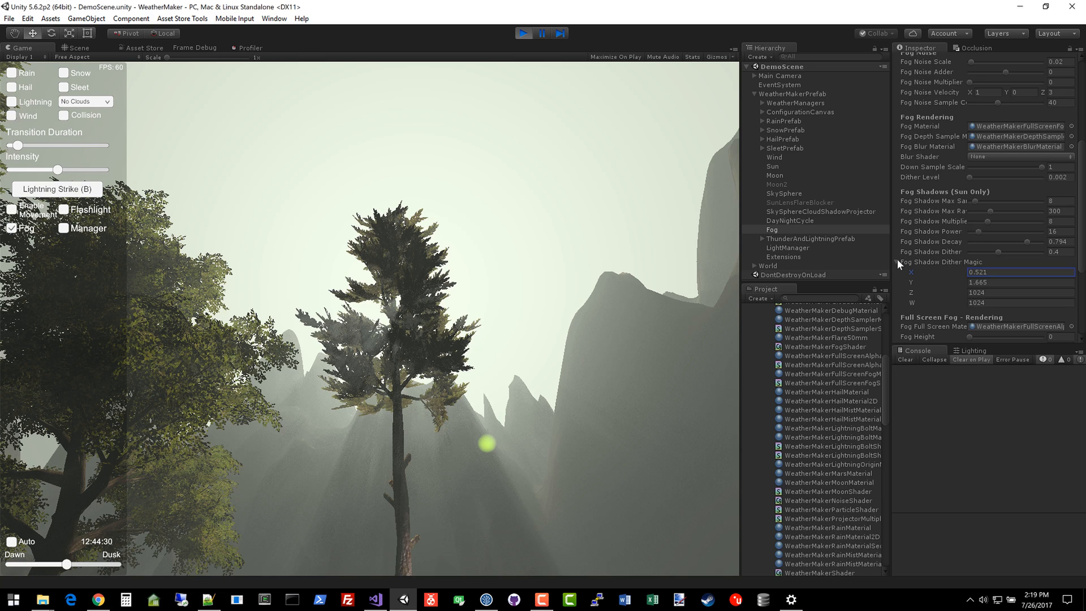
- Collapse the Fog Shadow Dither Magic values (0.521, 1.665, 1024, 1024)
{"action": "left_click", "coordinate": [898, 261]}
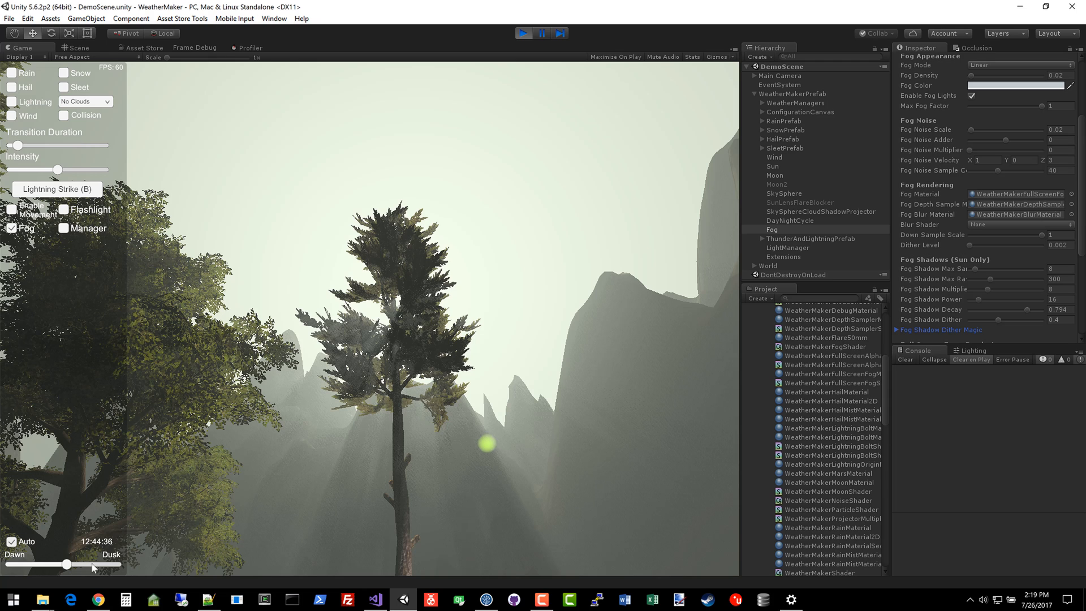
- Nudge the time of day slightly earlier and inspect the Sun's directional light with soft shadows
{"action": "left_click_drag", "start_coordinate": [66, 564], "coordinate": [64, 564]}
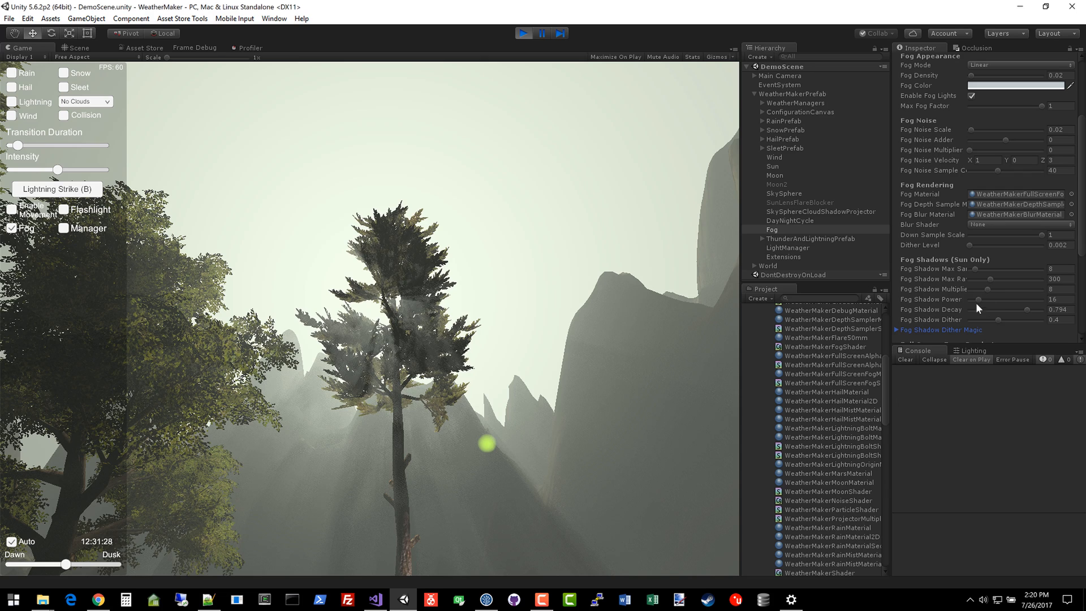
{"action": "left_click", "coordinate": [775, 166]}
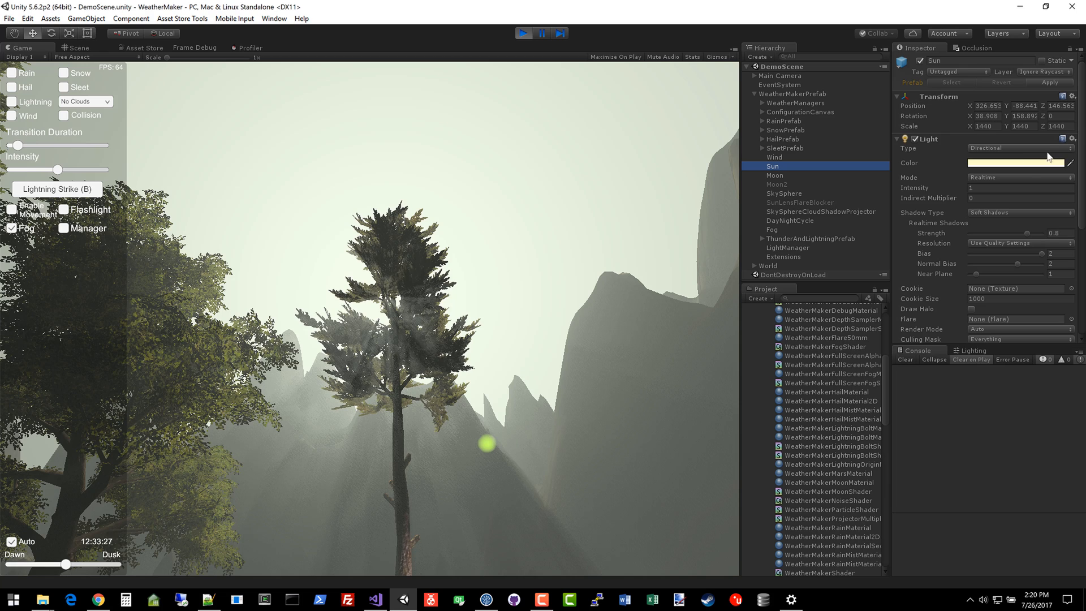
- Reselect Fog and try a fog shadow multiplier of 0.5, leaving it at 8
{"action": "left_click", "coordinate": [772, 229]}
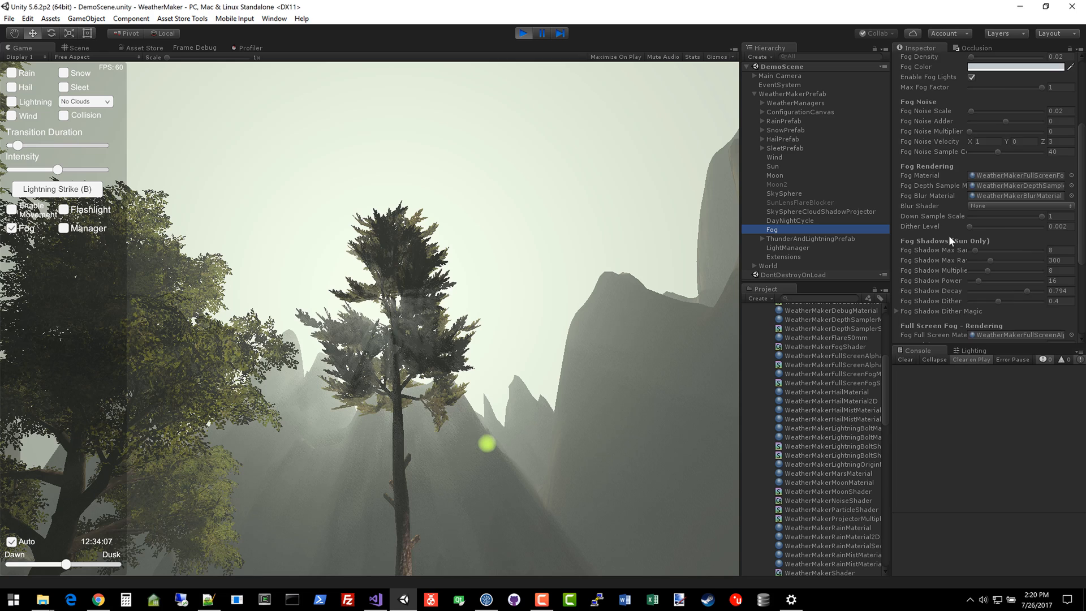
{"action": "scroll", "scroll_direction": "down", "scroll_amount": 3}
{"action": "type", "text": "0.5"}
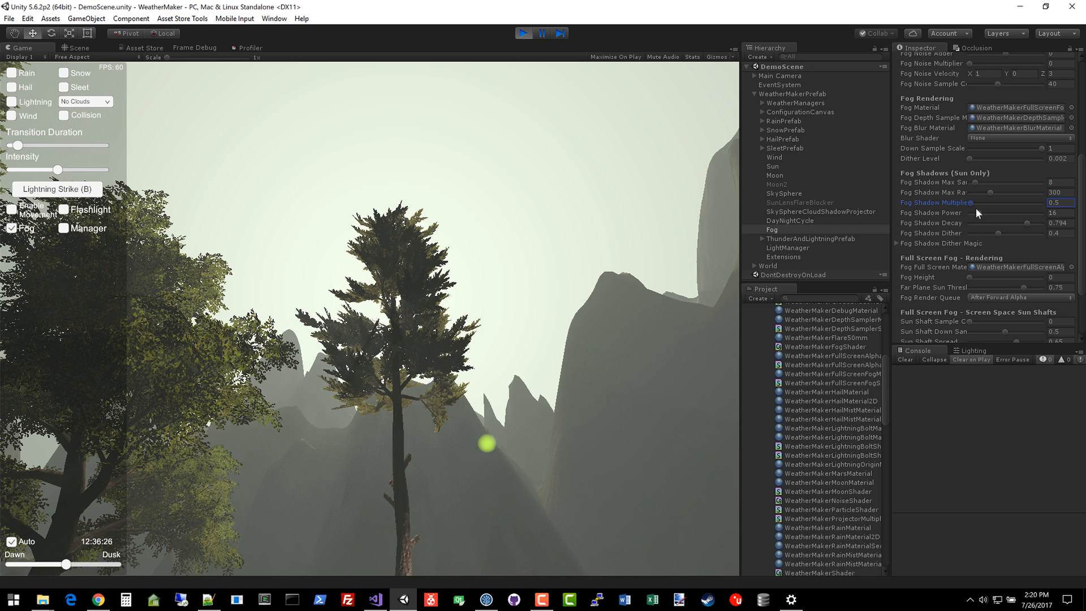
{"action": "left_click", "coordinate": [1052, 213]}
{"action": "type", "text": "8"}
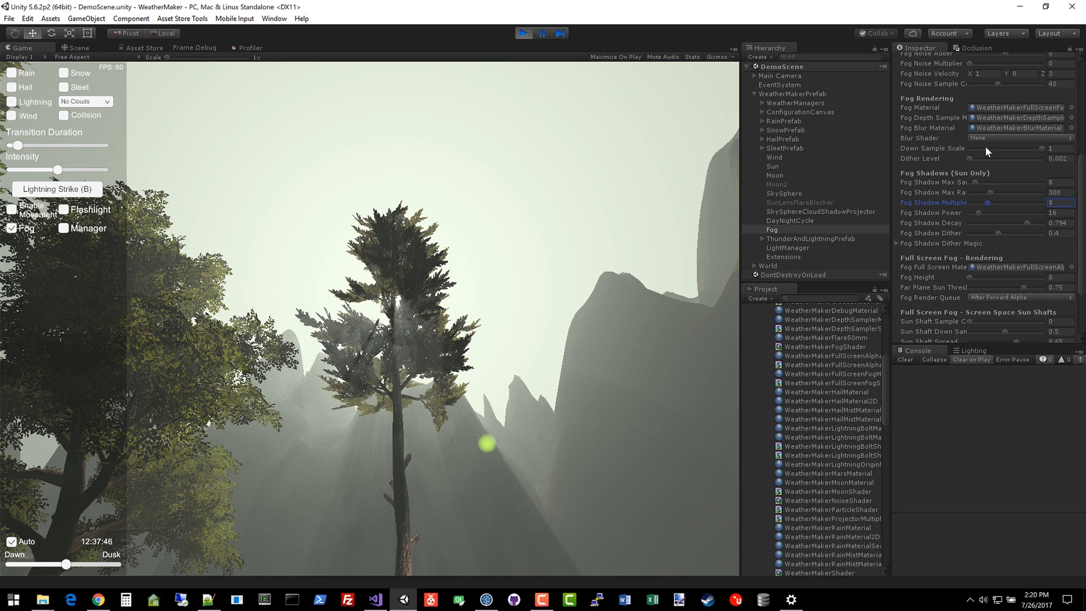
{"action": "left_click", "coordinate": [1018, 138]}
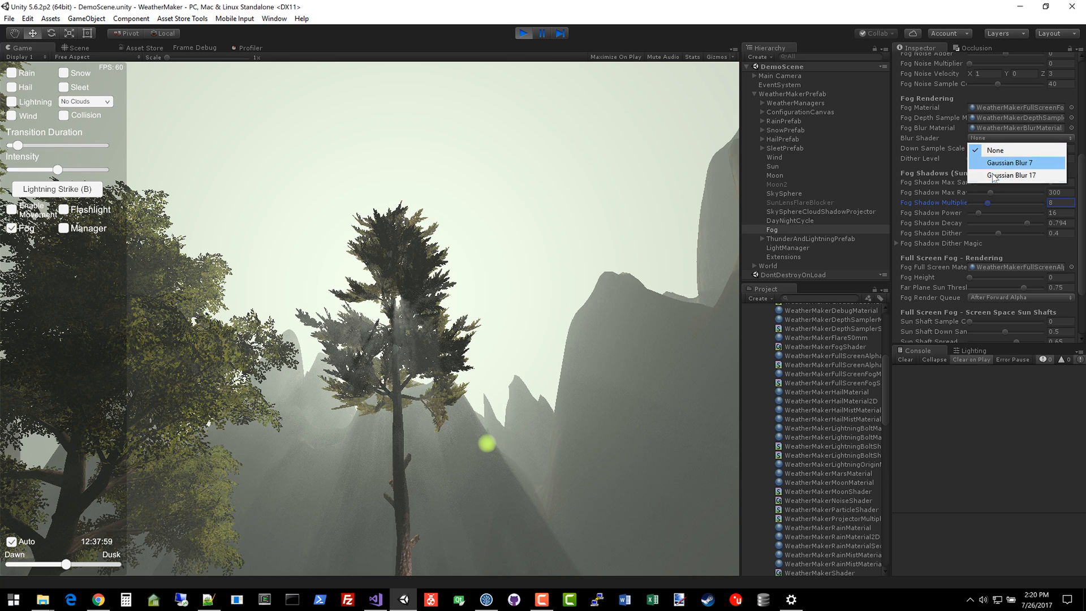
{"action": "left_click", "coordinate": [1013, 176]}
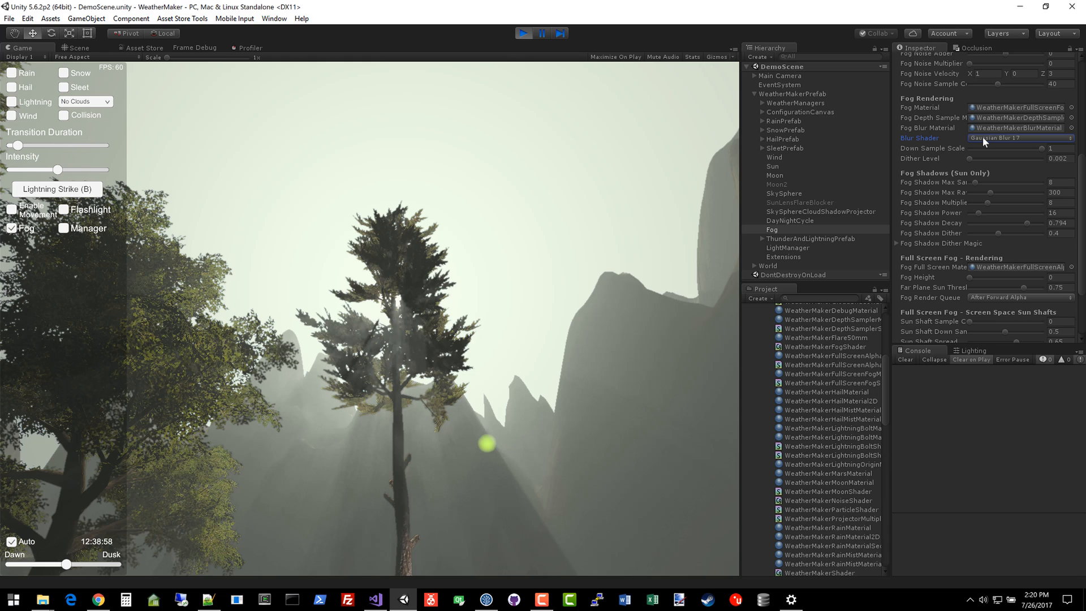
{"action": "left_click", "coordinate": [1018, 137]}
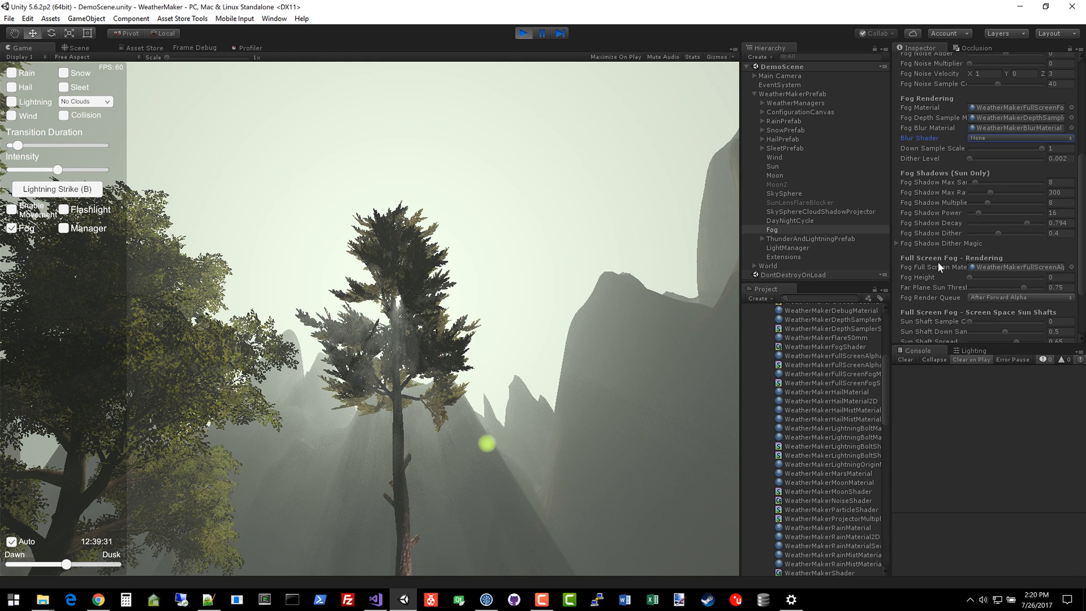
{"action": "left_click", "coordinate": [786, 220]}
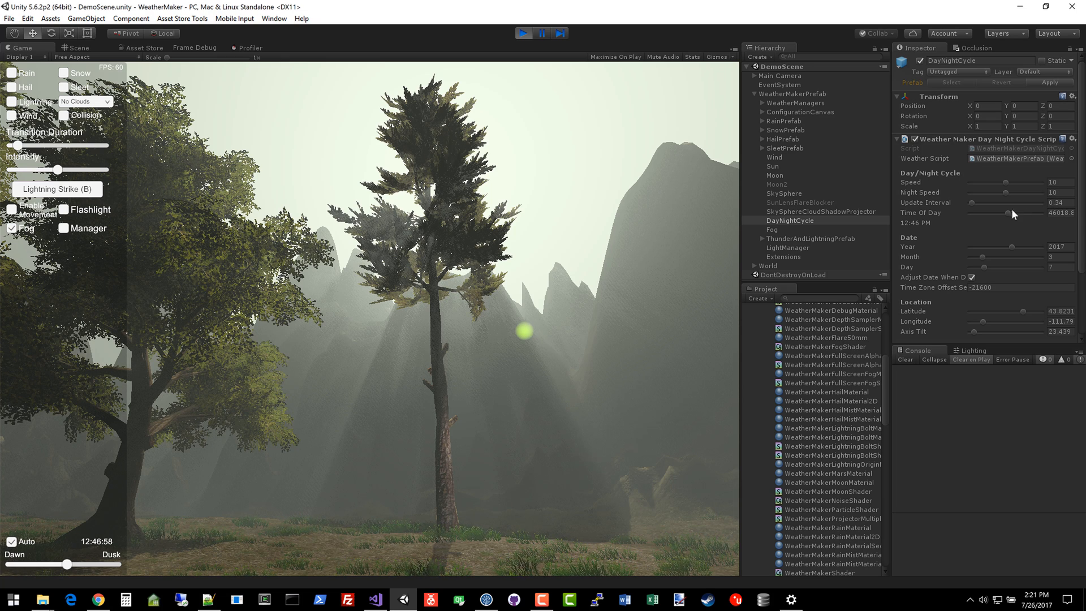
- Edit the Day/Night Cycle Update Interval field, entering 2
{"action": "left_click", "coordinate": [1068, 201]}
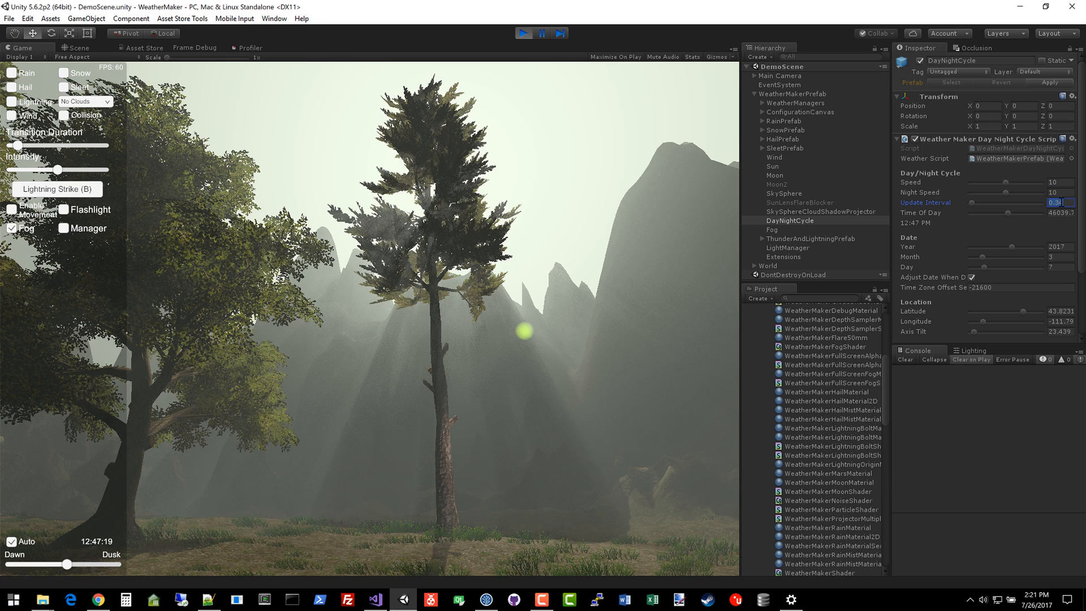
{"action": "type", "text": "2"}
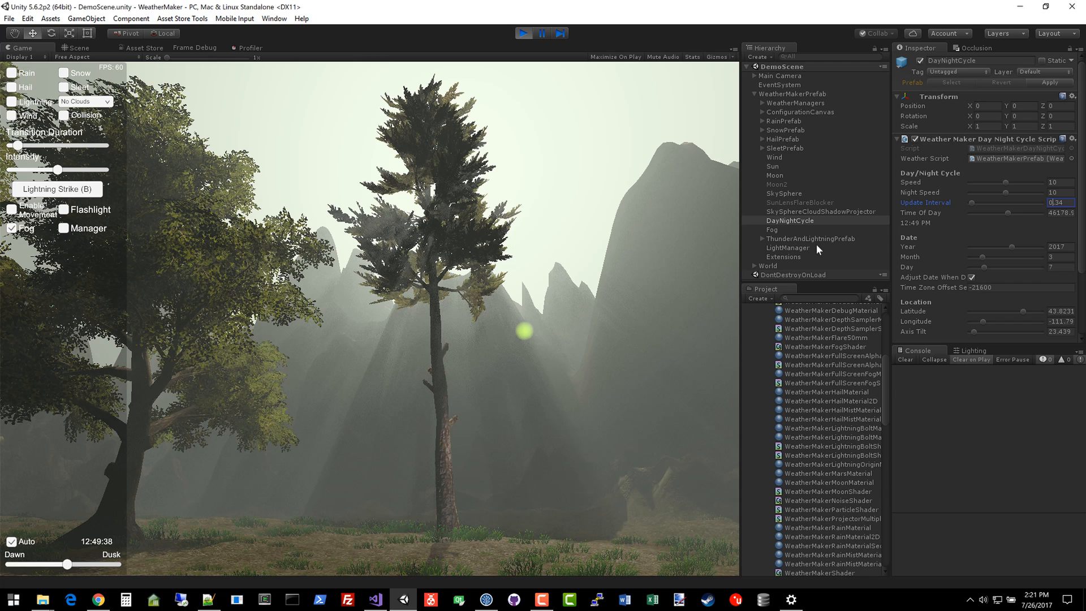
- Return to Fog, move the clock toward 1 pm, and glance at DayNightCycle settings
{"action": "left_click", "coordinate": [772, 229]}
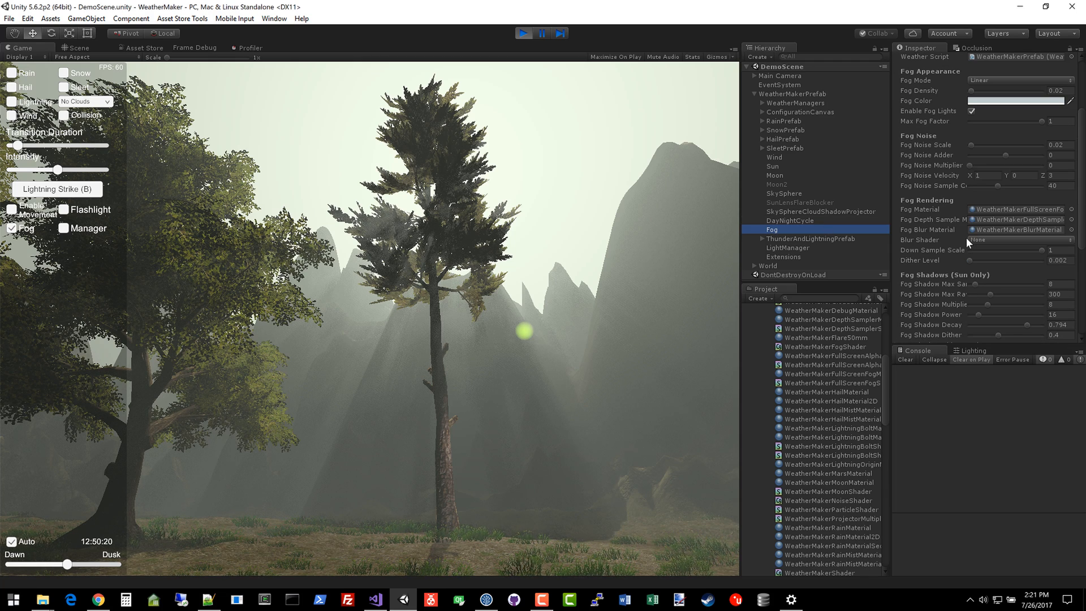
{"action": "mouse_move", "coordinate": [767, 349]}
{"action": "type", "text": "1"}
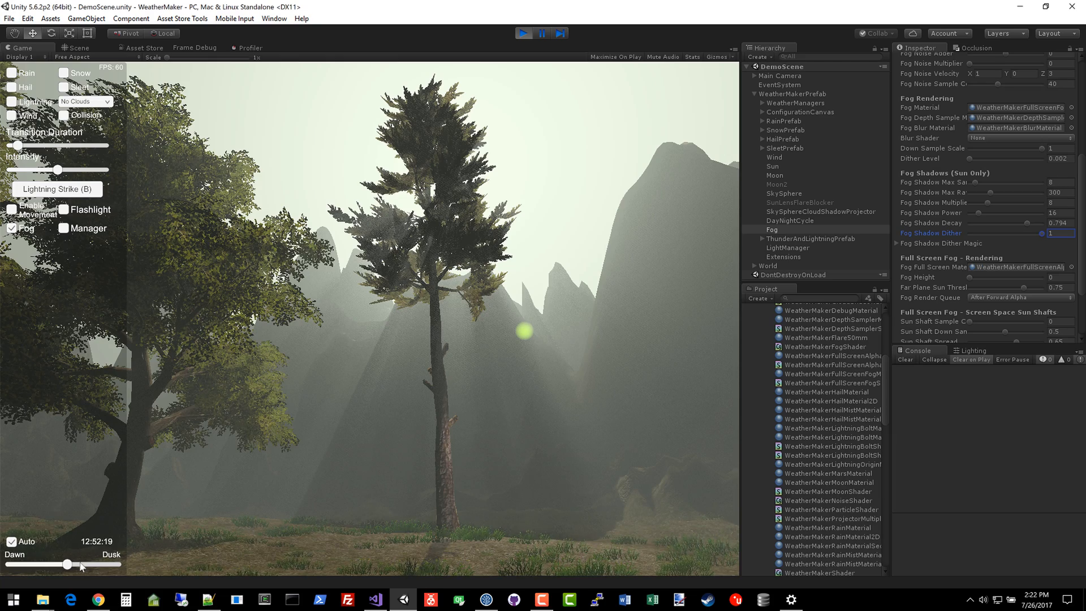
{"action": "left_click_drag", "start_coordinate": [65, 564], "coordinate": [68, 564]}
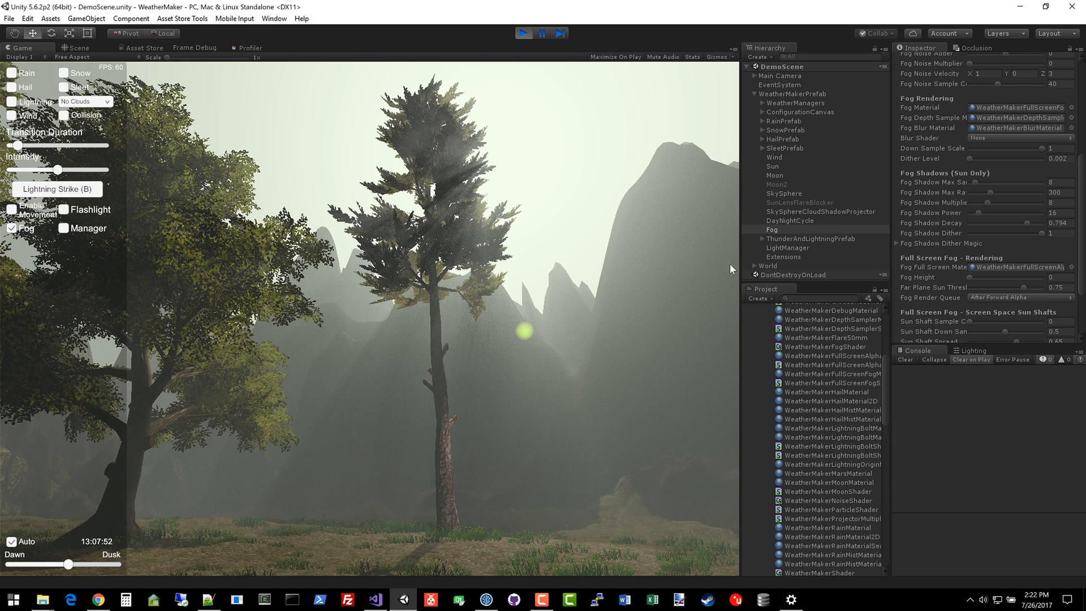
{"action": "left_click", "coordinate": [786, 220]}
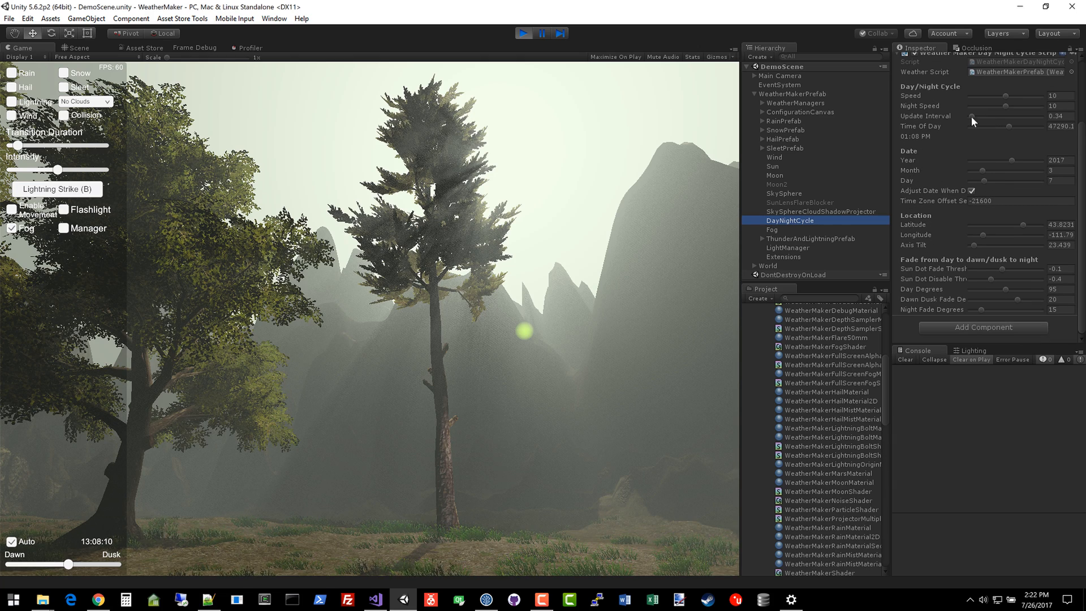
{"action": "left_click", "coordinate": [771, 229]}
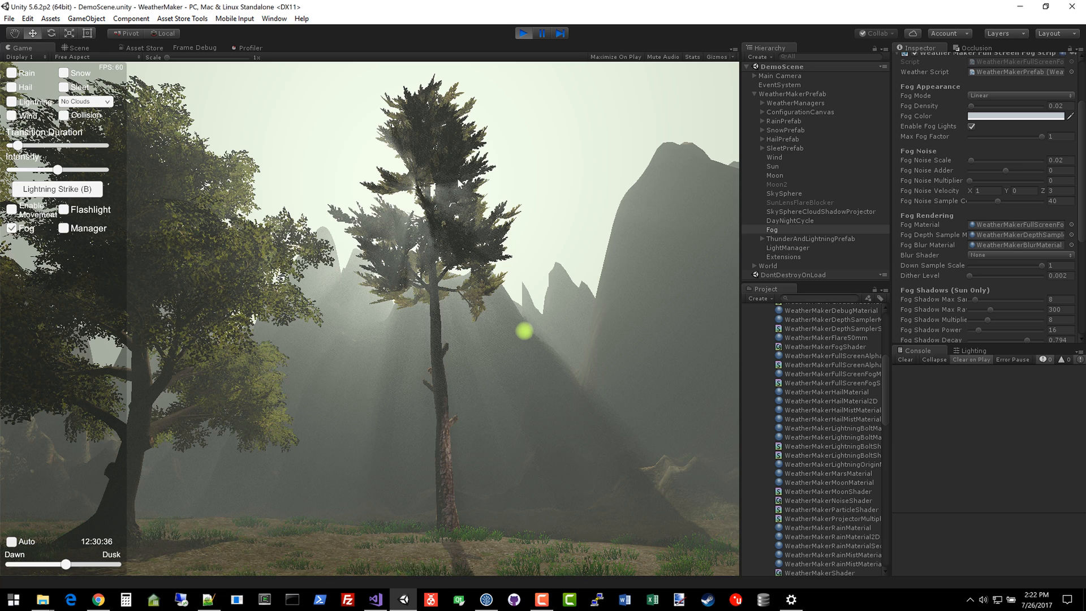
{"action": "mouse_move", "coordinate": [1018, 310]}
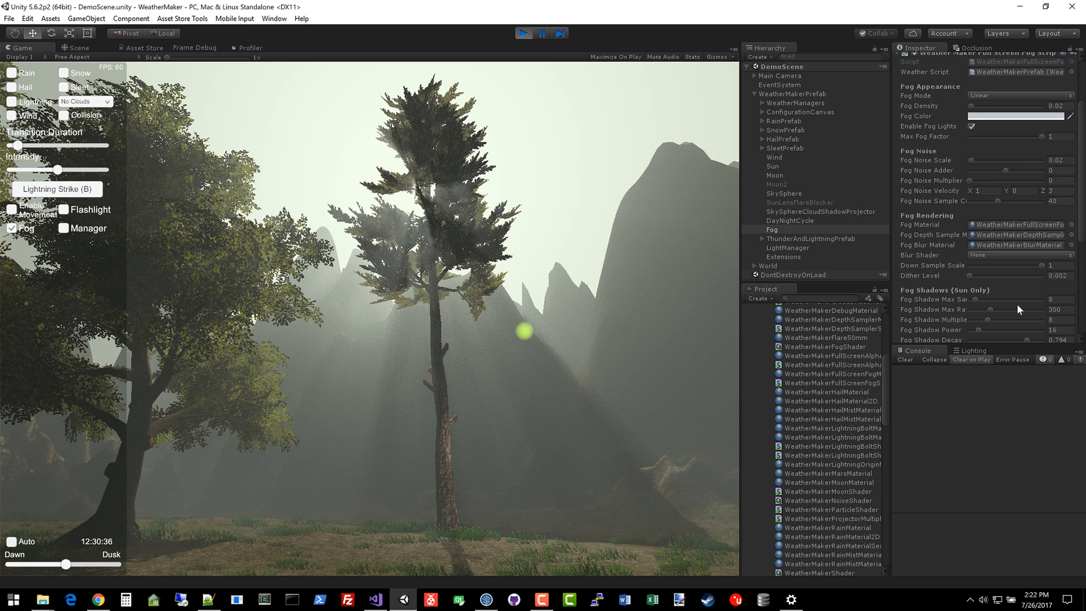
- Apply Gaussian Blur 17 as the fog's blur shader
{"action": "scroll", "scroll_direction": "down", "scroll_amount": 3}
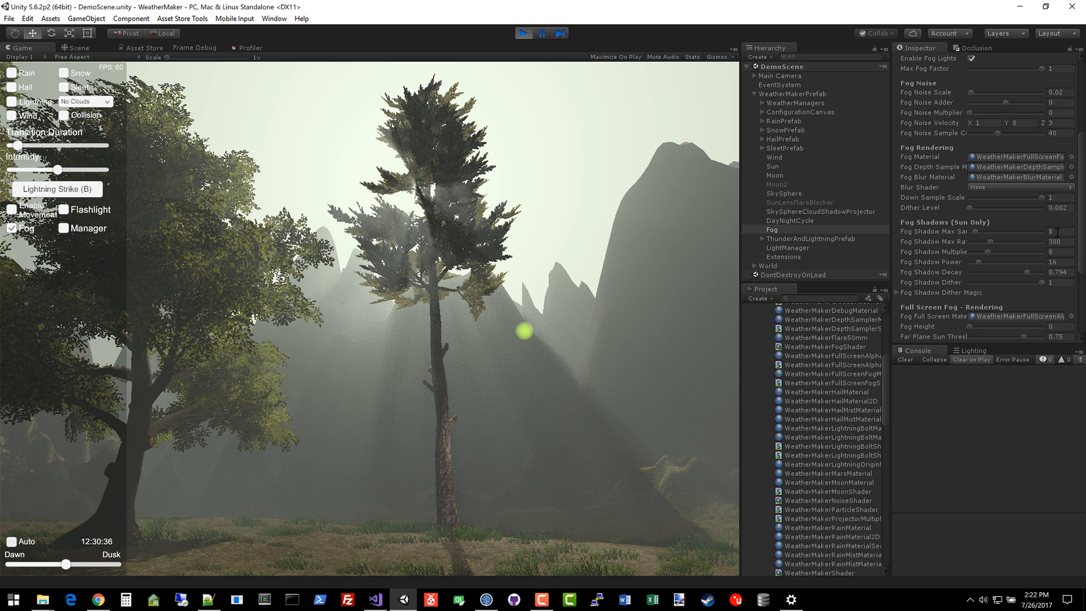
{"action": "left_click", "coordinate": [1017, 187]}
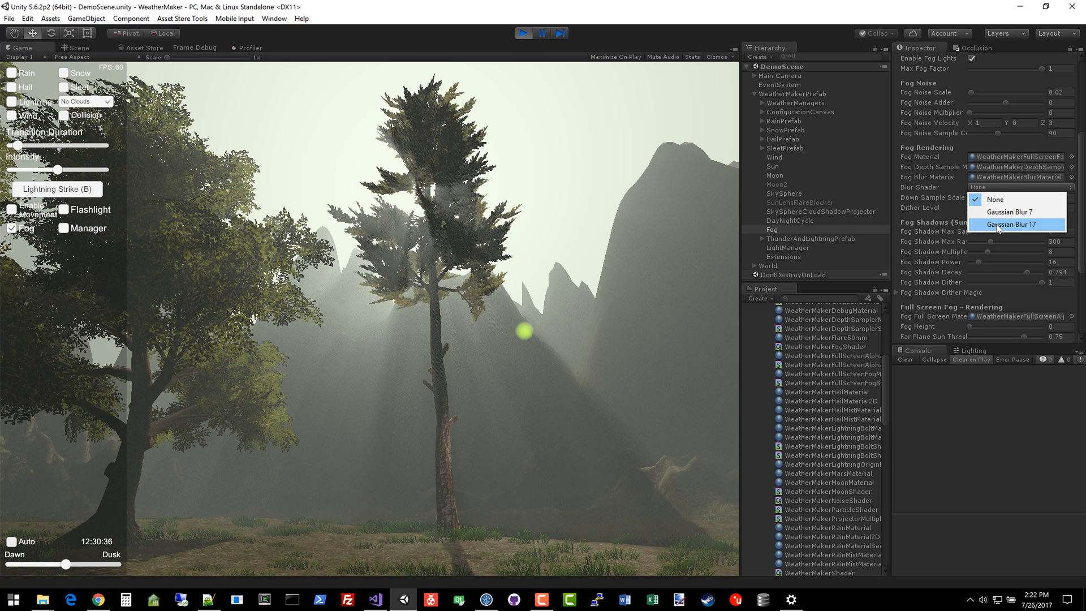
{"action": "left_click", "coordinate": [1013, 224]}
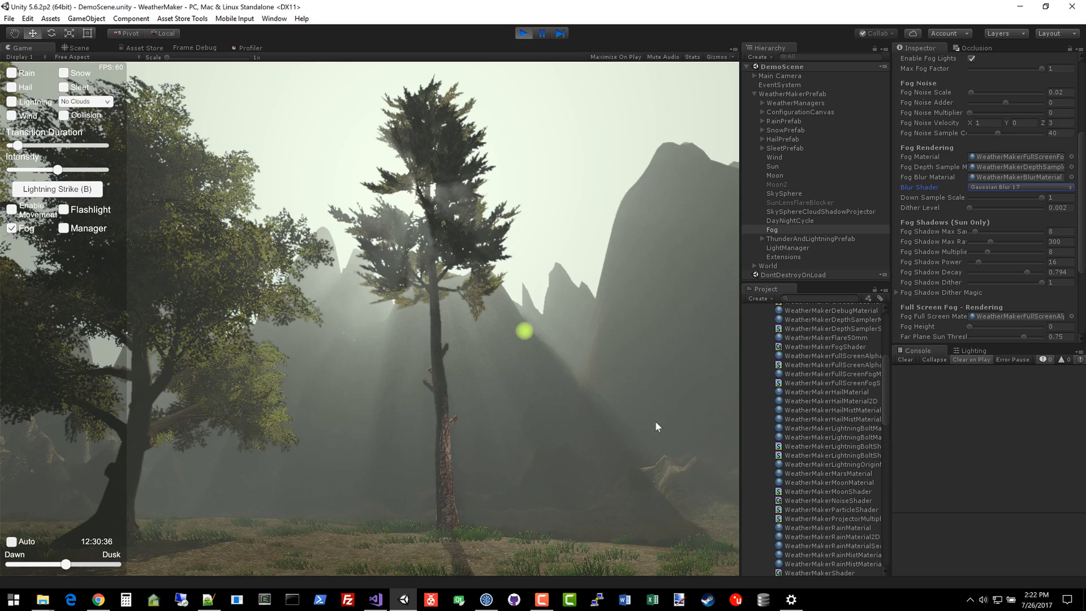
- Preview the sun shafts at mid-afternoon, midday, and slightly earlier
{"action": "left_click_drag", "start_coordinate": [66, 564], "coordinate": [76, 563]}
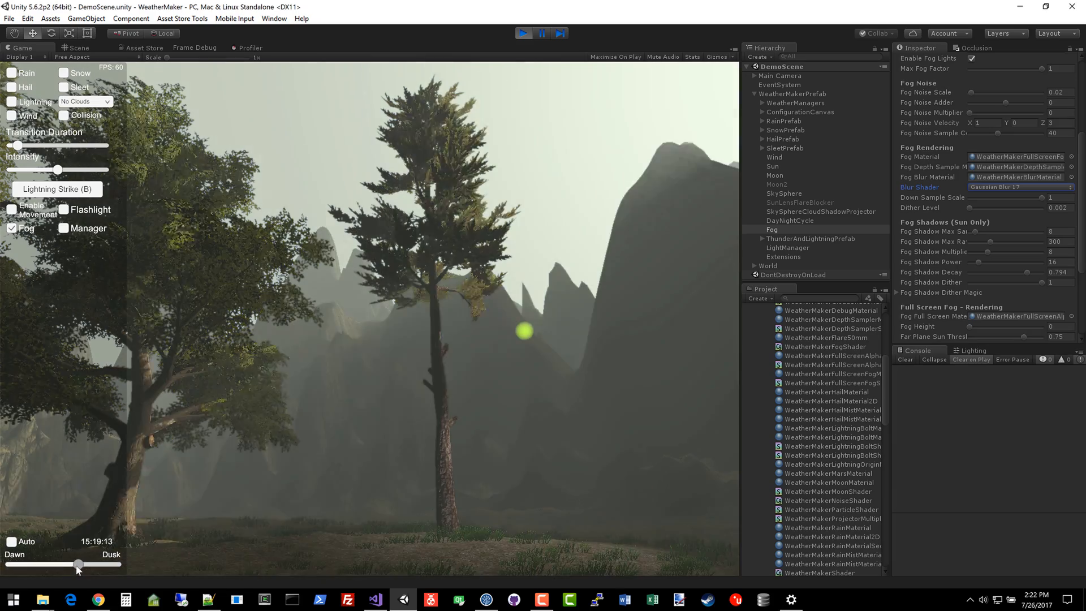
{"action": "left_click_drag", "start_coordinate": [78, 564], "coordinate": [66, 564]}
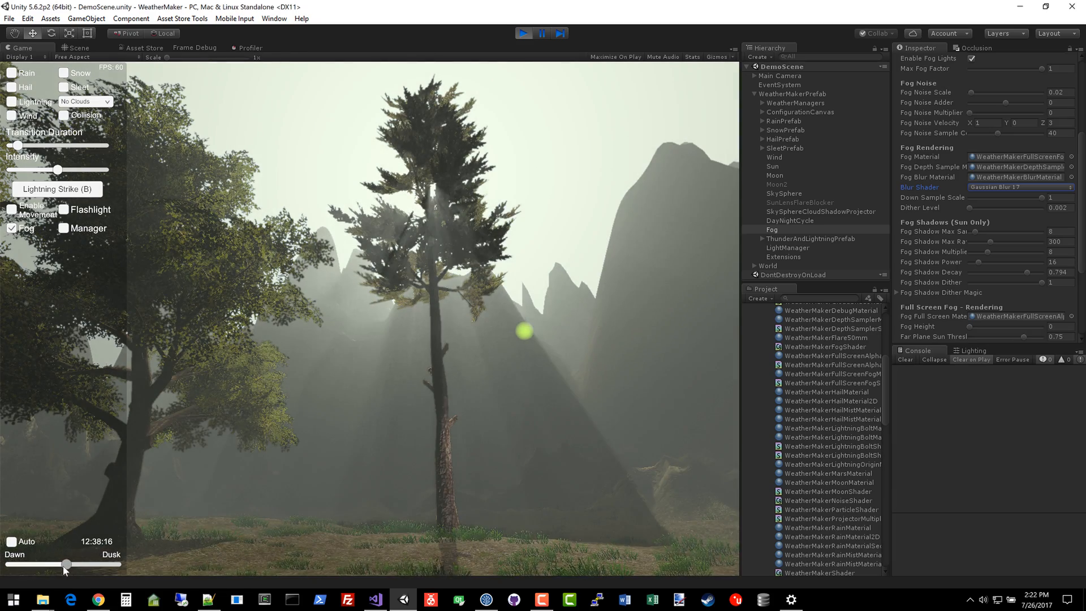
{"action": "left_click_drag", "start_coordinate": [66, 564], "coordinate": [58, 564]}
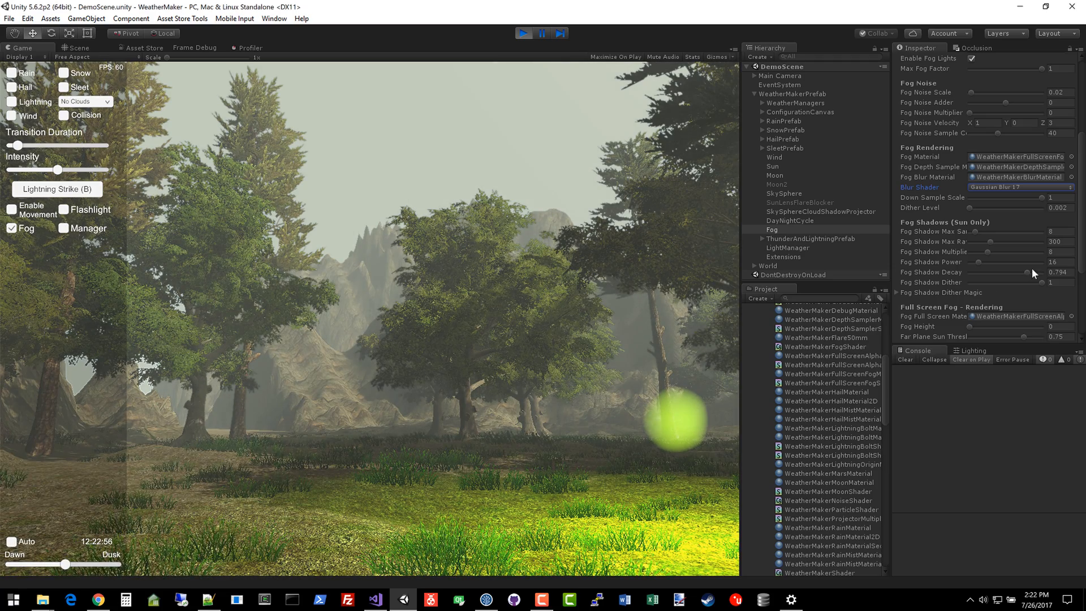
- Set fog shadow decay to 0.935, max samples to 4, and the clock near 11:37
{"action": "left_click", "coordinate": [1052, 272]}
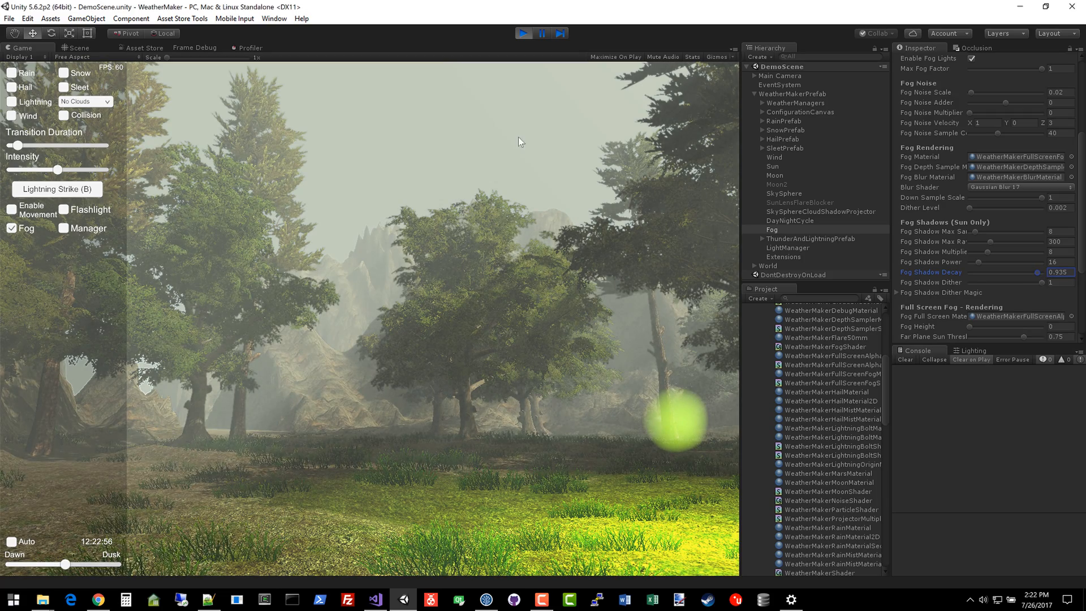
{"action": "left_click_drag", "start_coordinate": [64, 564], "coordinate": [58, 564]}
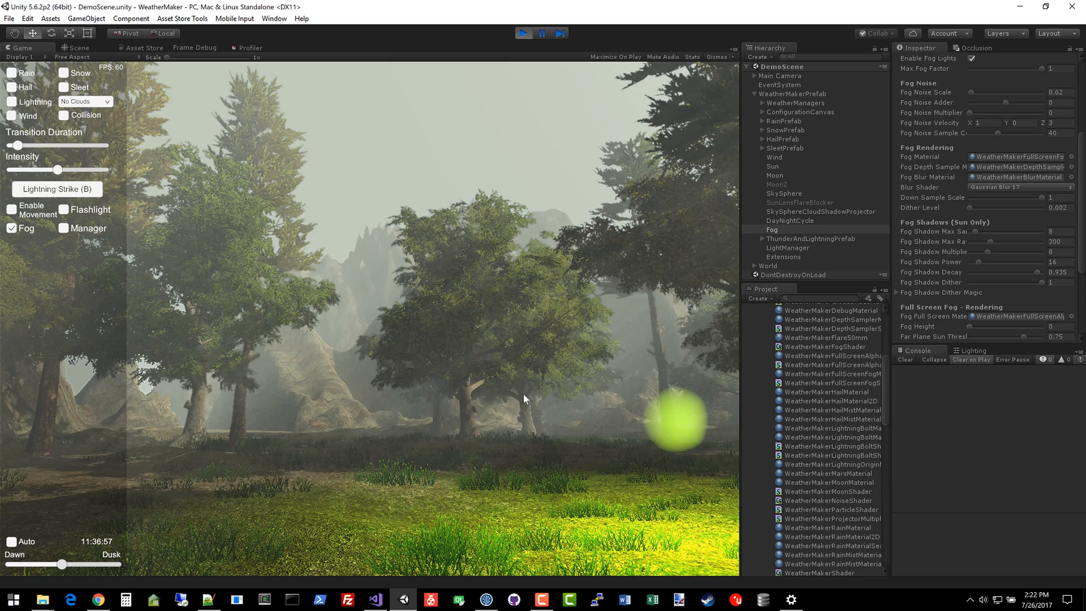
{"action": "left_click", "coordinate": [1053, 231]}
{"action": "type", "text": "4"}
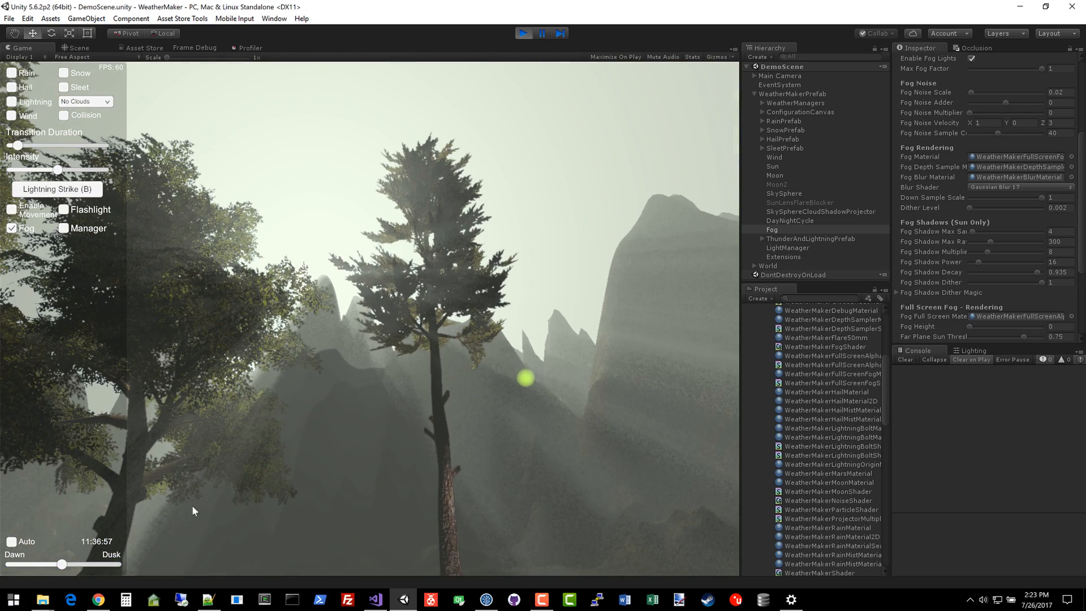
- Move the time of day to about 13:01
{"action": "left_click_drag", "start_coordinate": [61, 564], "coordinate": [69, 564]}
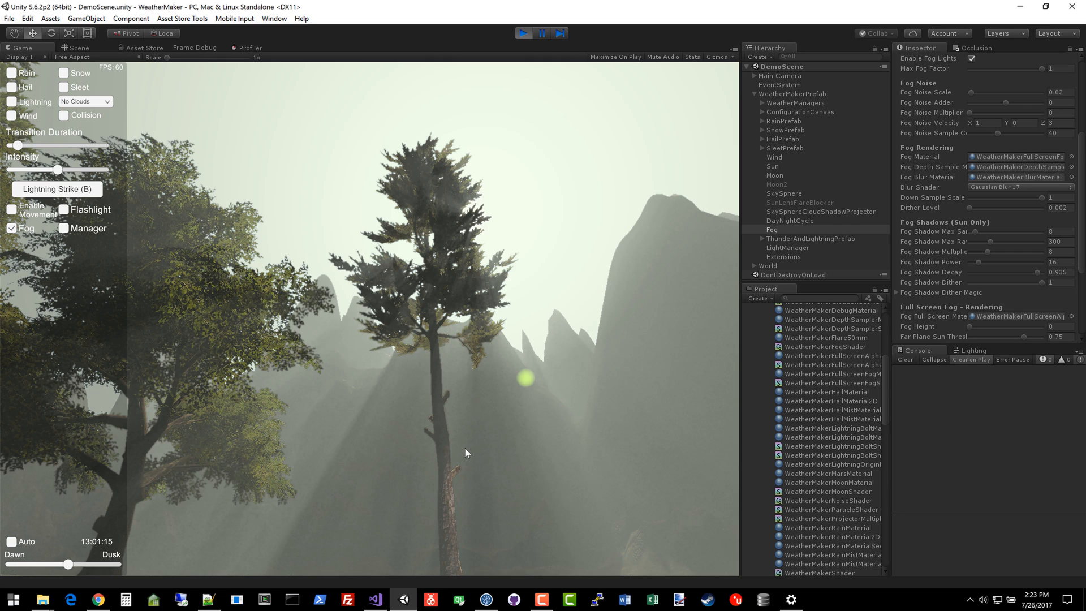
{"action": "mouse_move", "coordinate": [683, 334]}
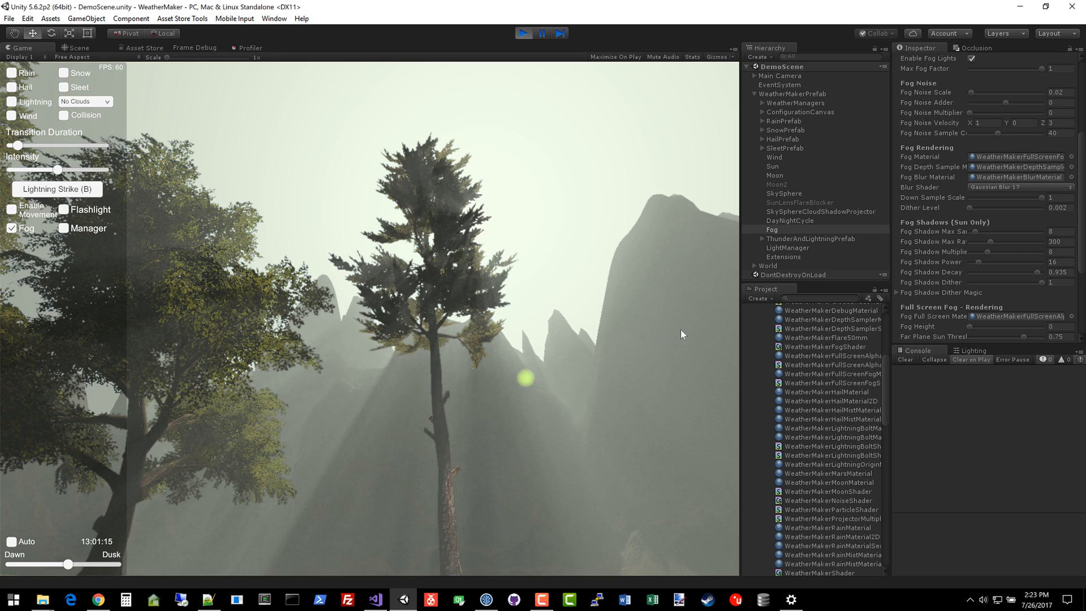